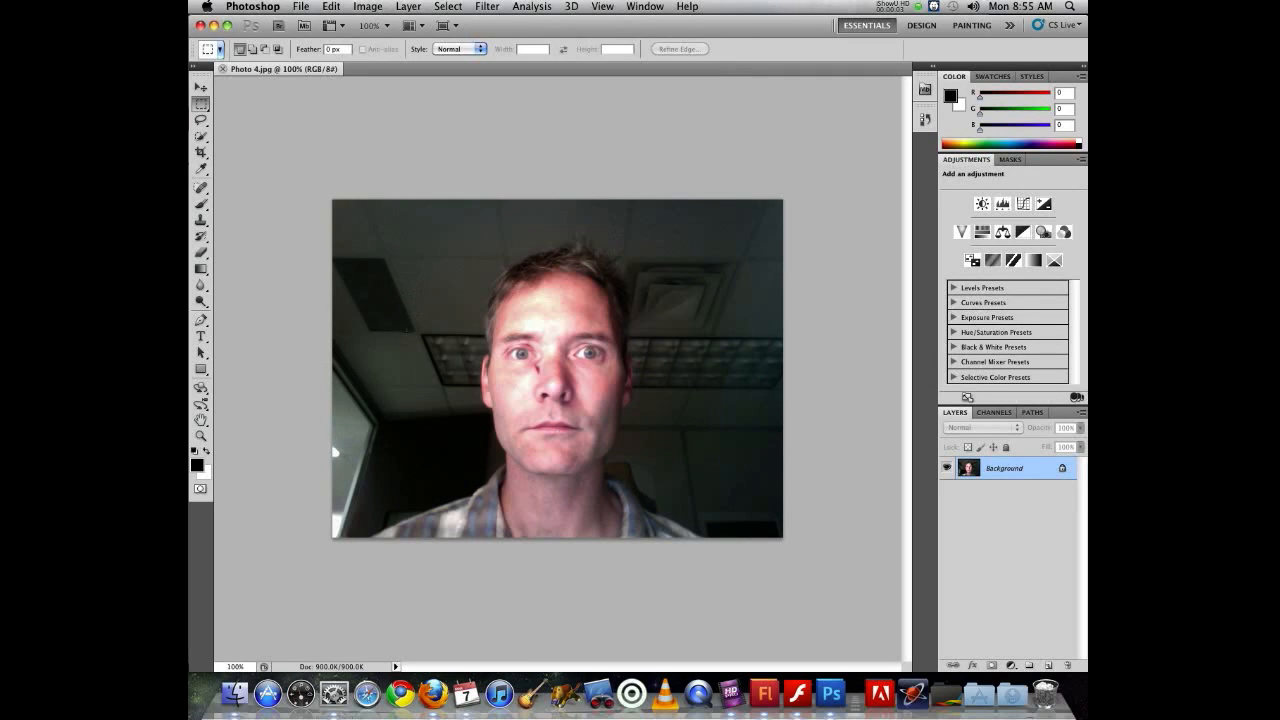
mouse_move(510, 418)
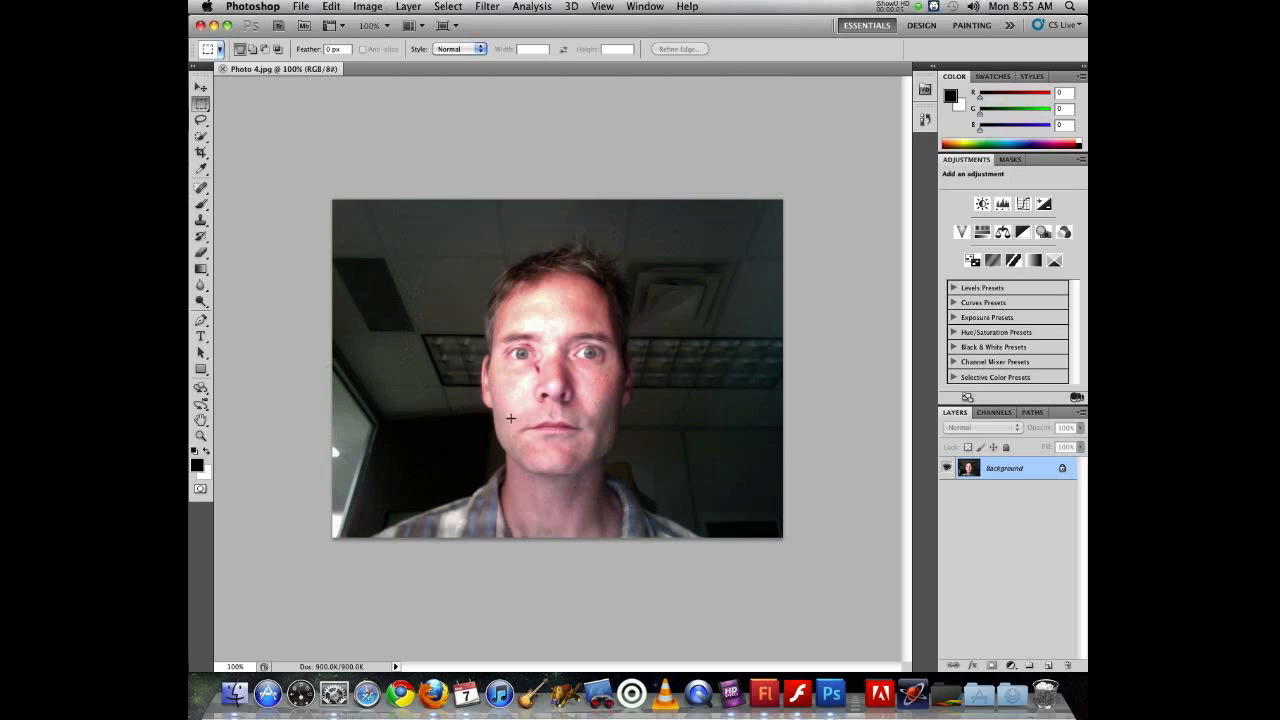
mouse_move(849, 391)
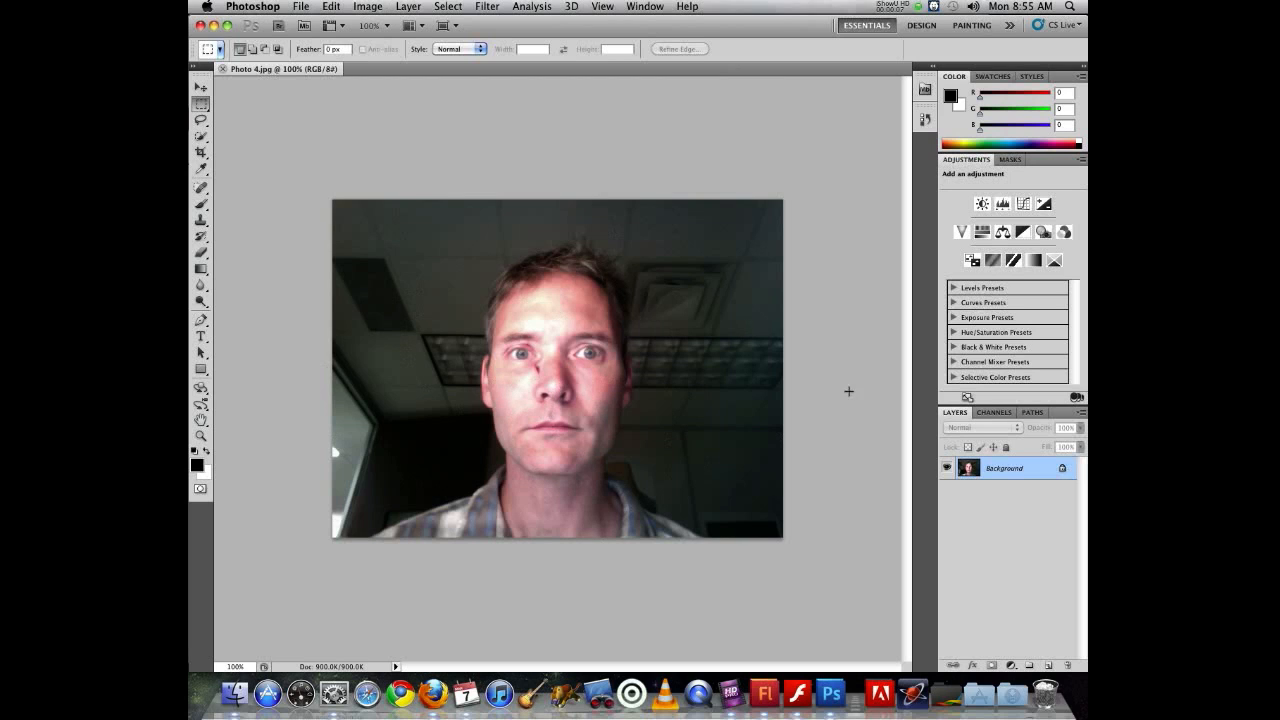
mouse_move(851, 429)
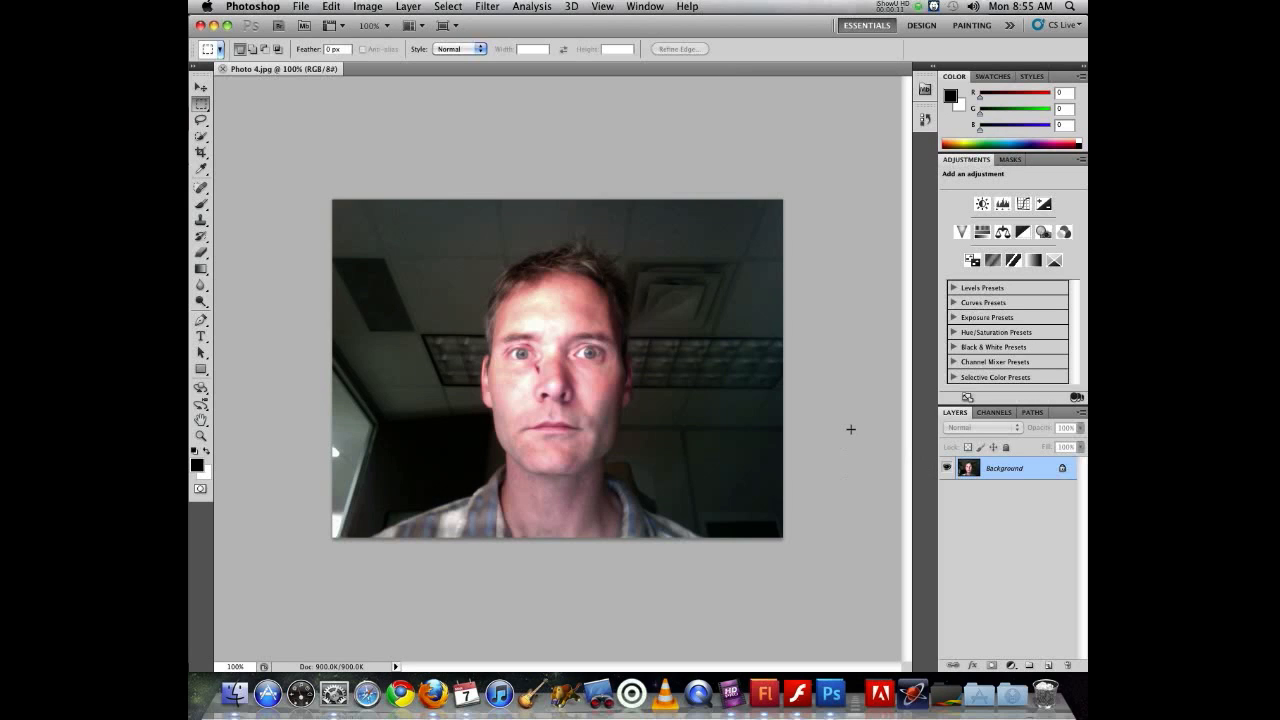
mouse_move(865, 392)
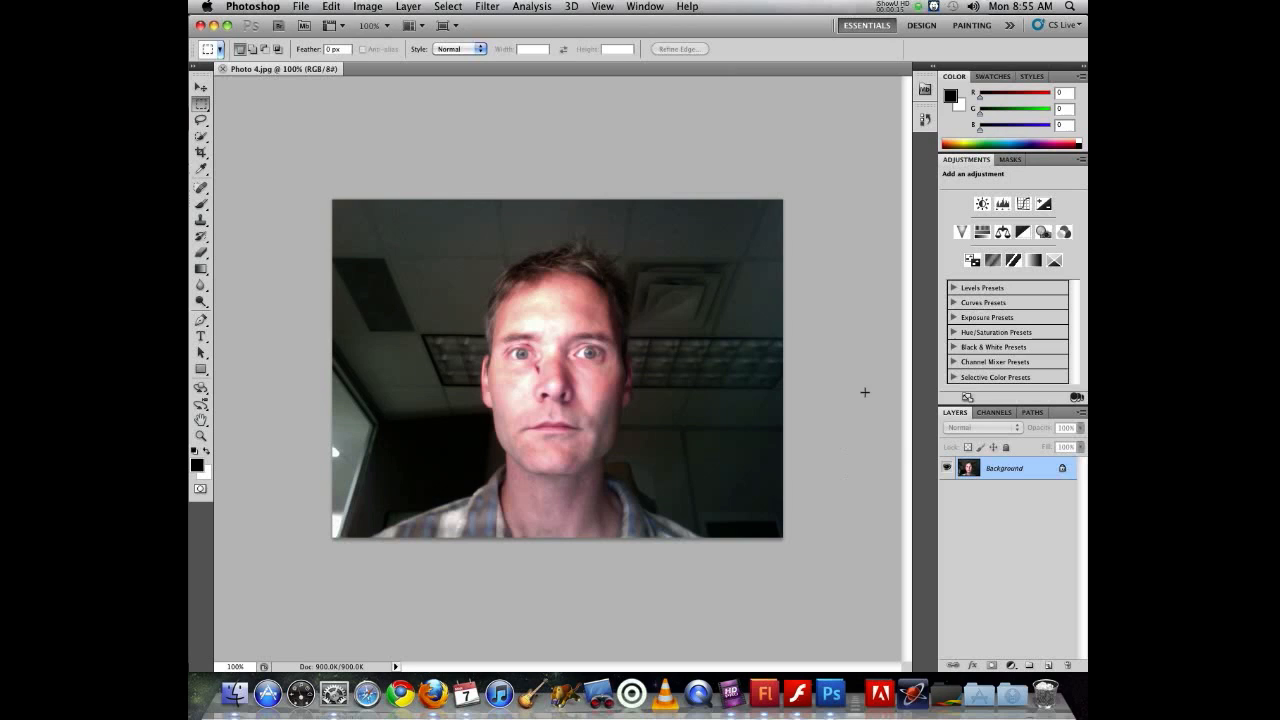
mouse_move(866, 408)
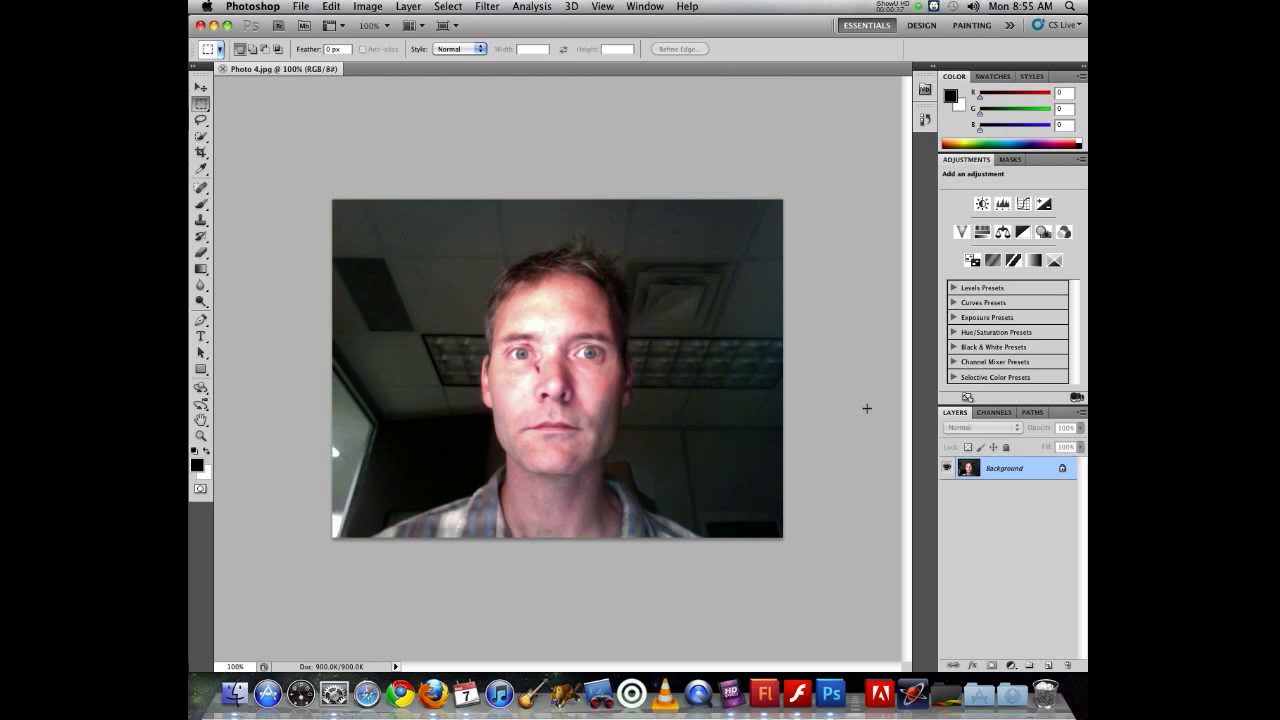
mouse_move(906, 534)
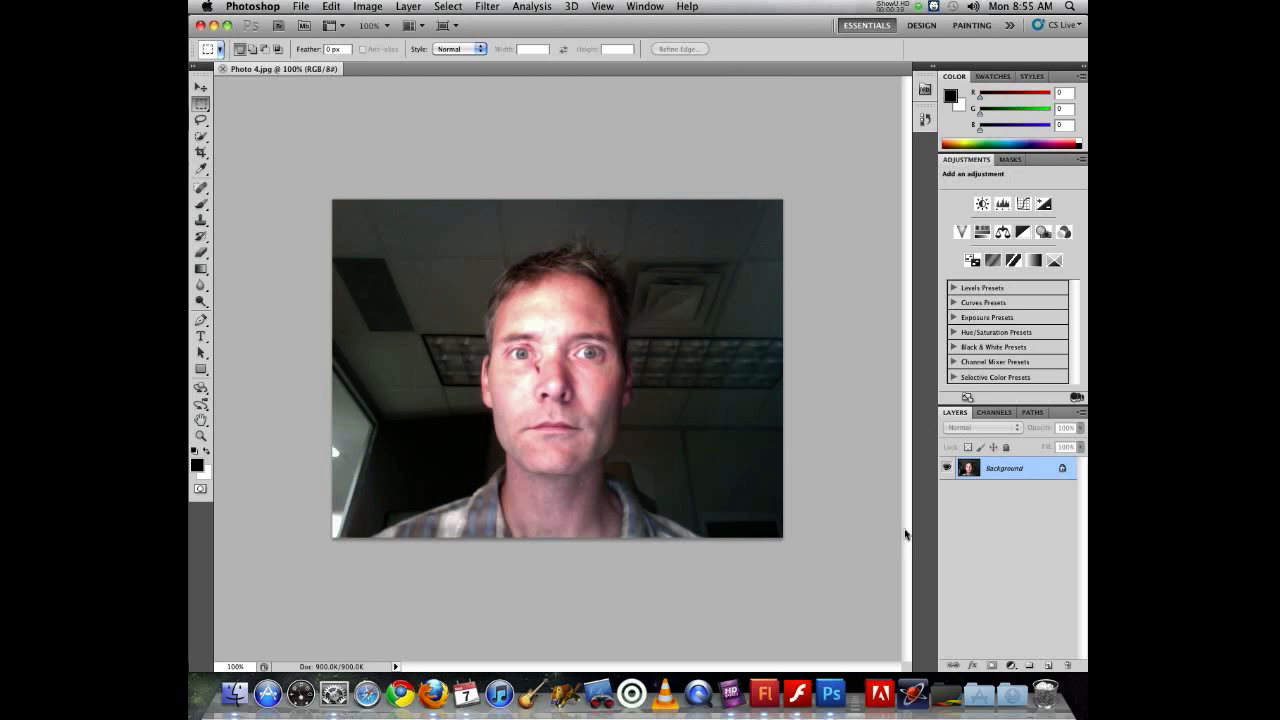
Duplicate the Background photo layer as 'Background copy' and hide the original Background.
left_click(1005, 468)
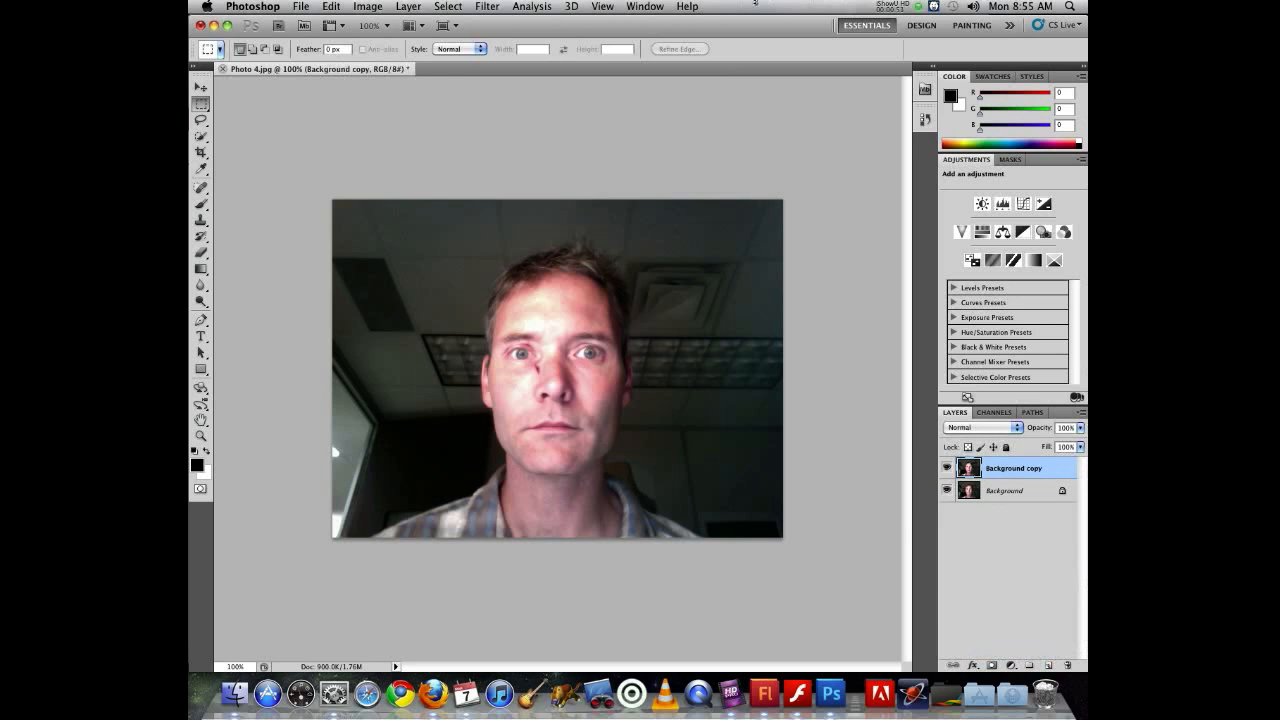
left_click(892, 6)
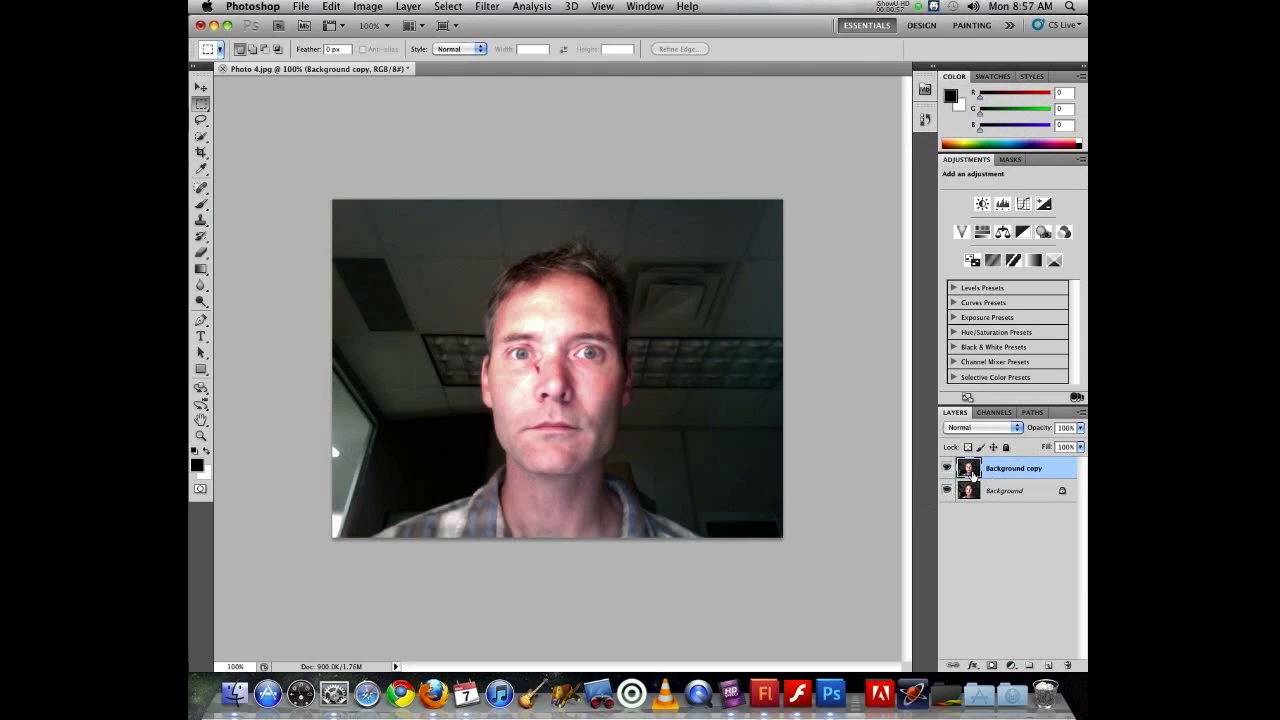
mouse_move(517, 548)
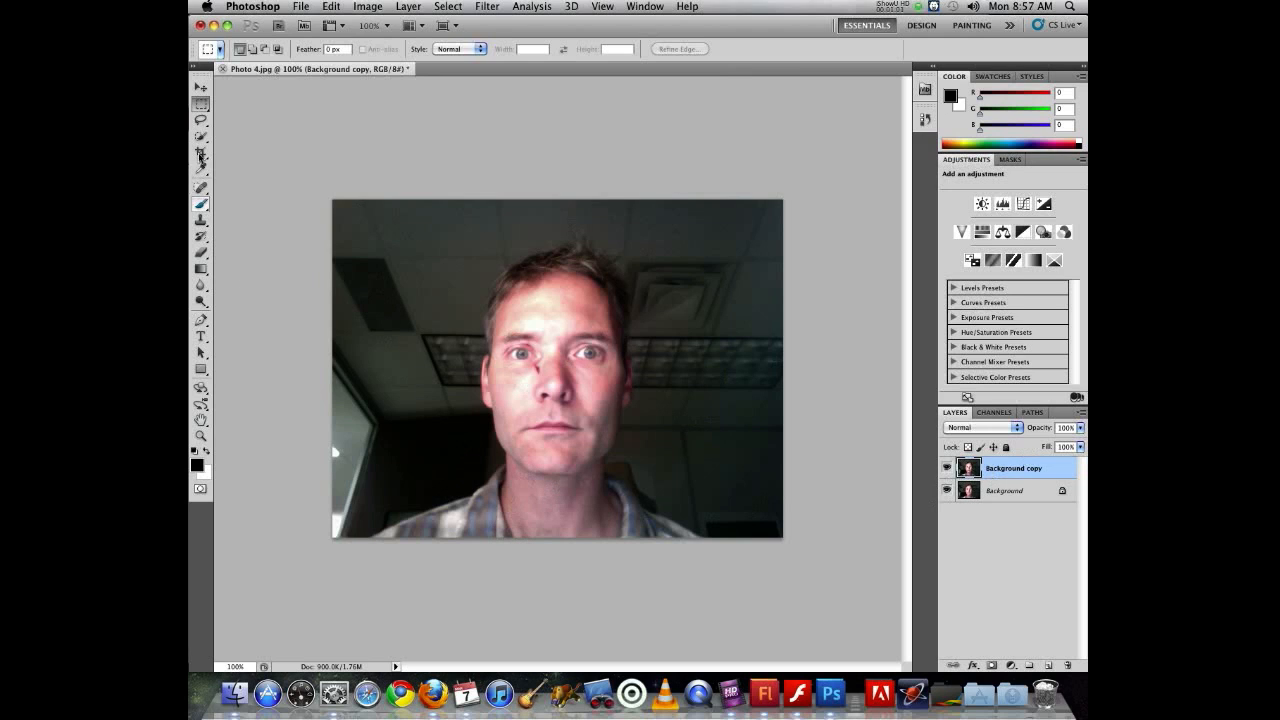
mouse_move(937, 441)
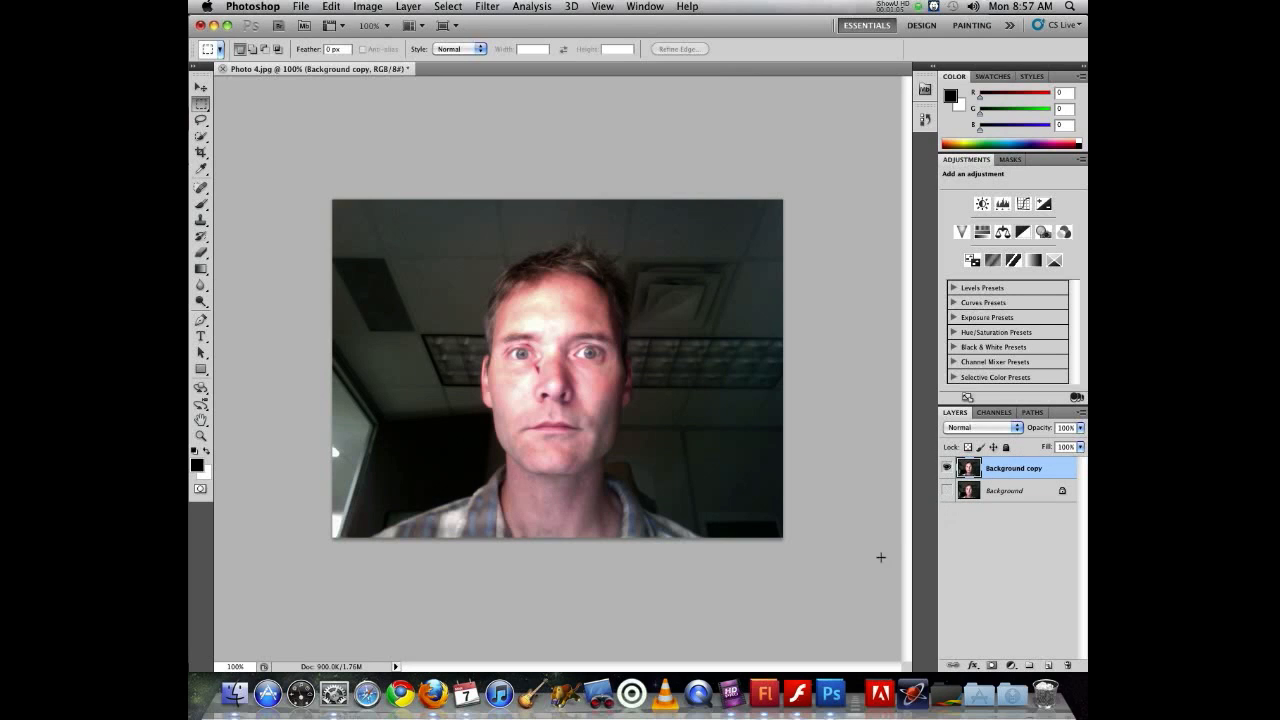
mouse_move(868, 535)
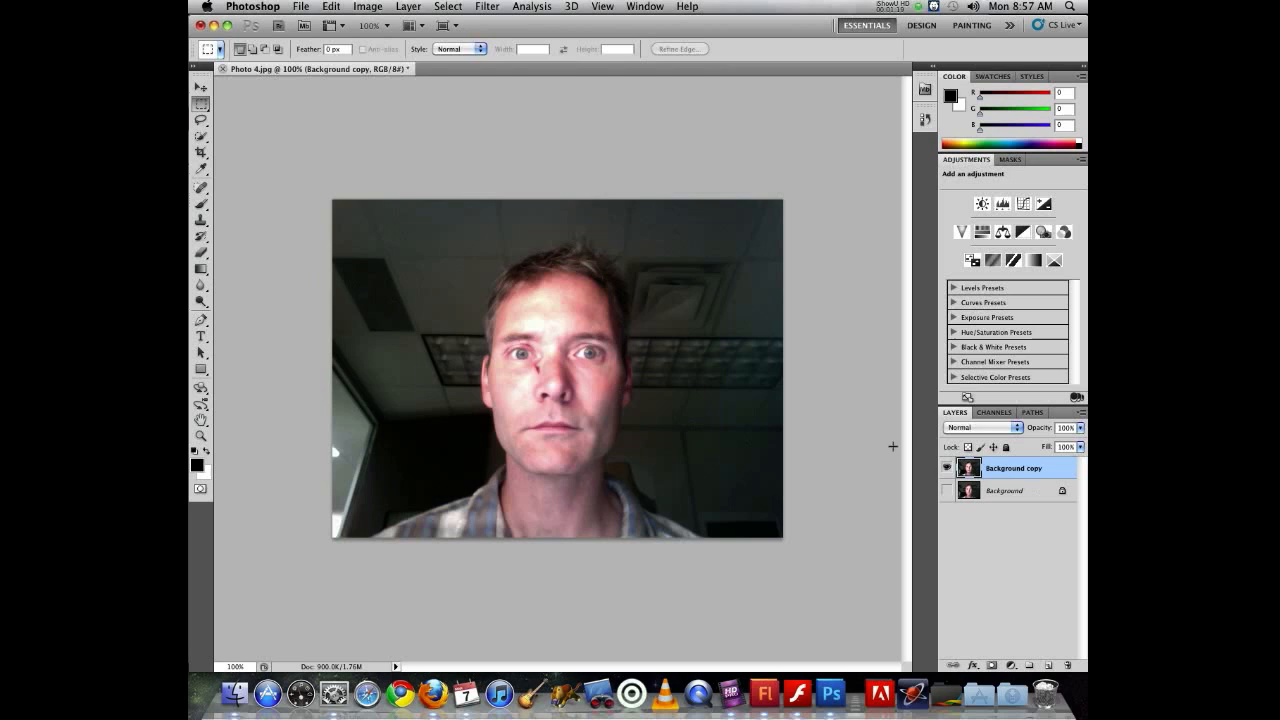
mouse_move(261, 206)
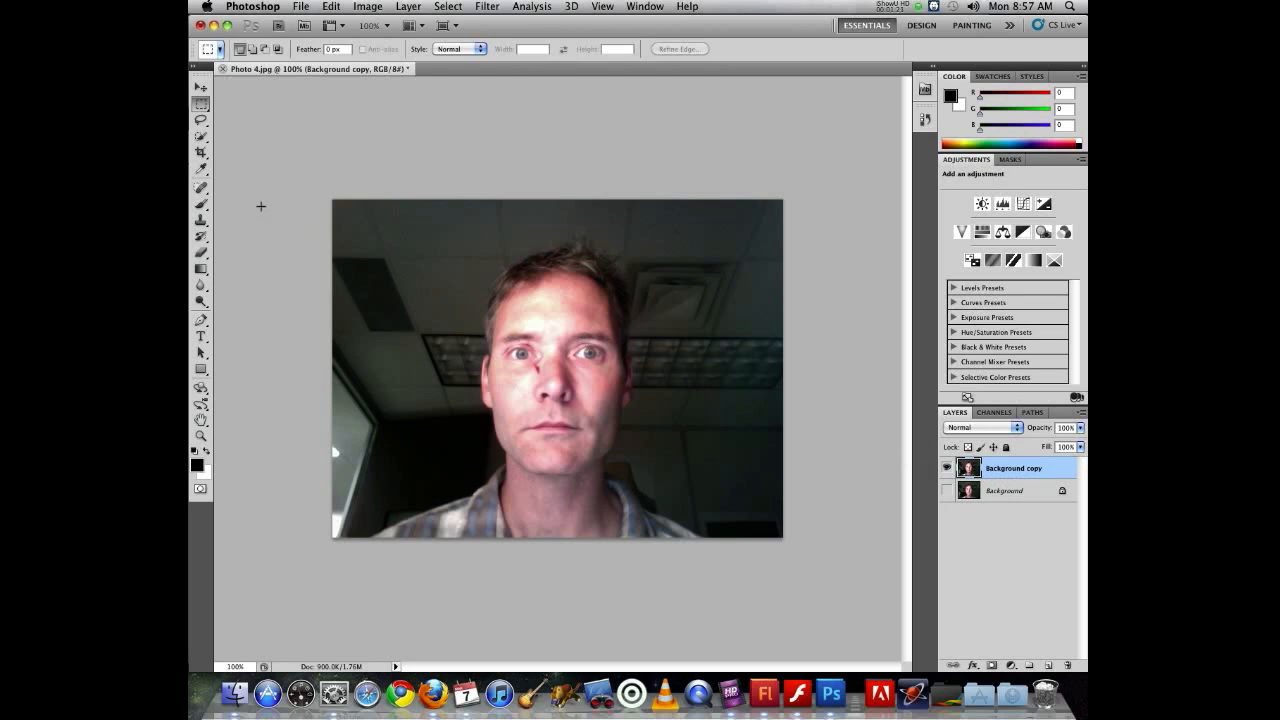
Draw a freehand Lasso selection around the mouth and chin, then redraw it looser.
left_click(200, 118)
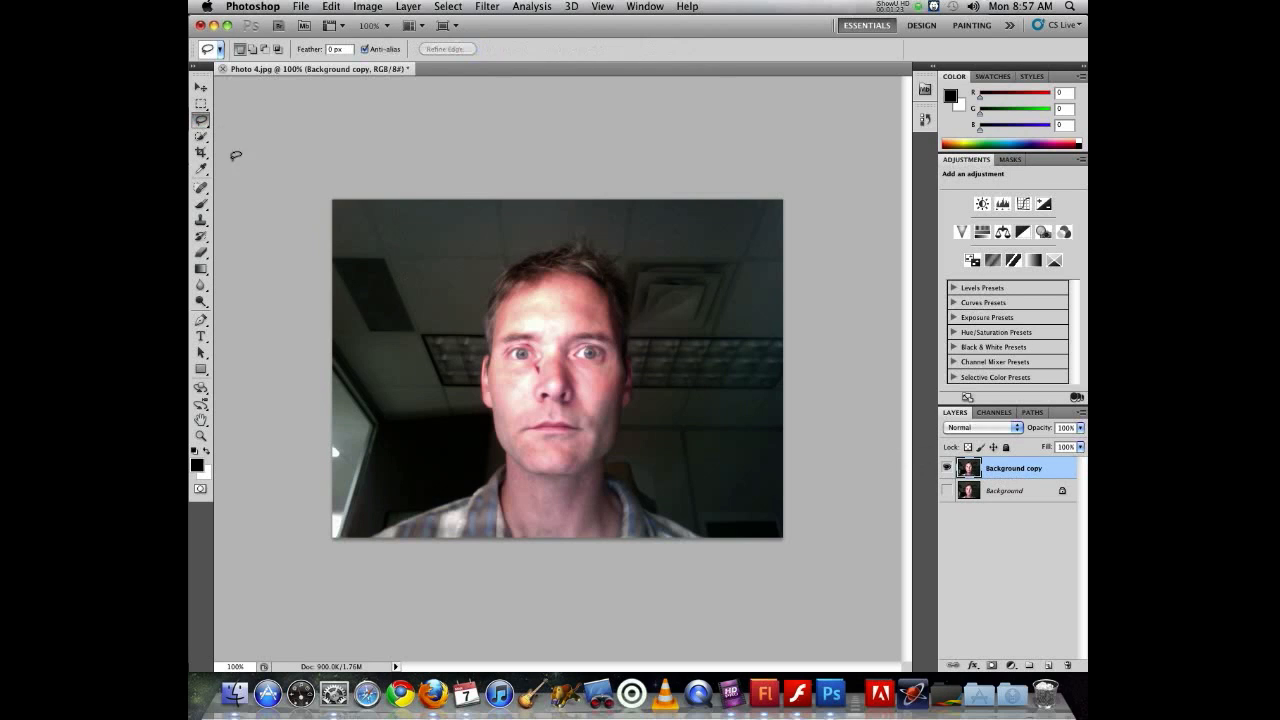
mouse_move(524, 458)
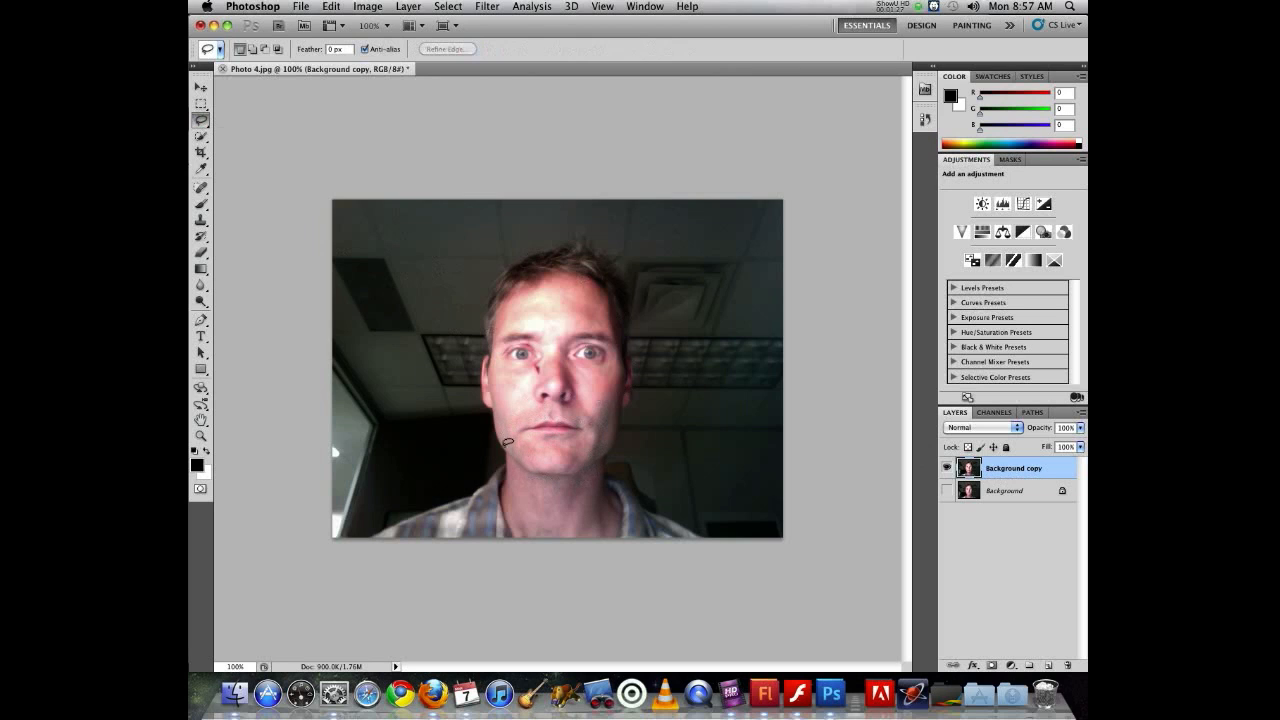
mouse_move(527, 425)
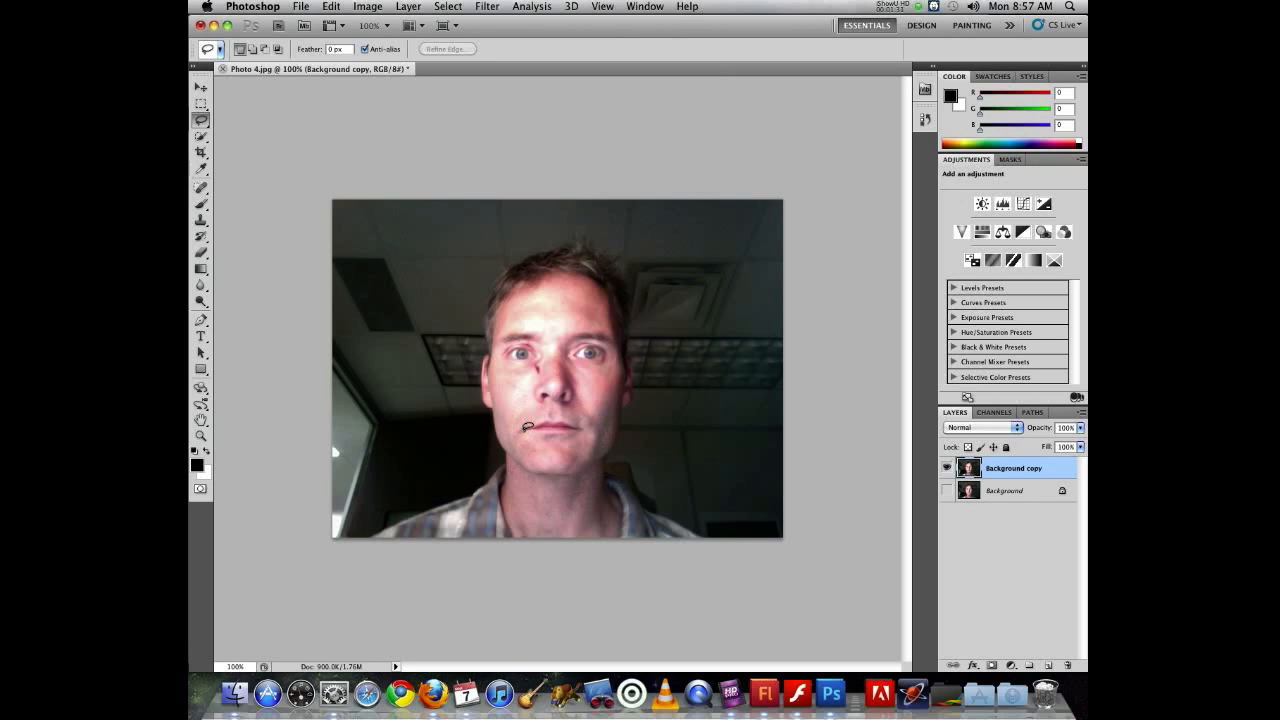
mouse_move(527, 430)
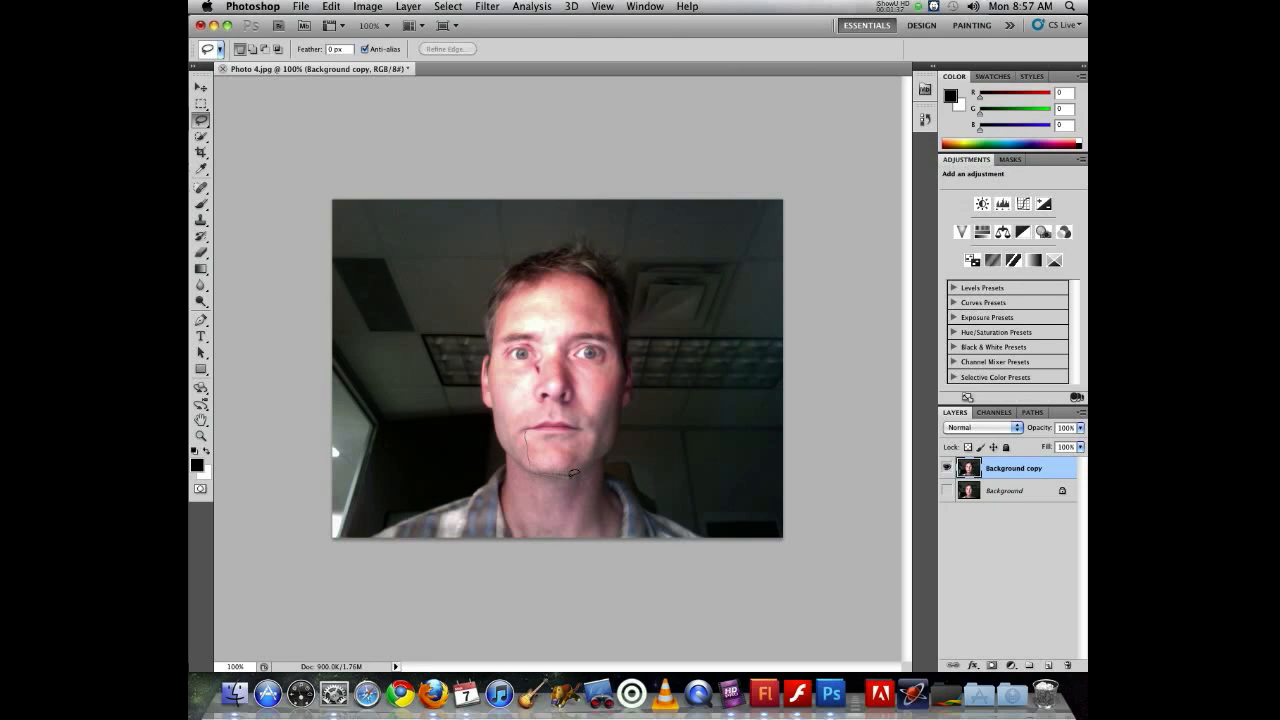
mouse_move(588, 426)
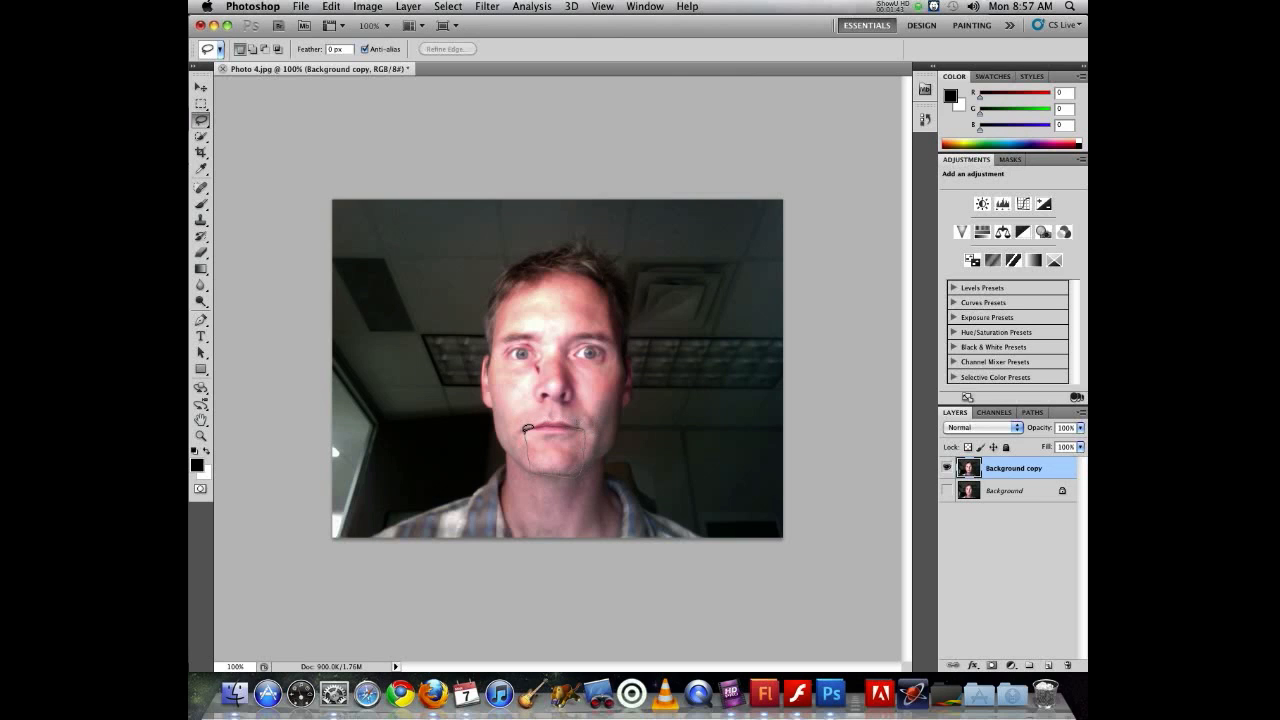
left_click_drag(525, 430, 555, 475)
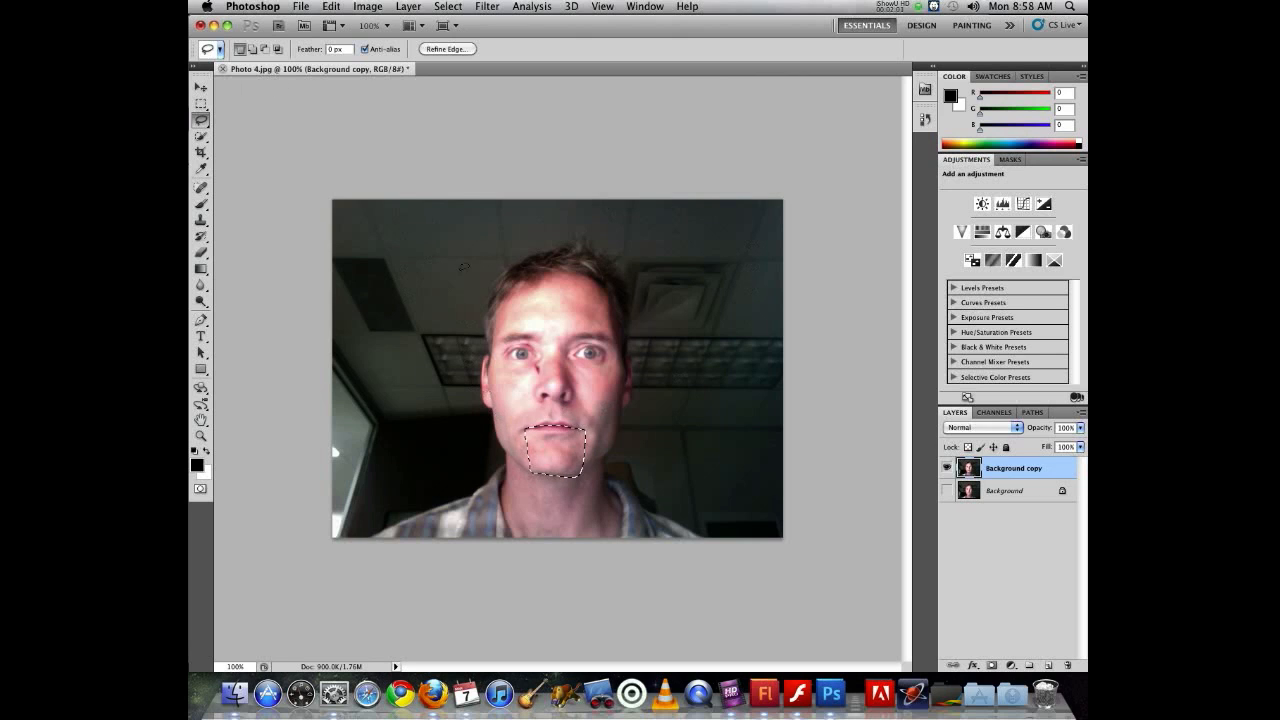
mouse_move(795, 373)
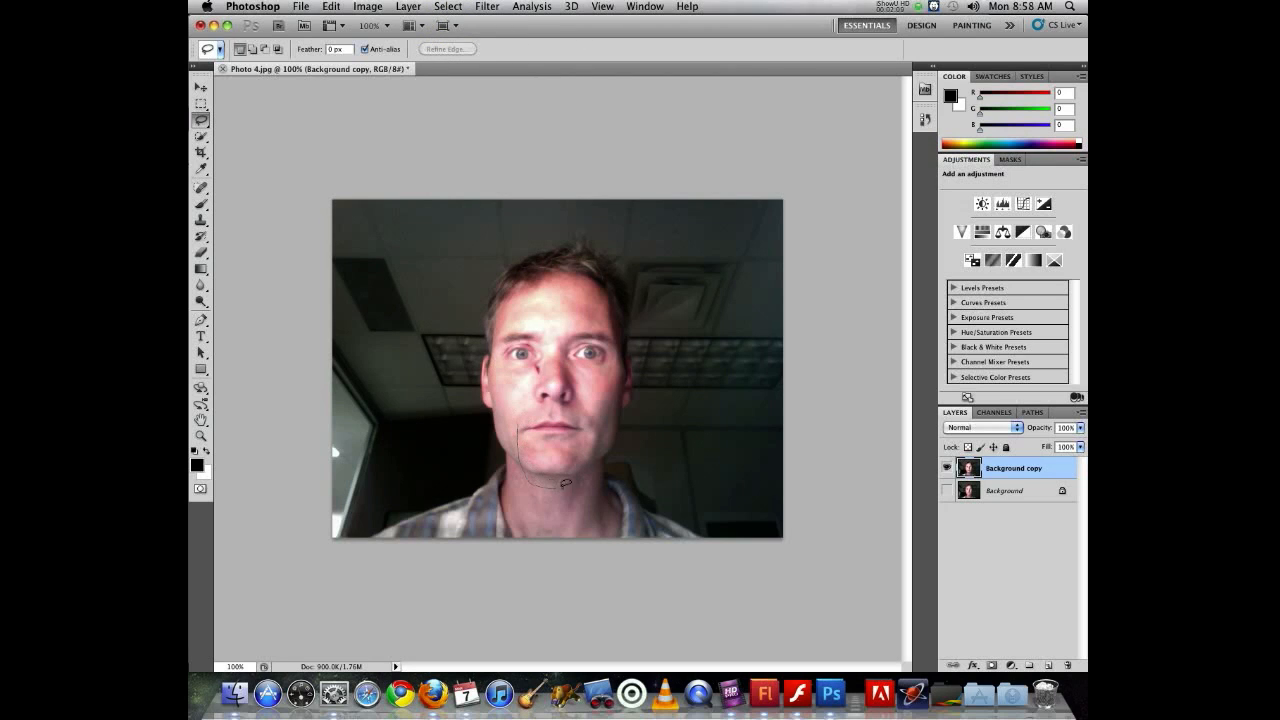
left_click_drag(560, 485, 525, 420)
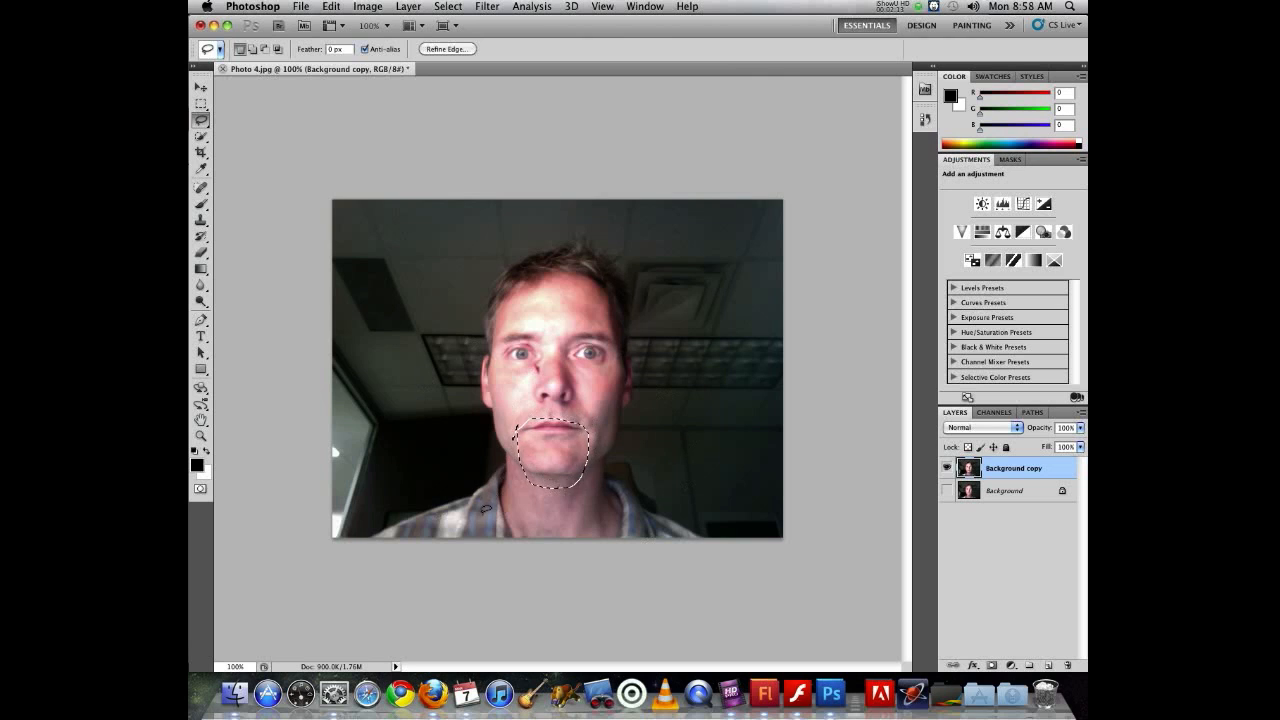
mouse_move(335, 45)
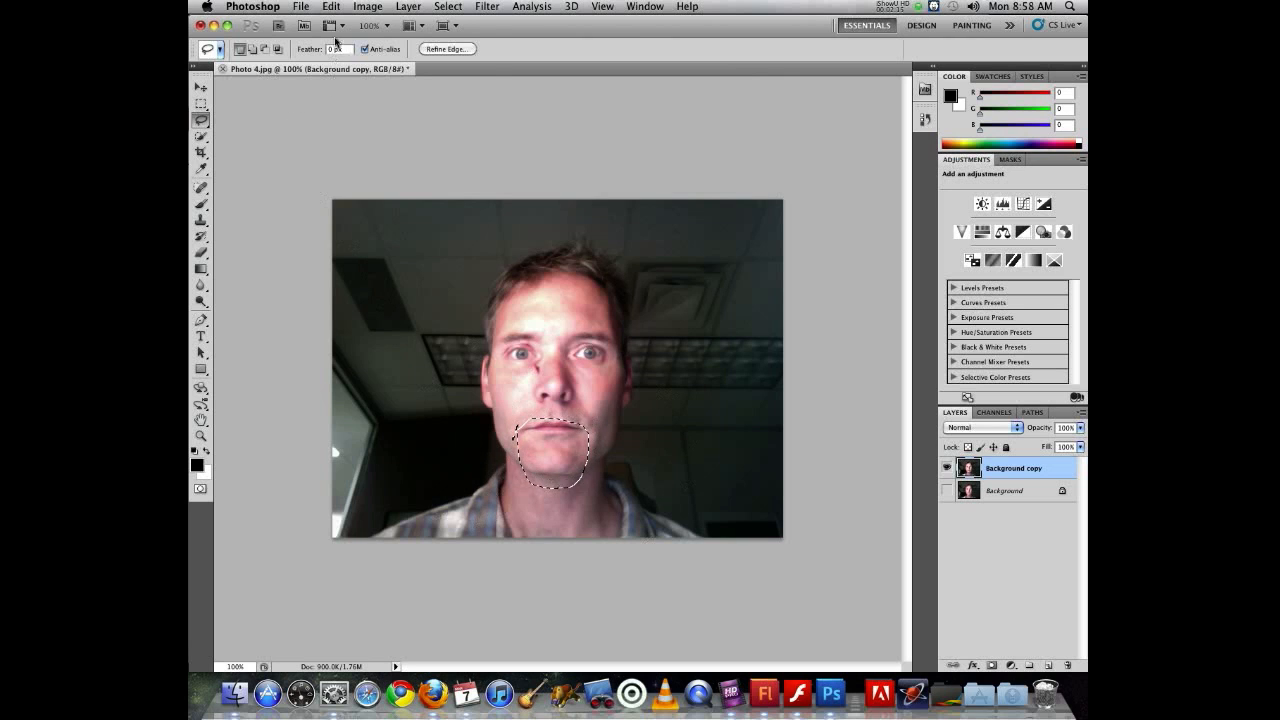
Copy the mouth-and-chin selection and paste it as a new Layer 1.
left_click(331, 6)
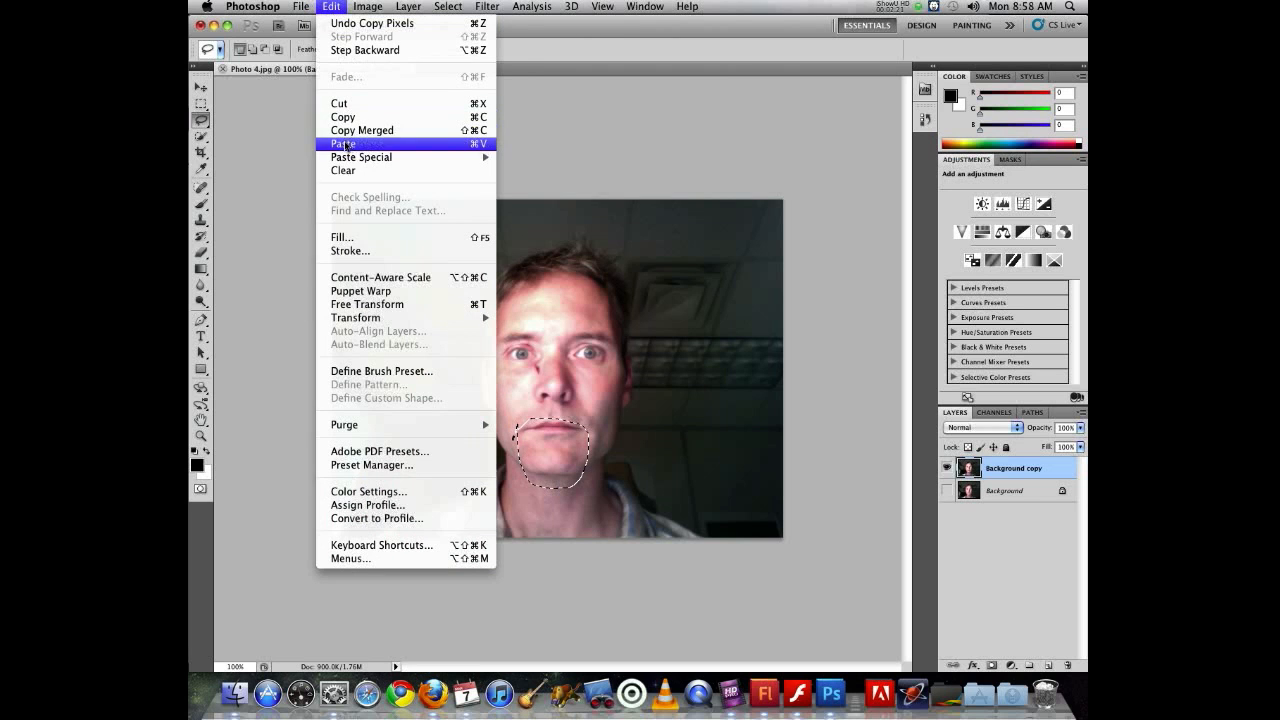
left_click(343, 143)
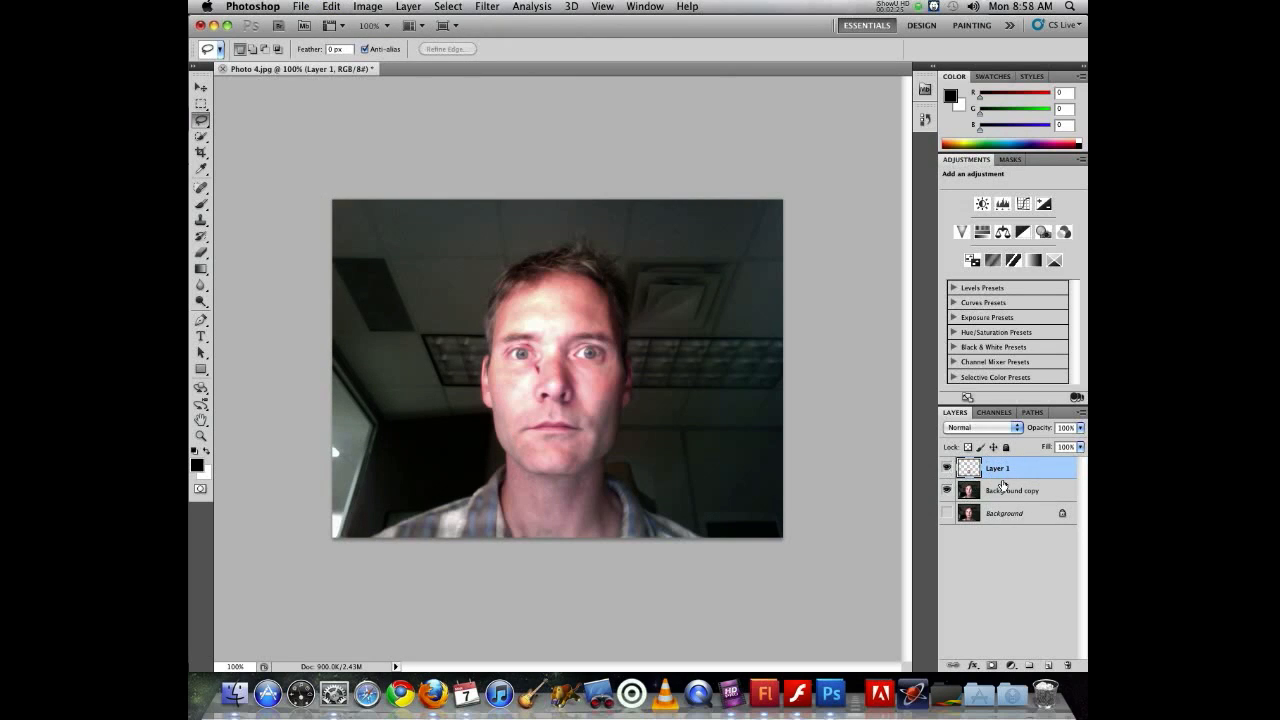
double_click(997, 468)
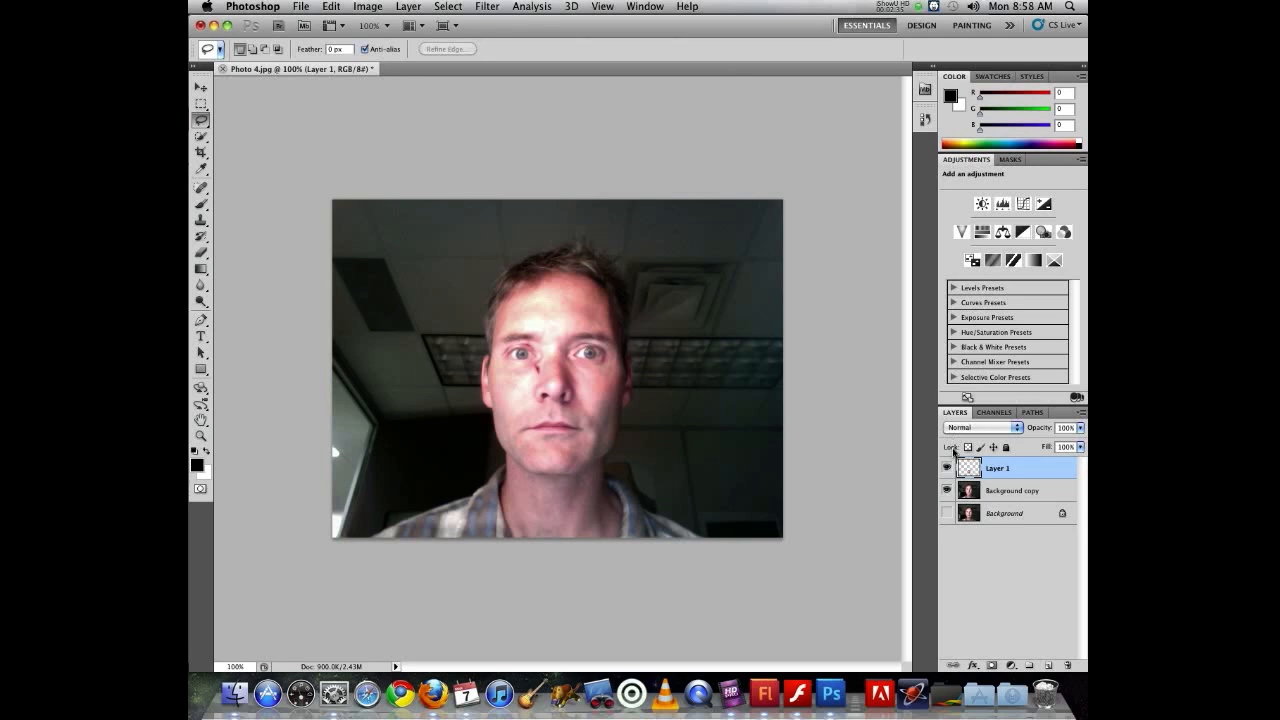
Rename the pasted Layer 1 to 'mouth'.
double_click(997, 467)
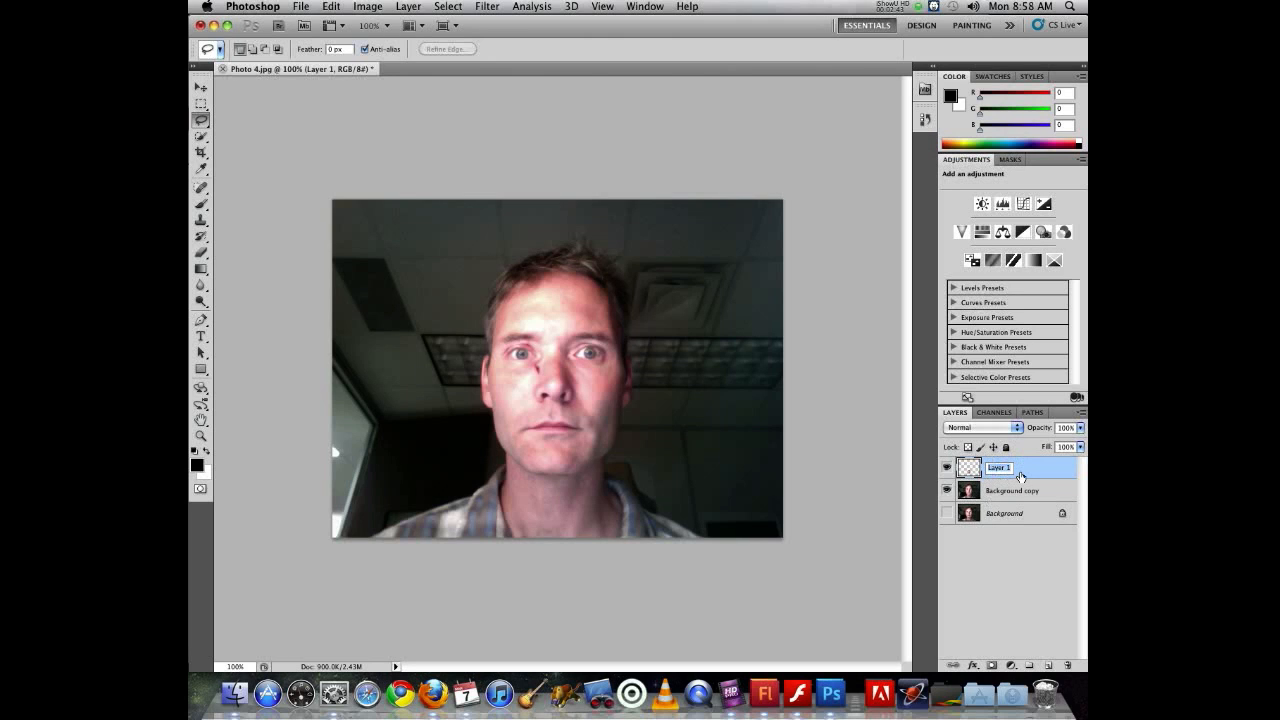
type("chi")
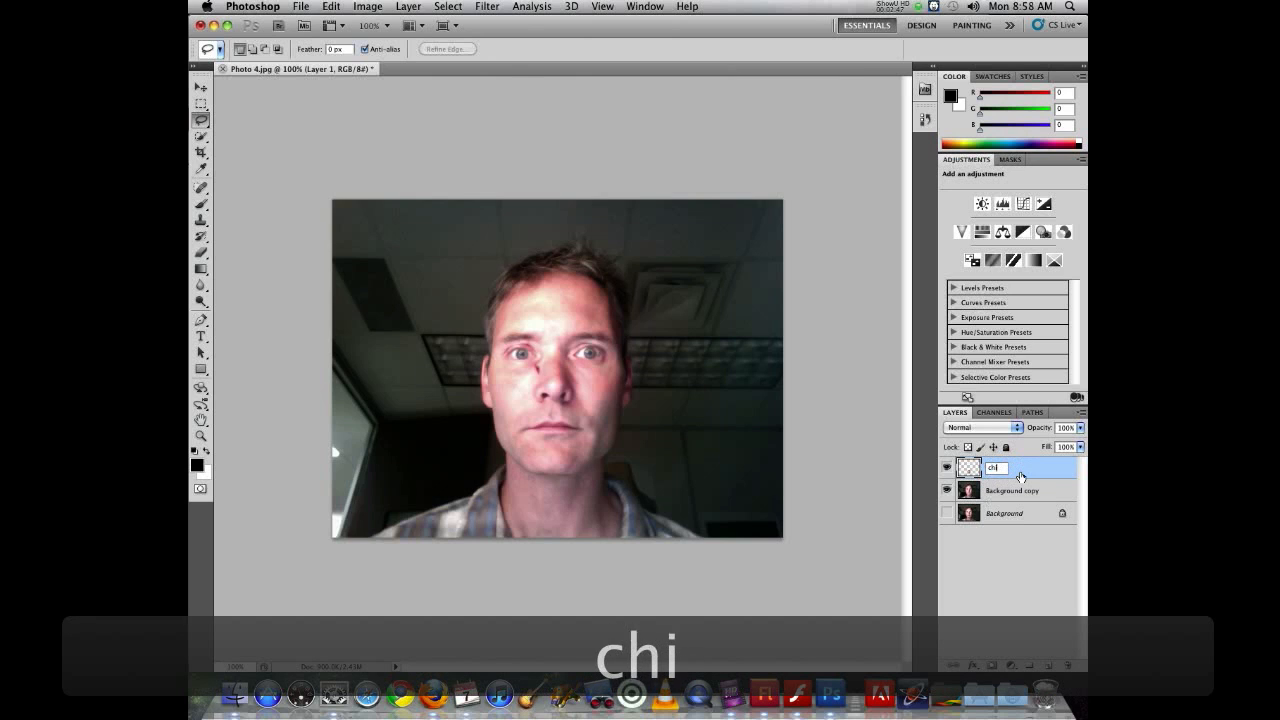
type("mouth")
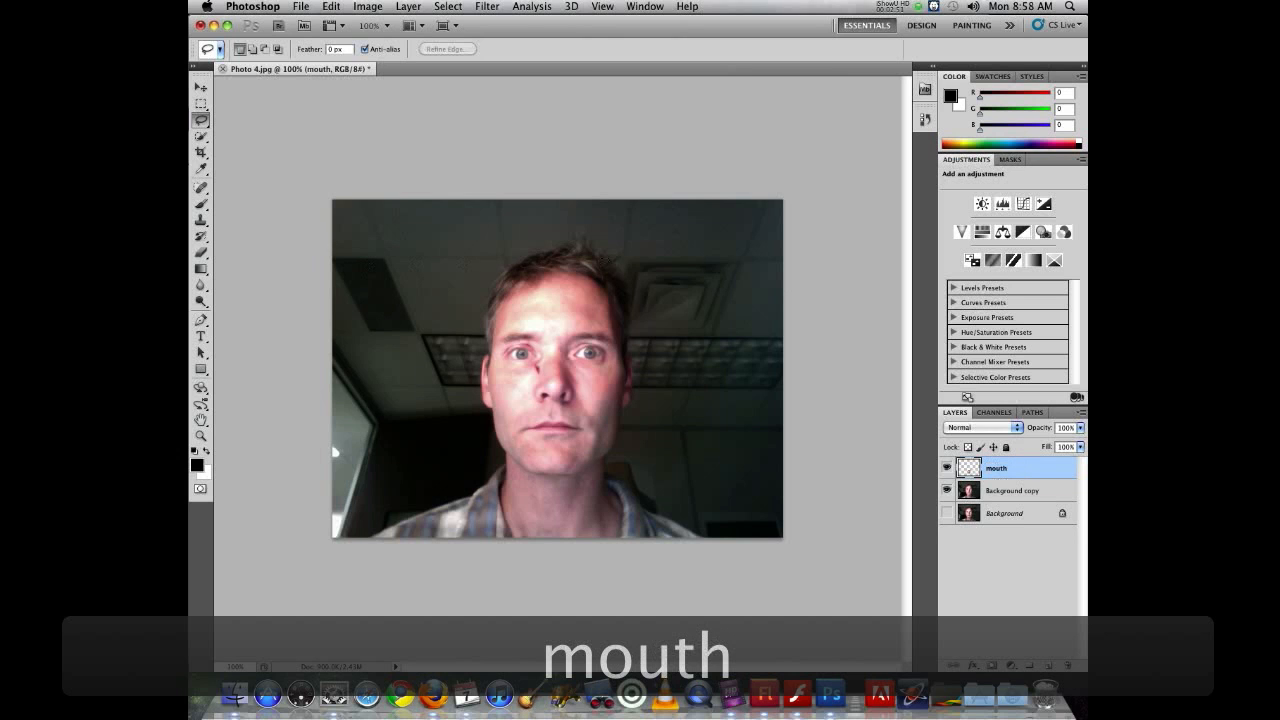
left_click(946, 491)
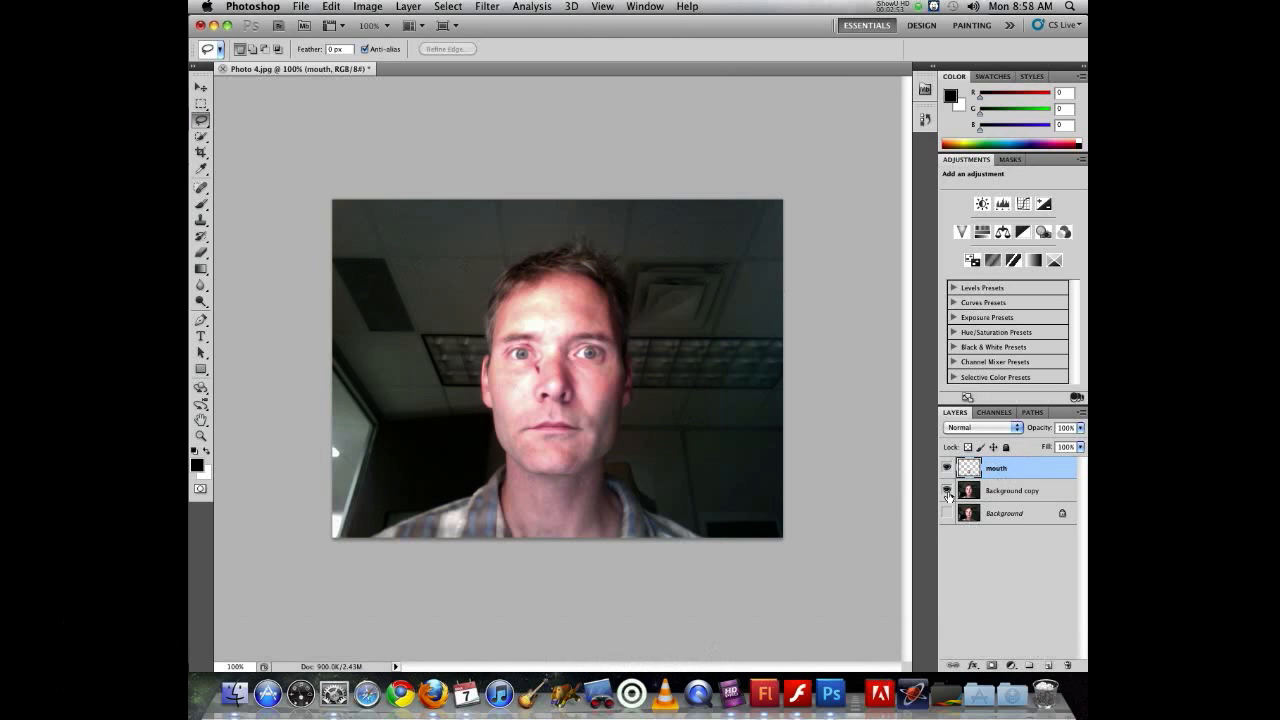
Hide 'Background copy' so only the mouth-and-chin cut-out is visible.
left_click(946, 490)
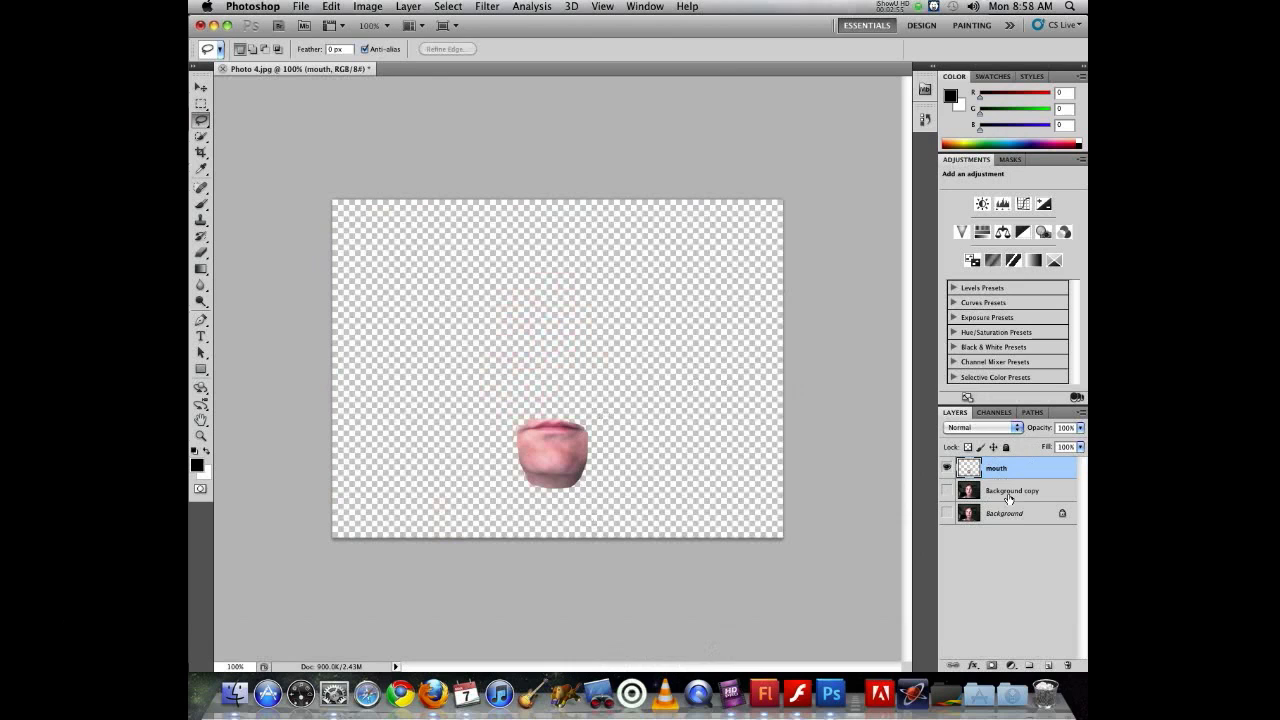
left_click(1005, 468)
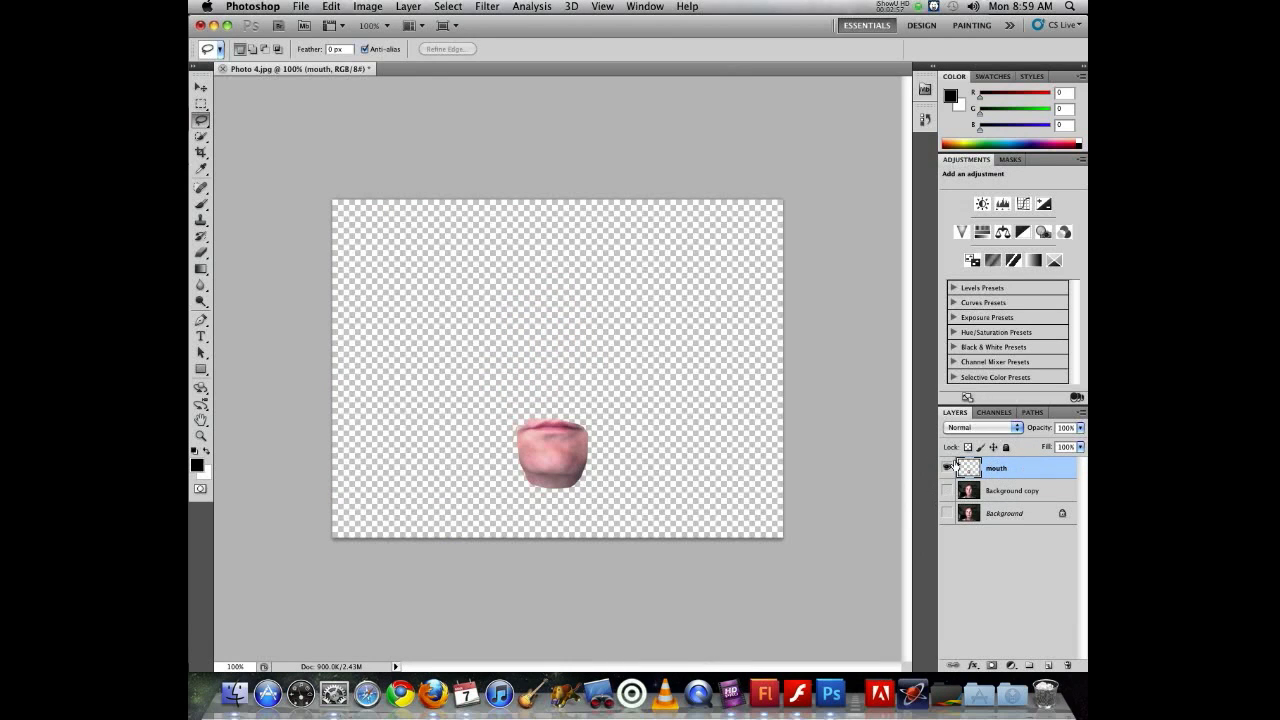
left_click(947, 467)
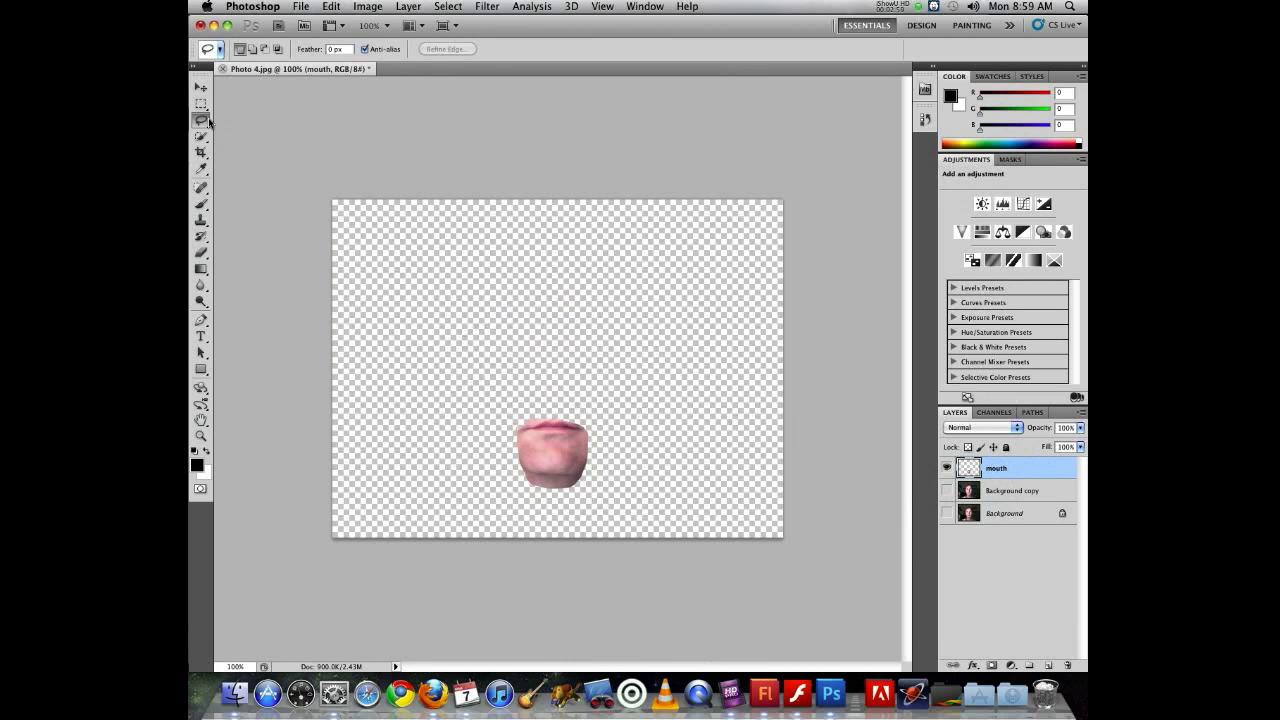
left_click(200, 252)
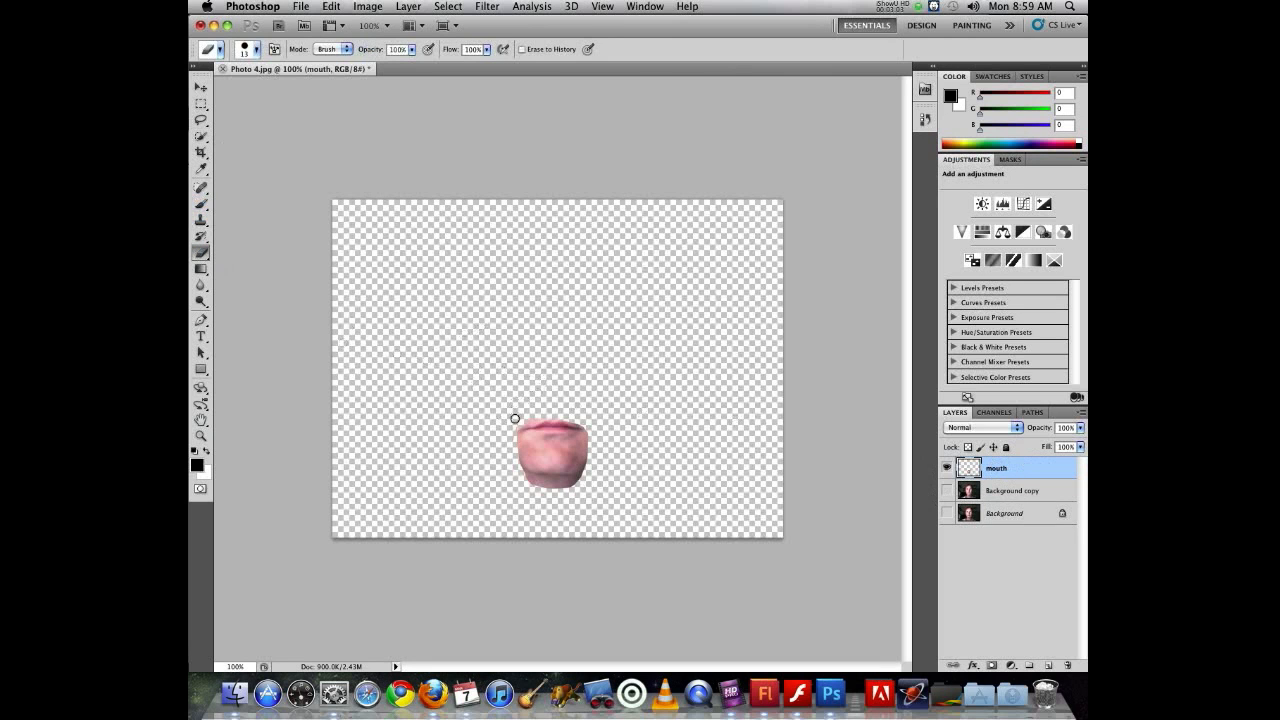
mouse_move(494, 417)
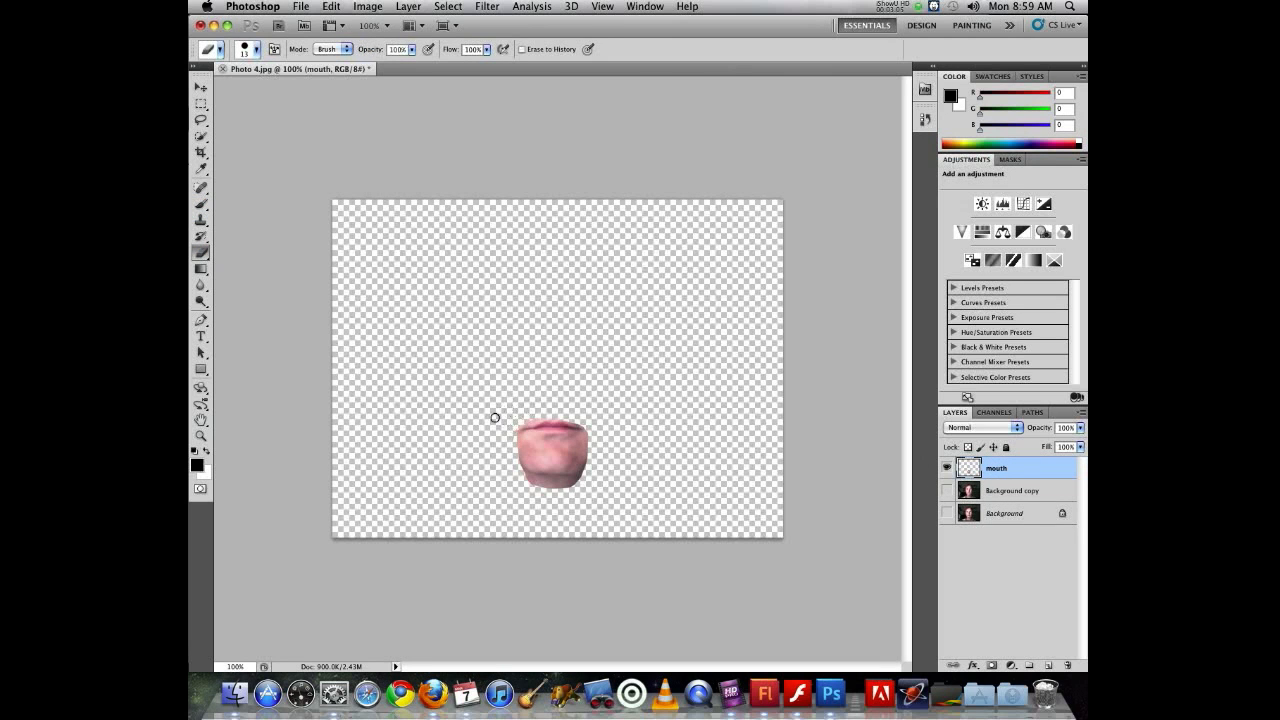
Zoom in and erase the ragged pixels below the chin piece, then show the face photo again.
key("cmd+=")
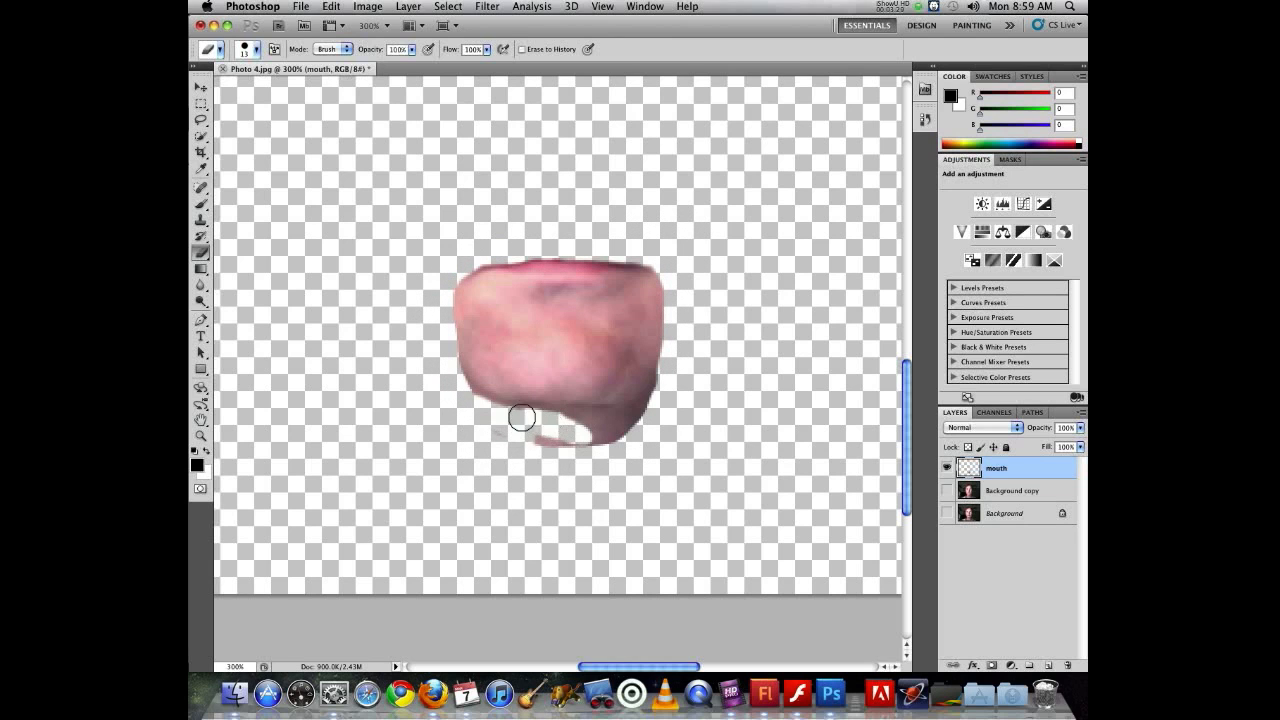
left_click_drag(522, 416, 648, 418)
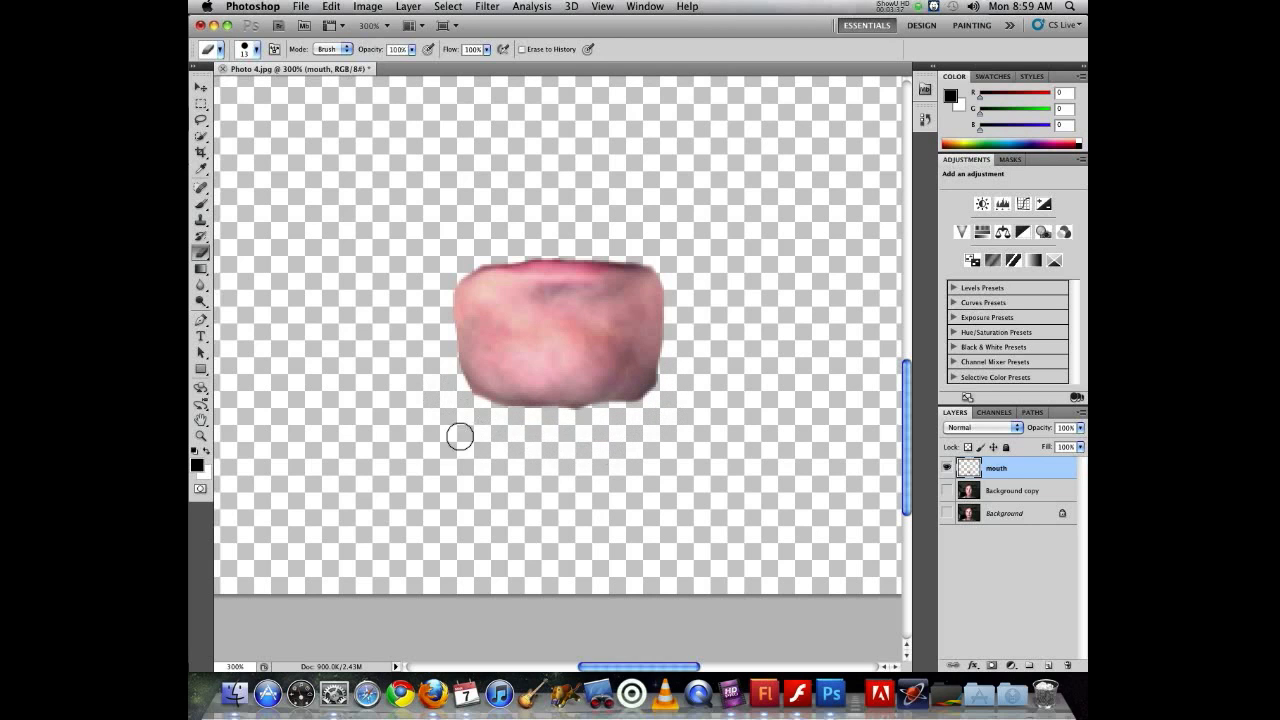
key("cmd+z")
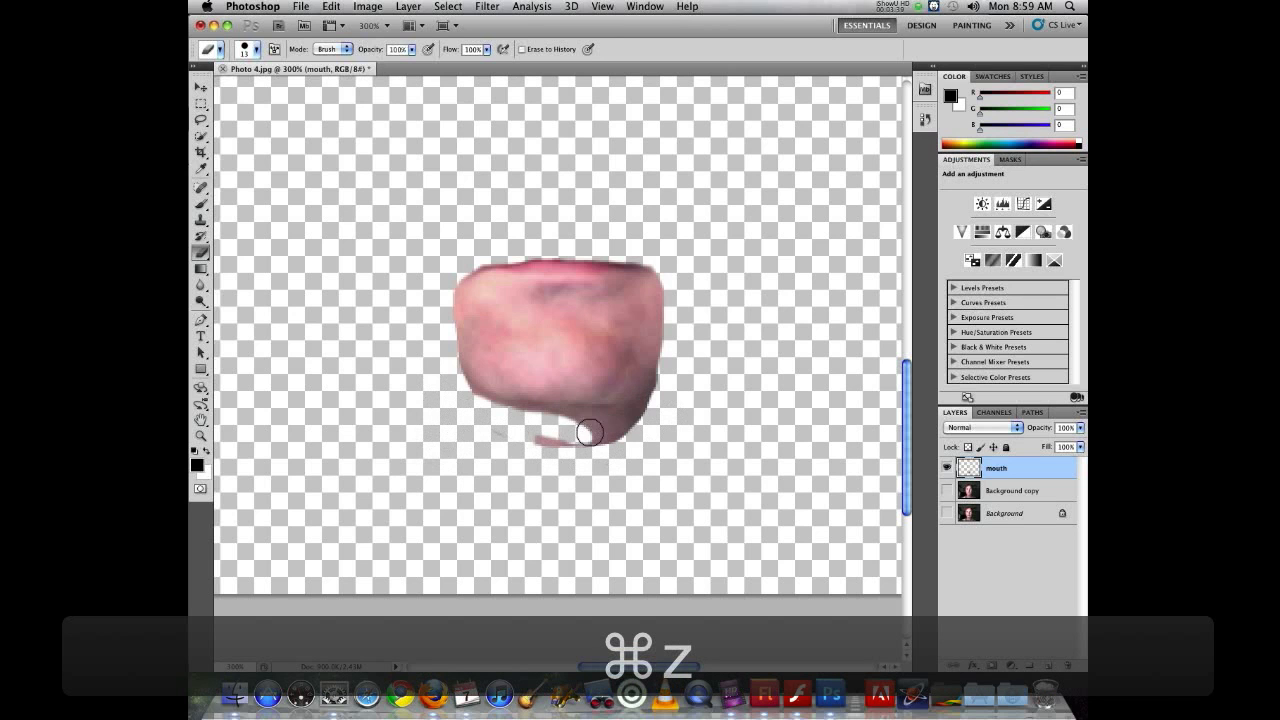
key("cmd+z")
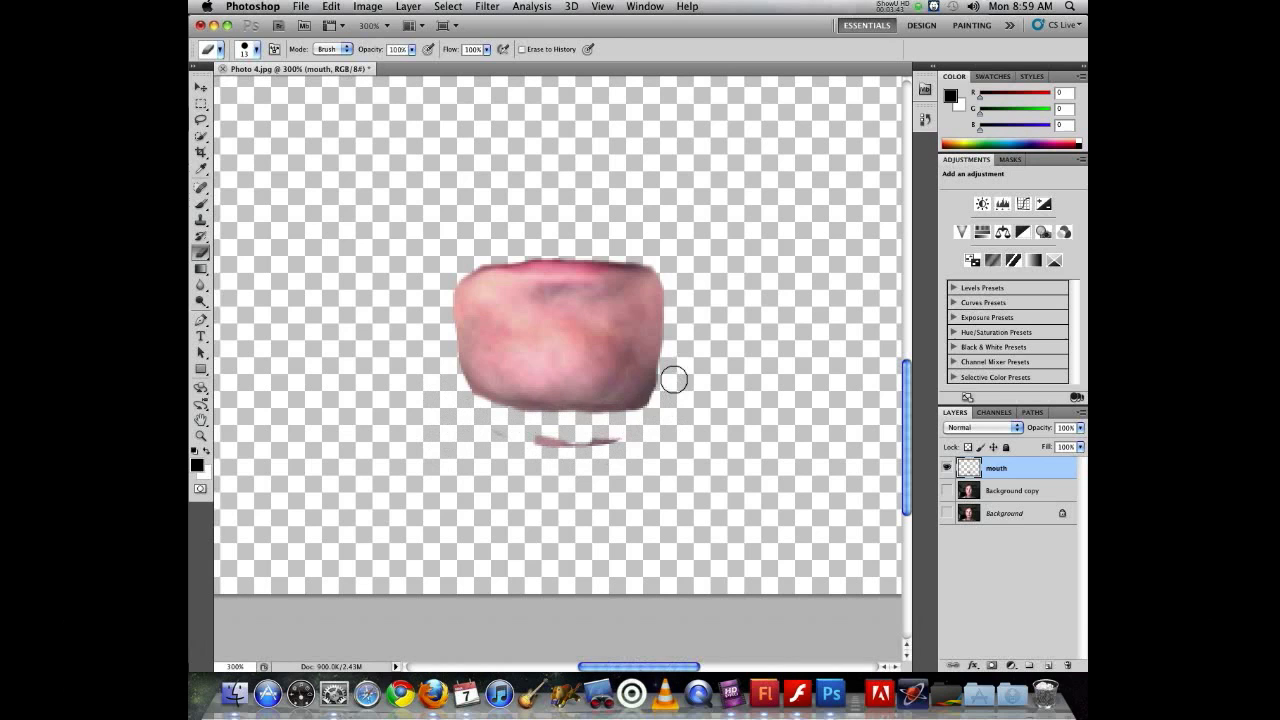
left_click_drag(673, 378, 555, 447)
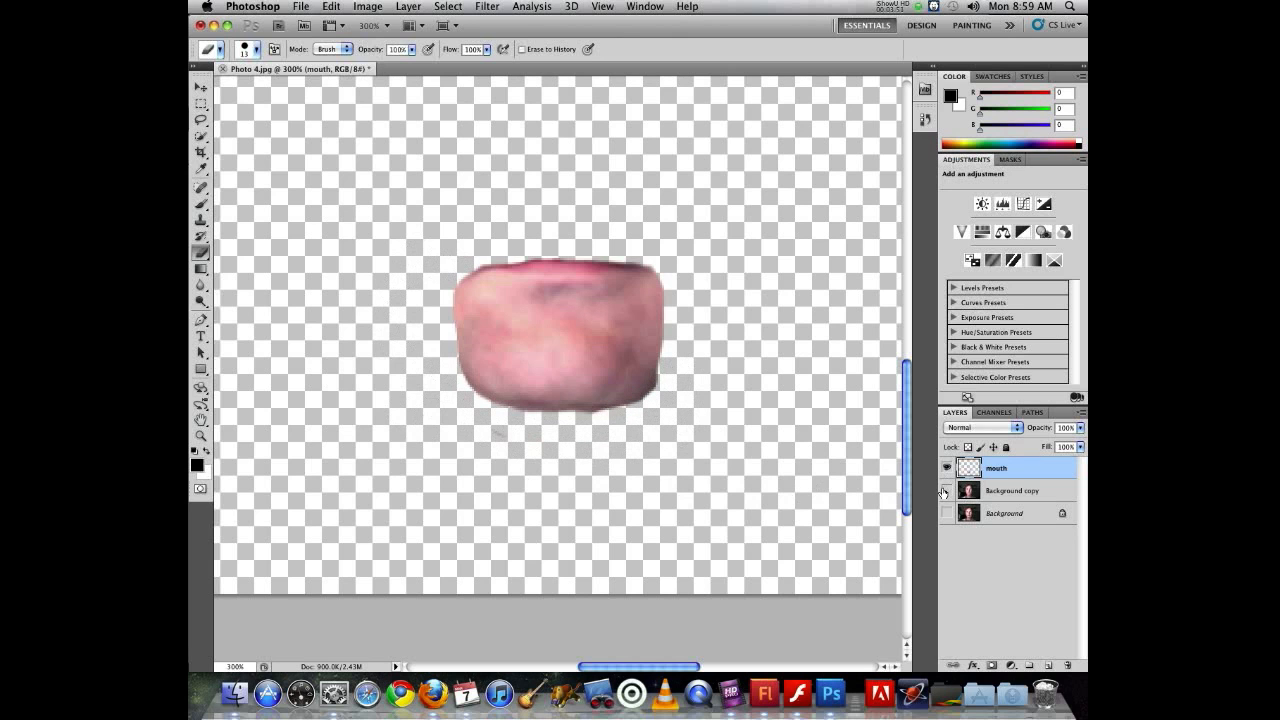
left_click(946, 490)
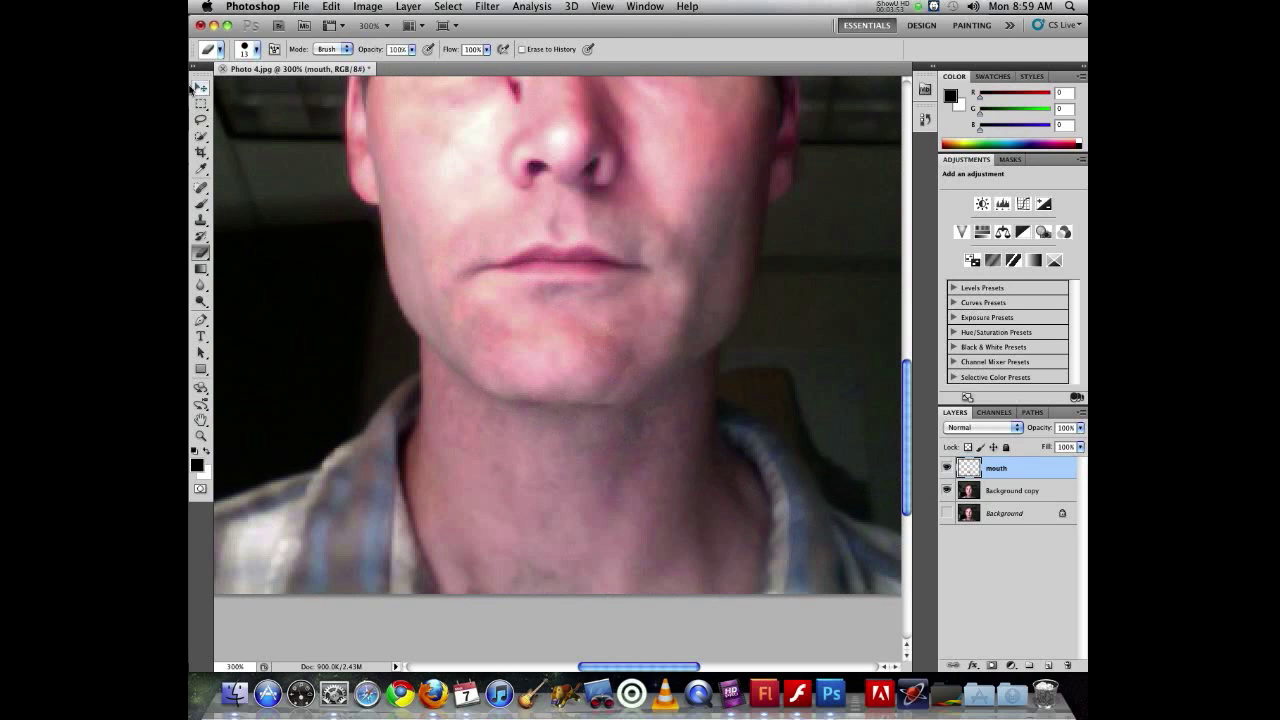
Drag the 'mouth' layer lower on the face with the Move tool, then undo the move.
left_click(201, 89)
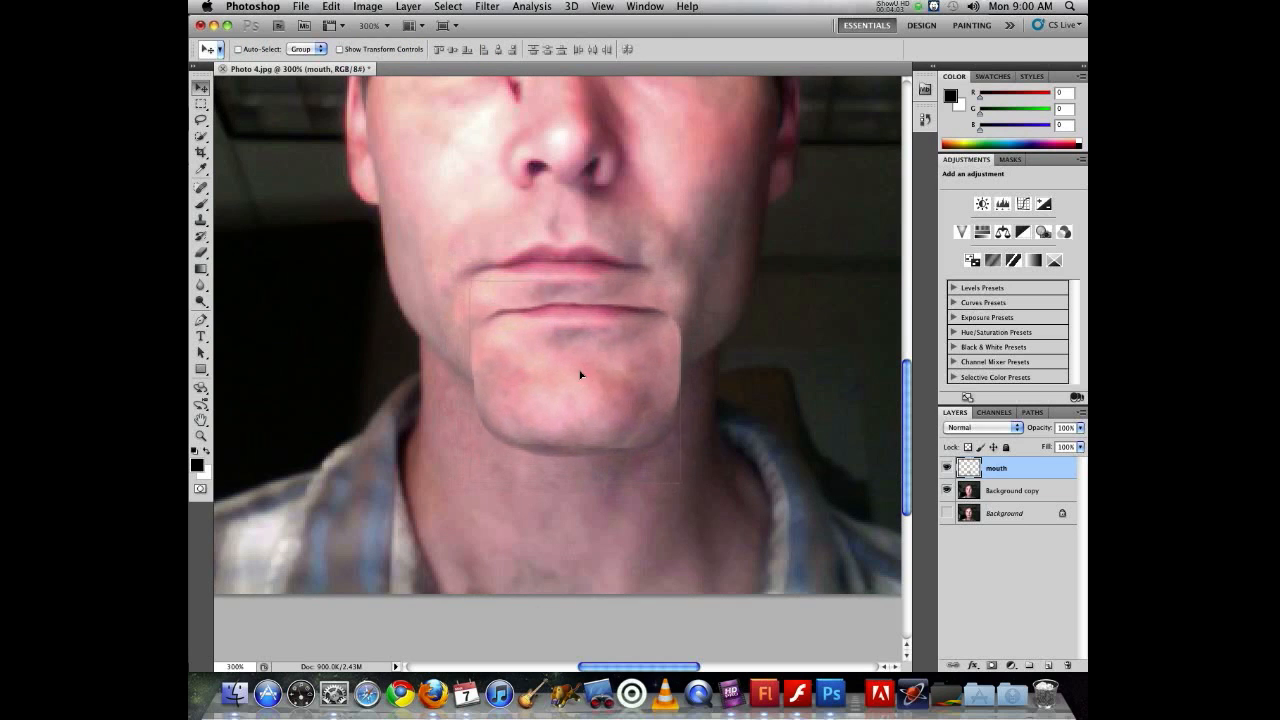
left_click_drag(580, 375, 567, 410)
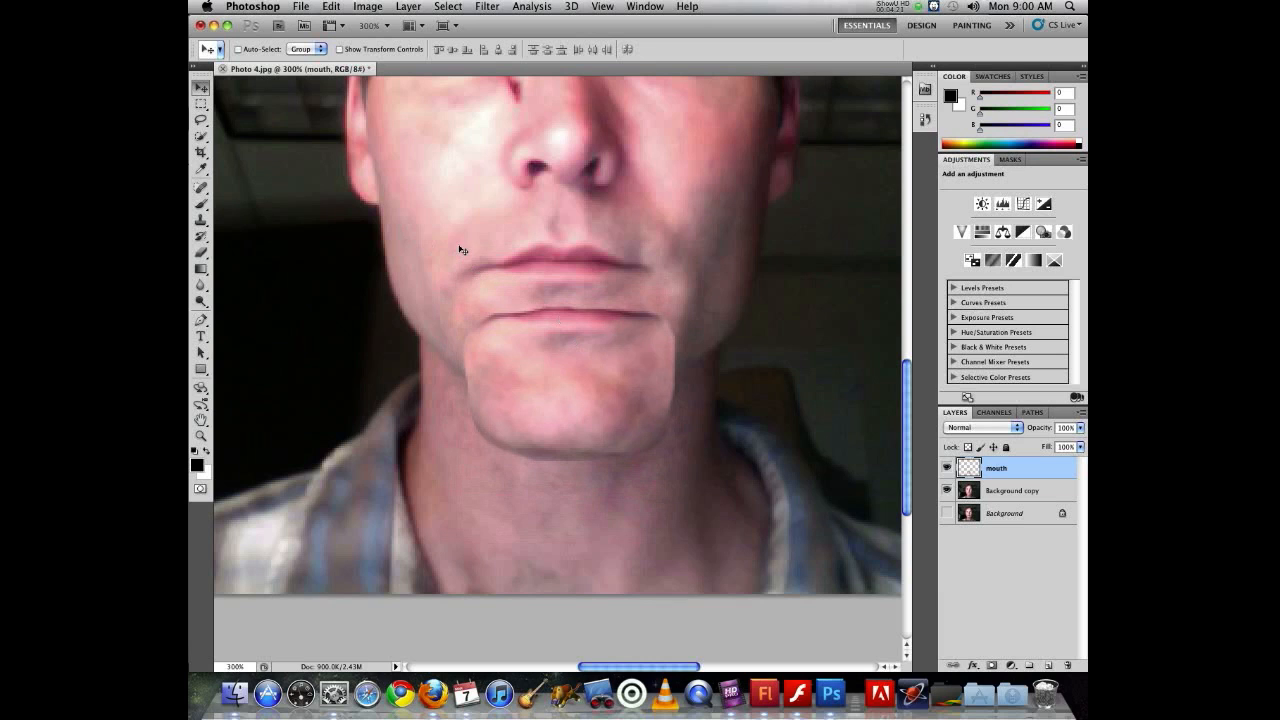
key("cmd+z")
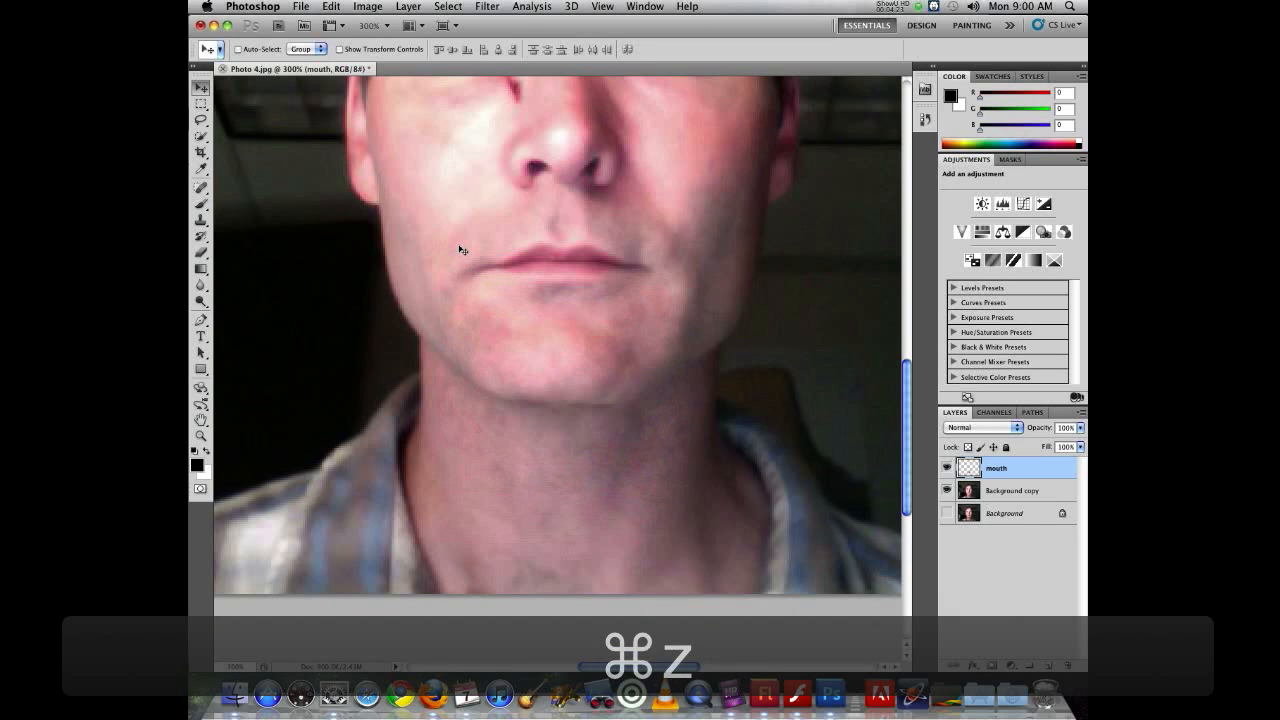
Rename 'Background copy' to 'face' and hide the 'mouth' layer.
key("cmd+z")
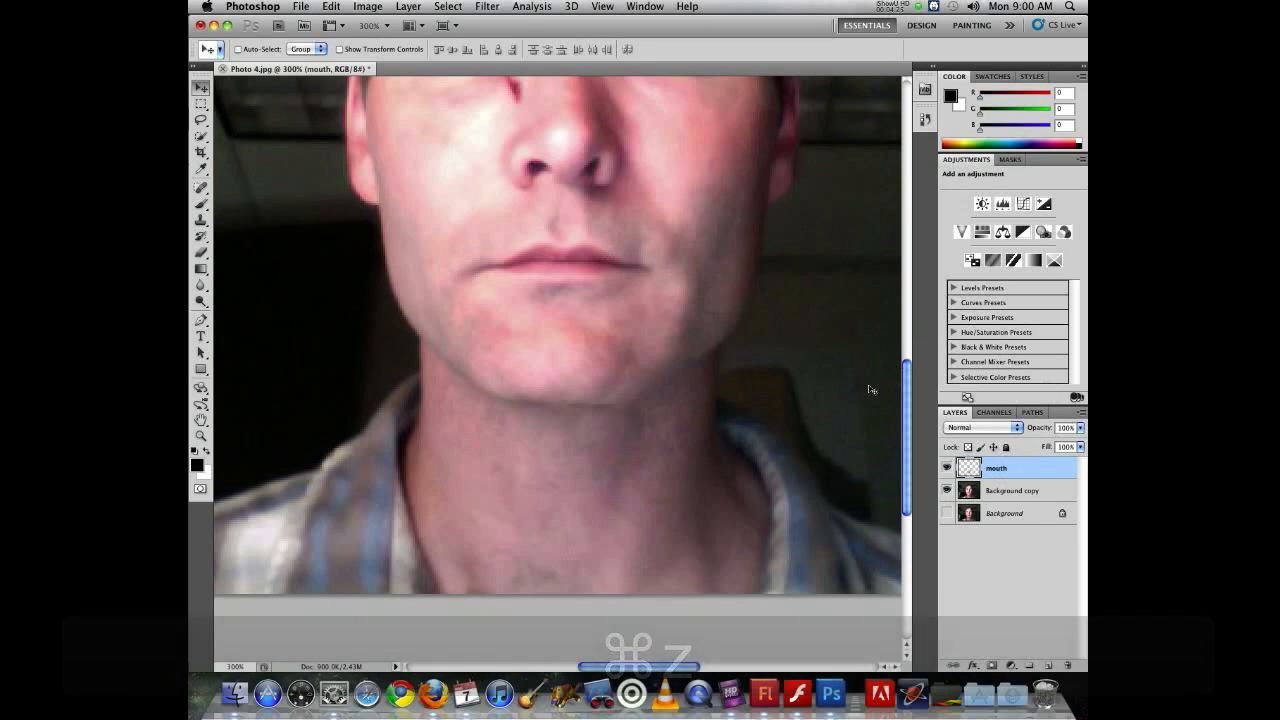
left_click(946, 467)
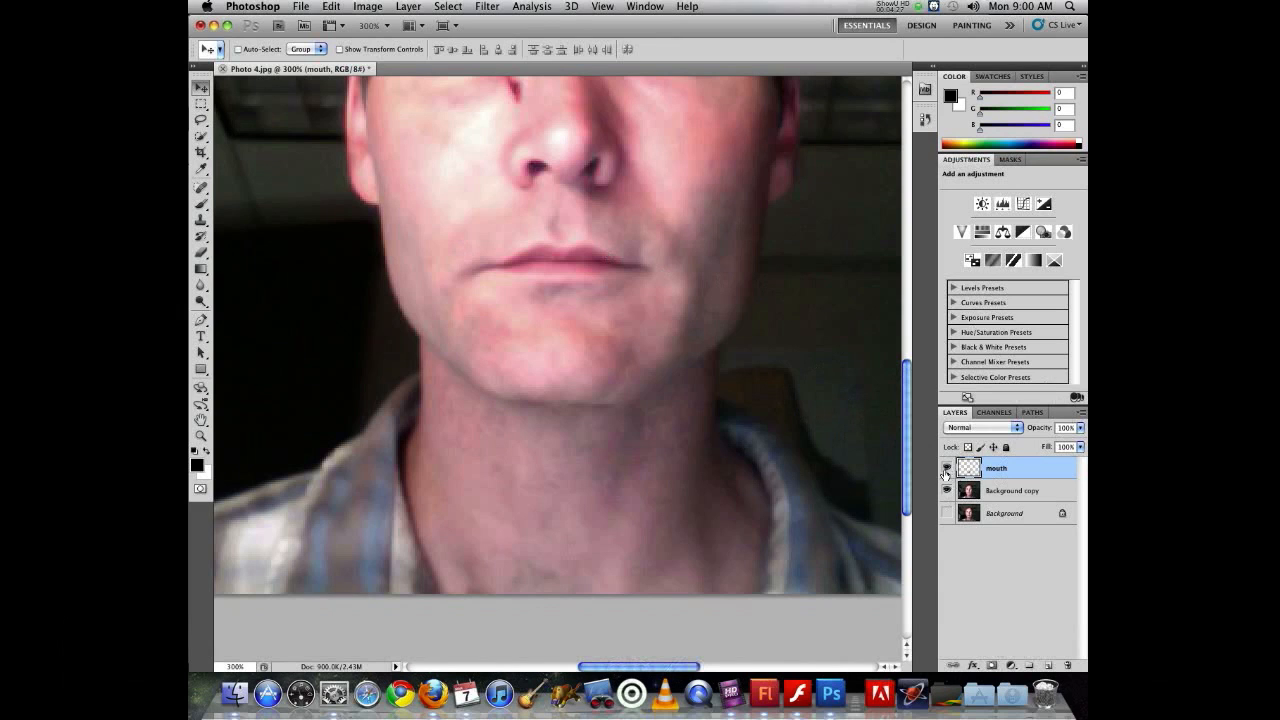
left_click(946, 490)
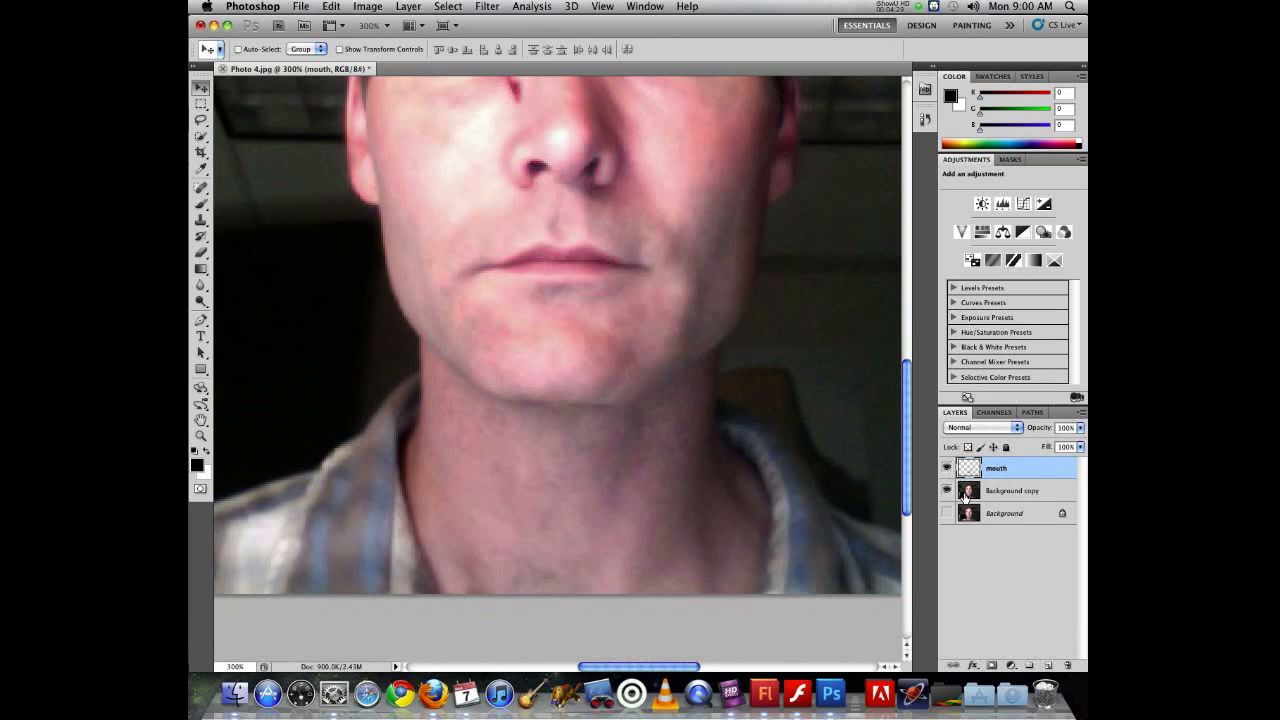
mouse_move(1009, 493)
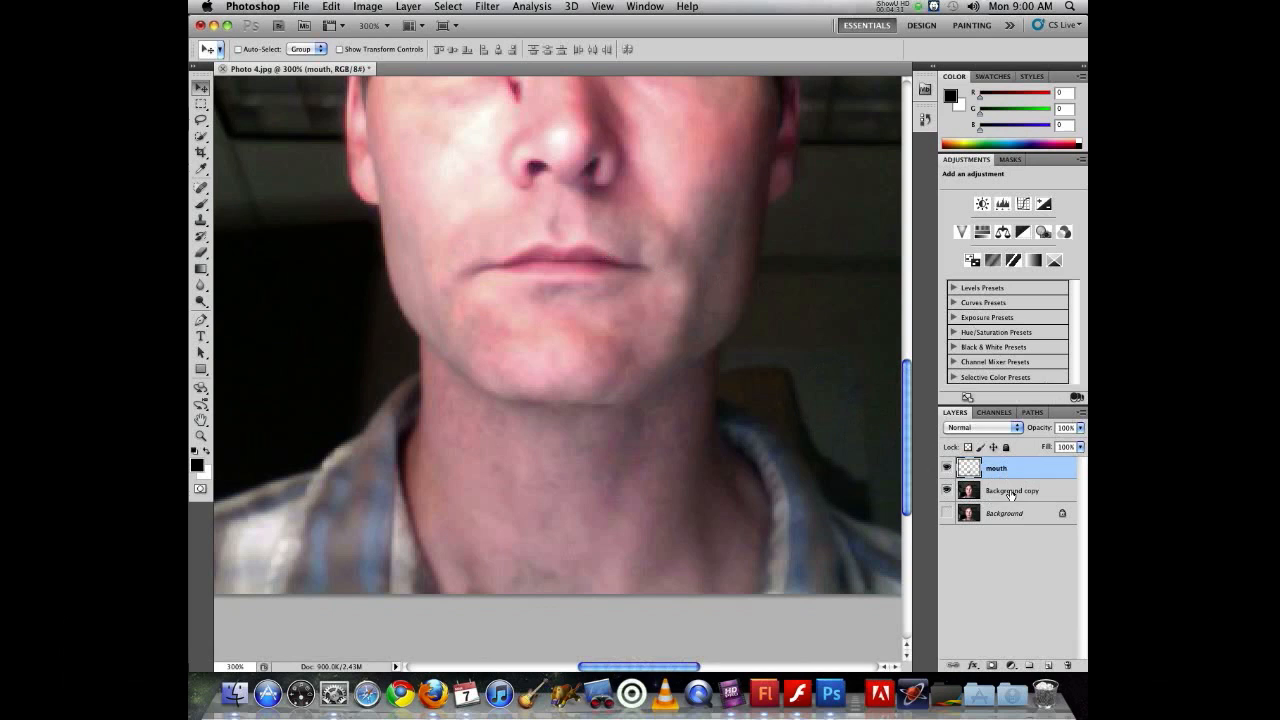
left_click(1010, 490)
type("face")
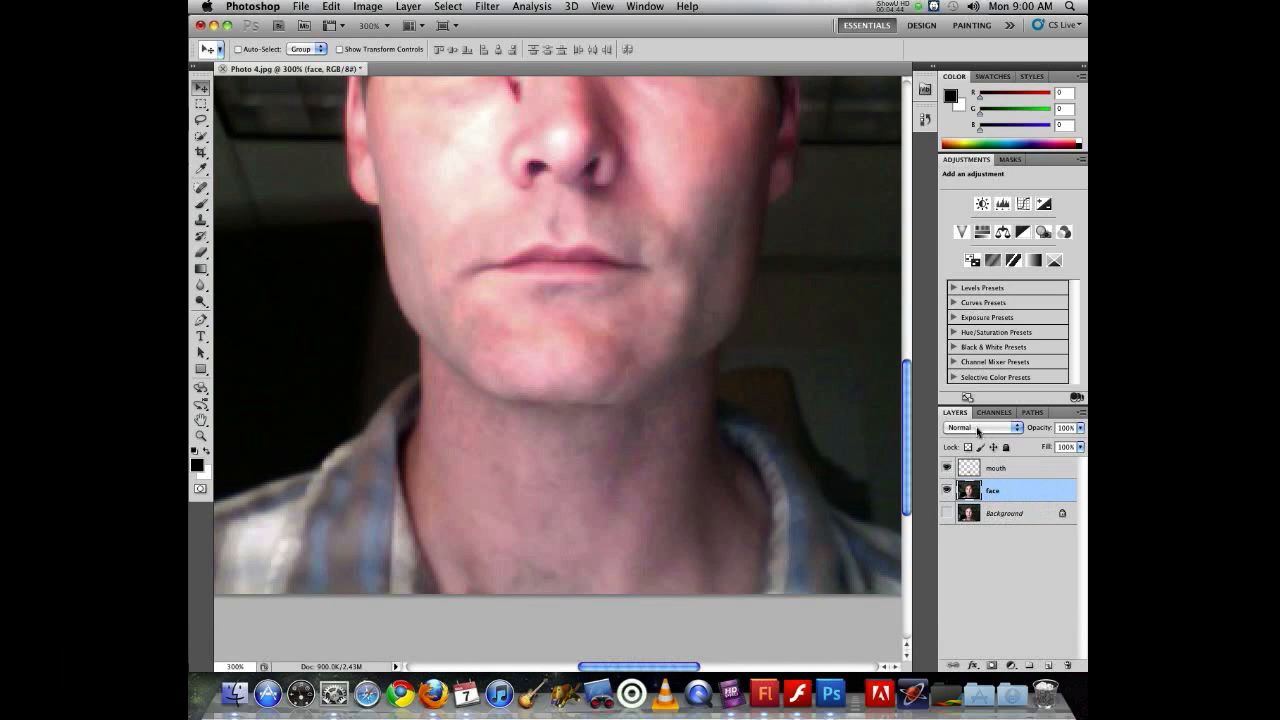
left_click(947, 470)
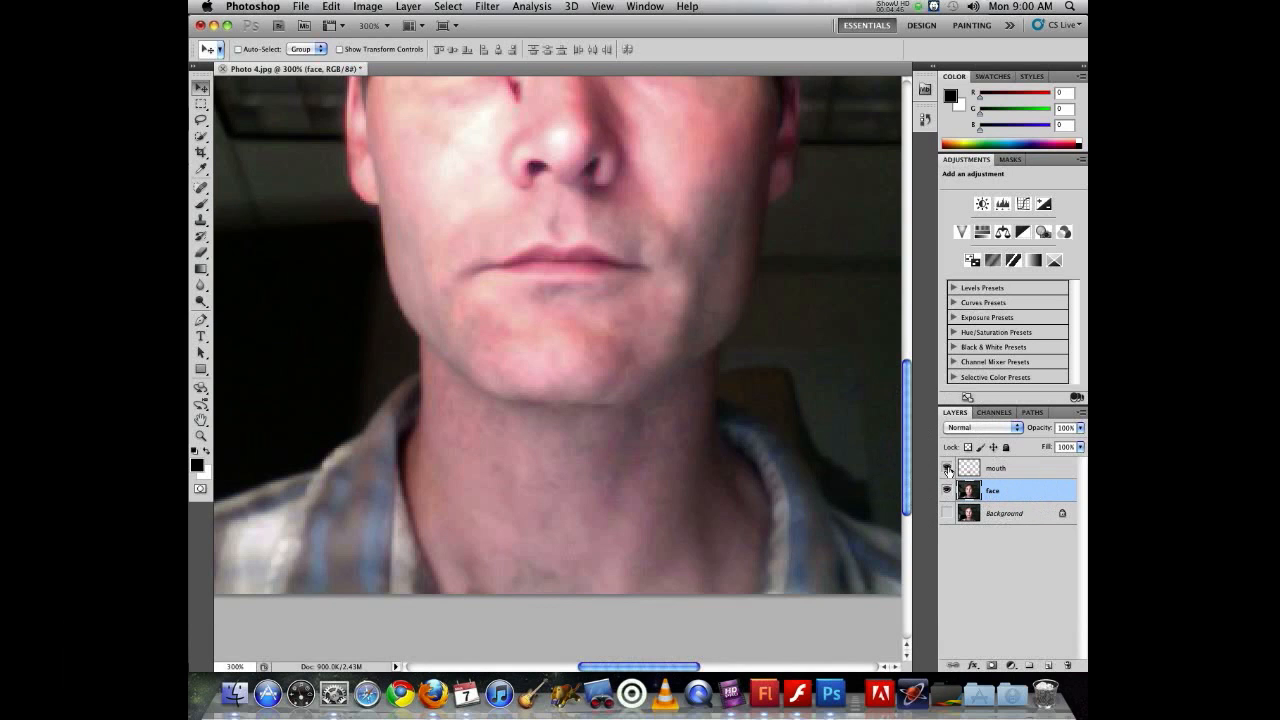
left_click(947, 468)
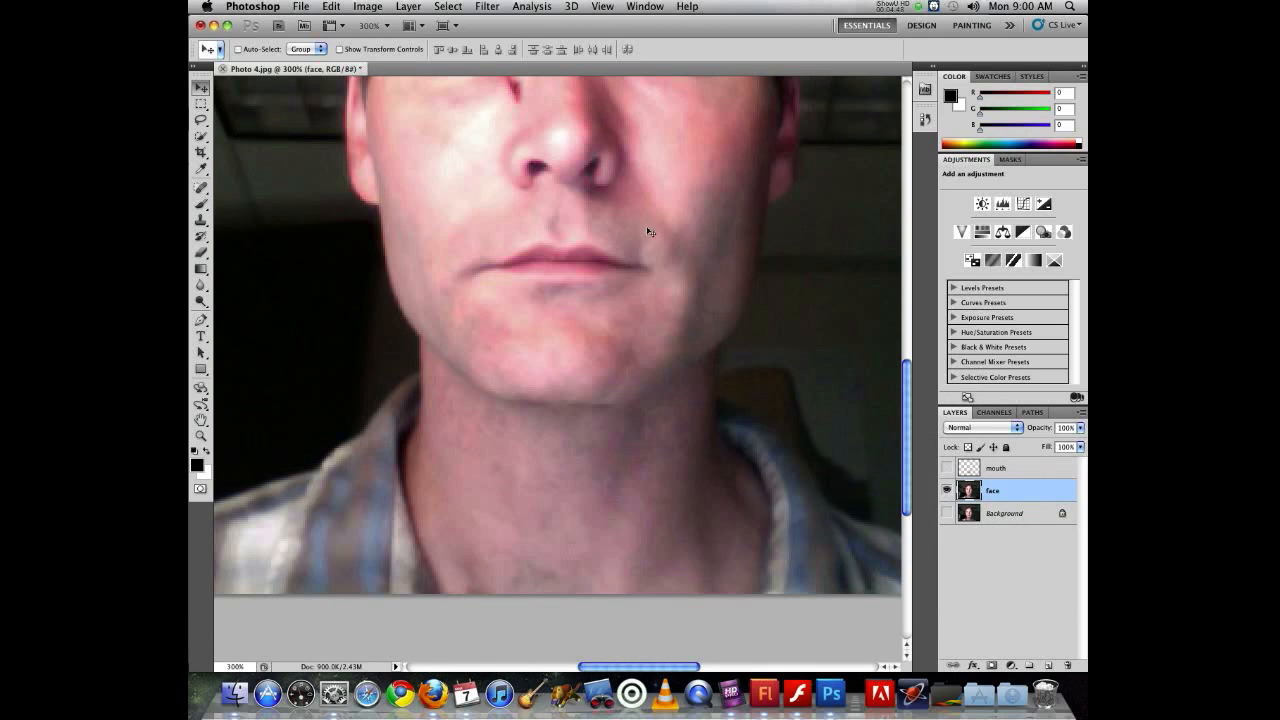
left_click(201, 205)
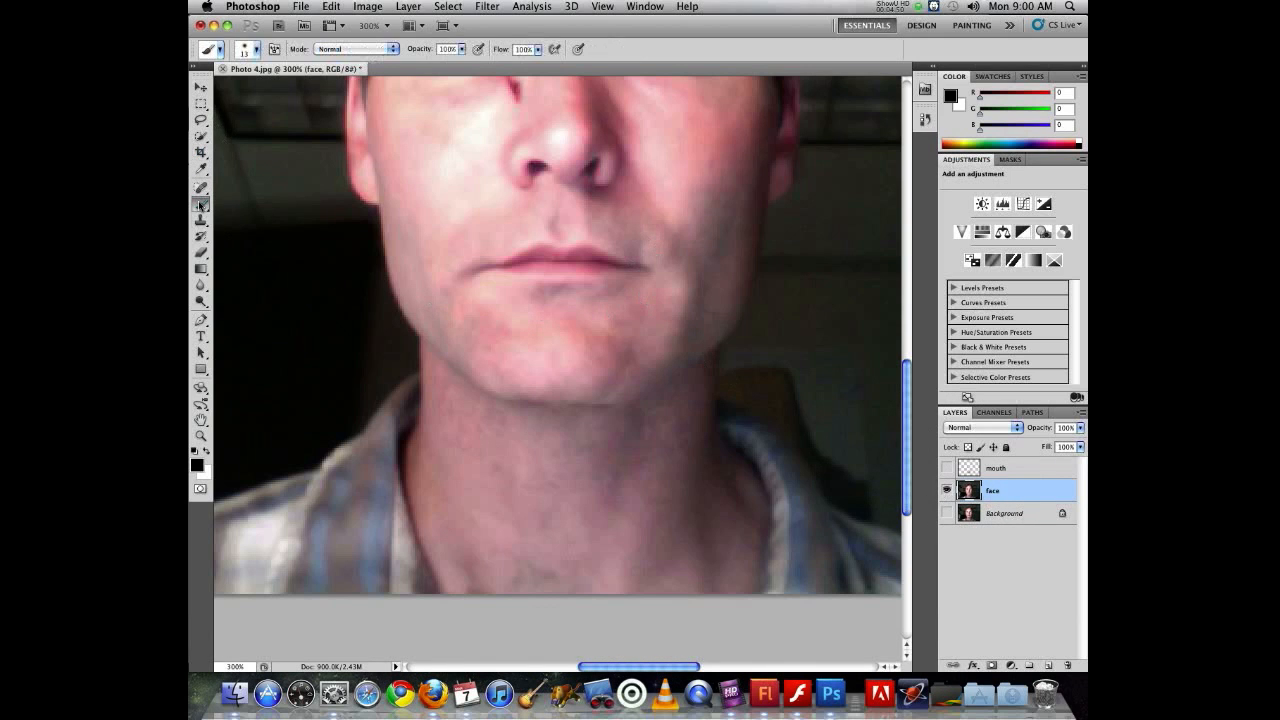
mouse_move(509, 272)
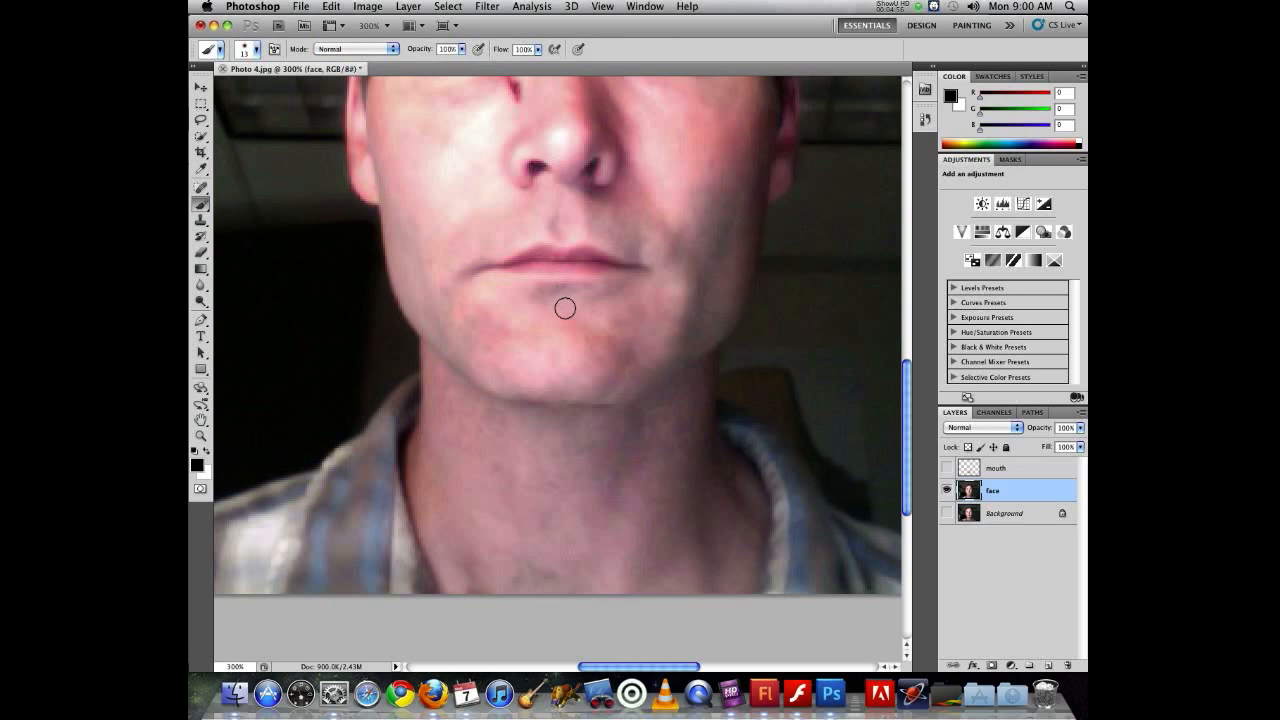
mouse_move(655, 308)
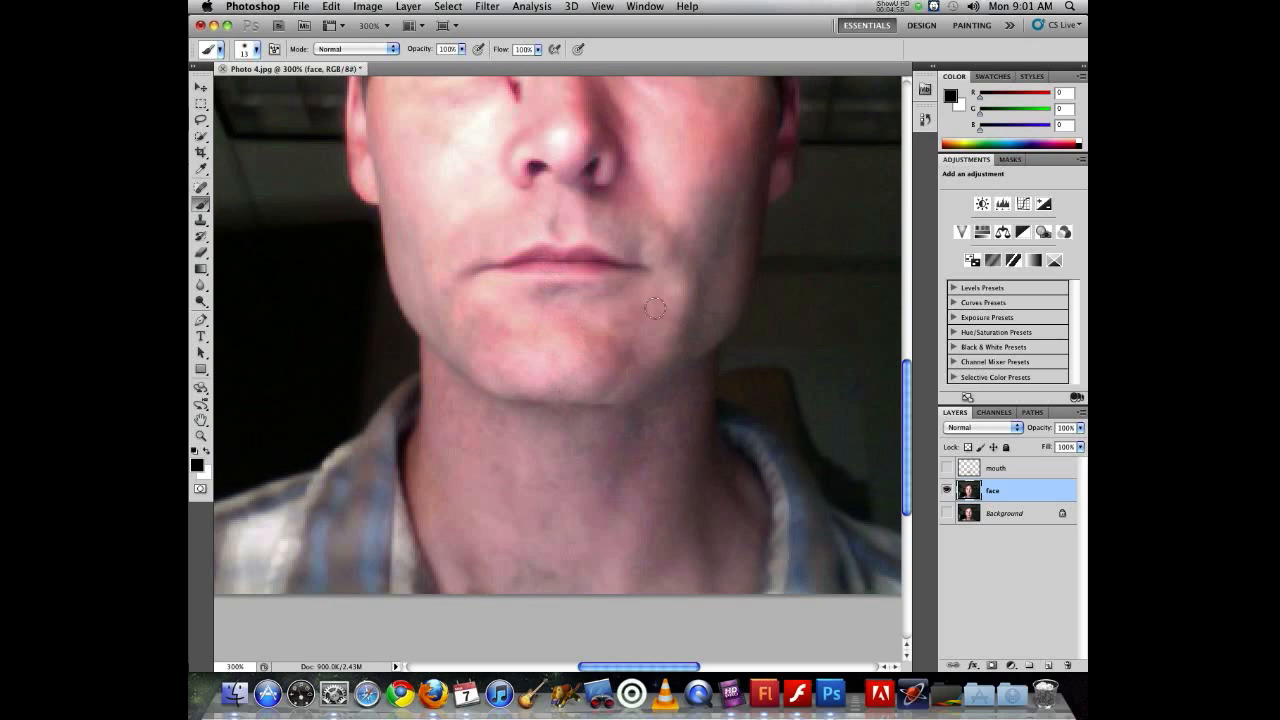
mouse_move(559, 287)
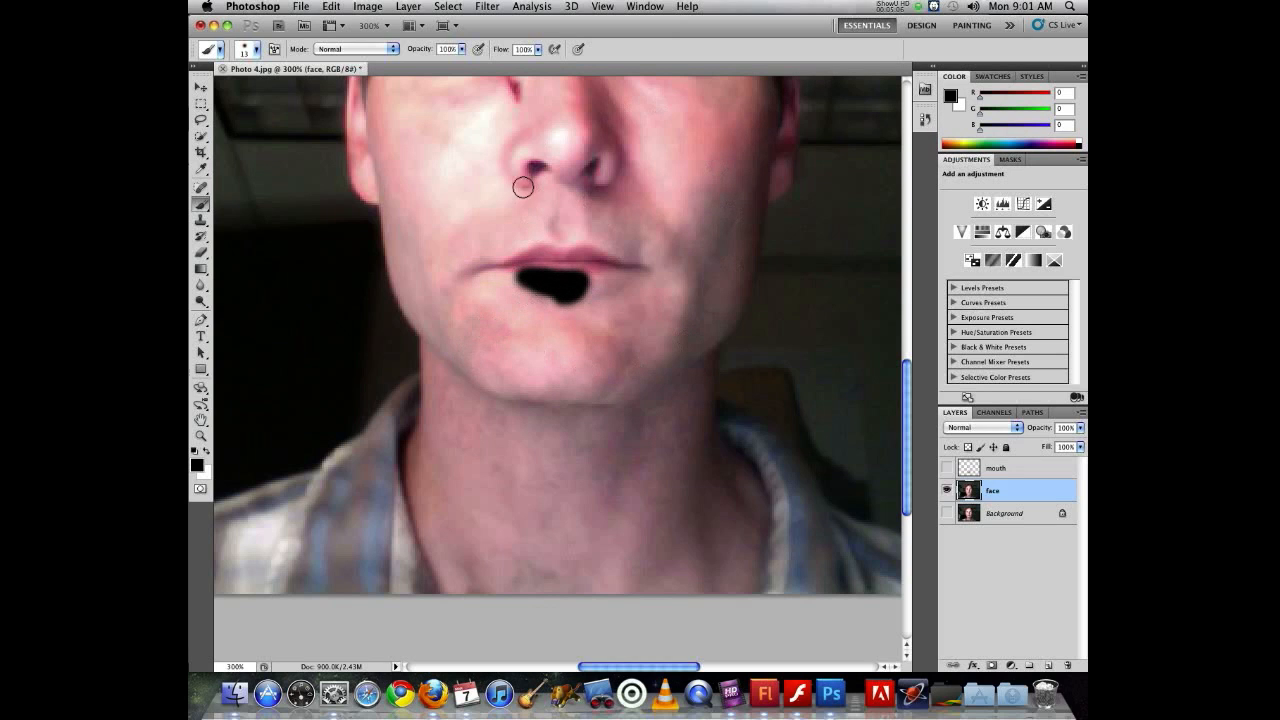
mouse_move(471, 280)
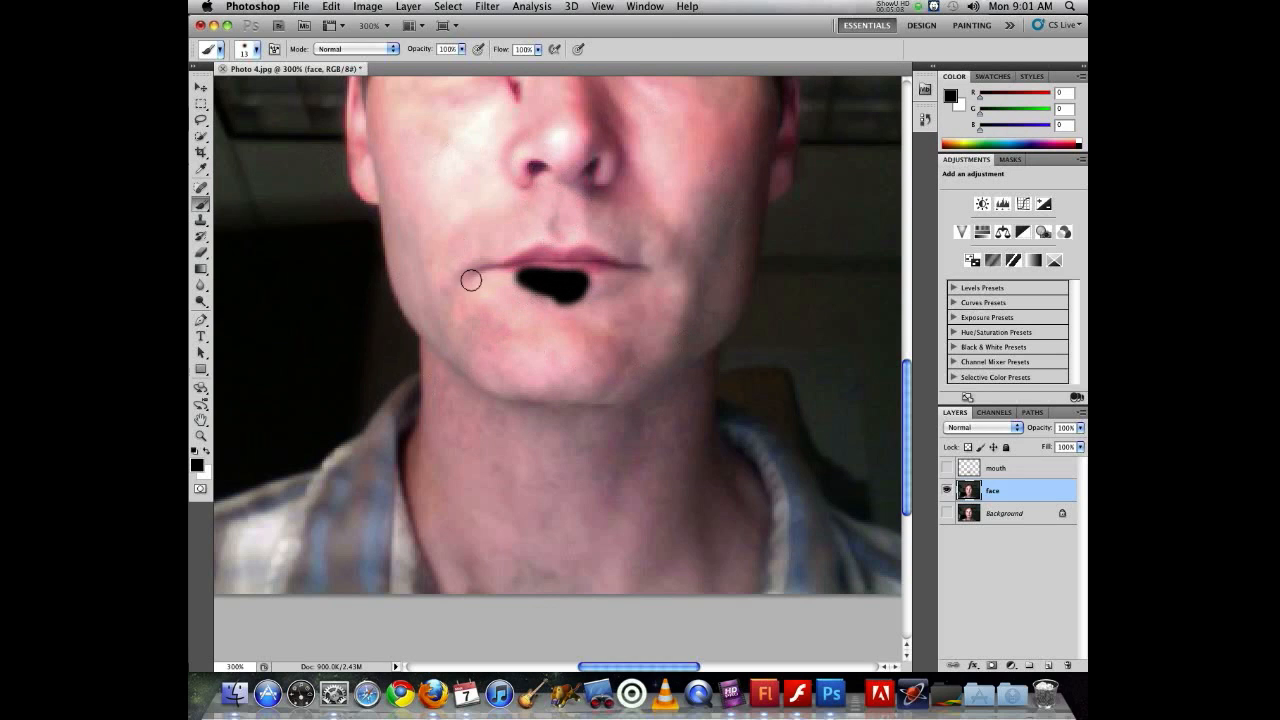
mouse_move(452, 226)
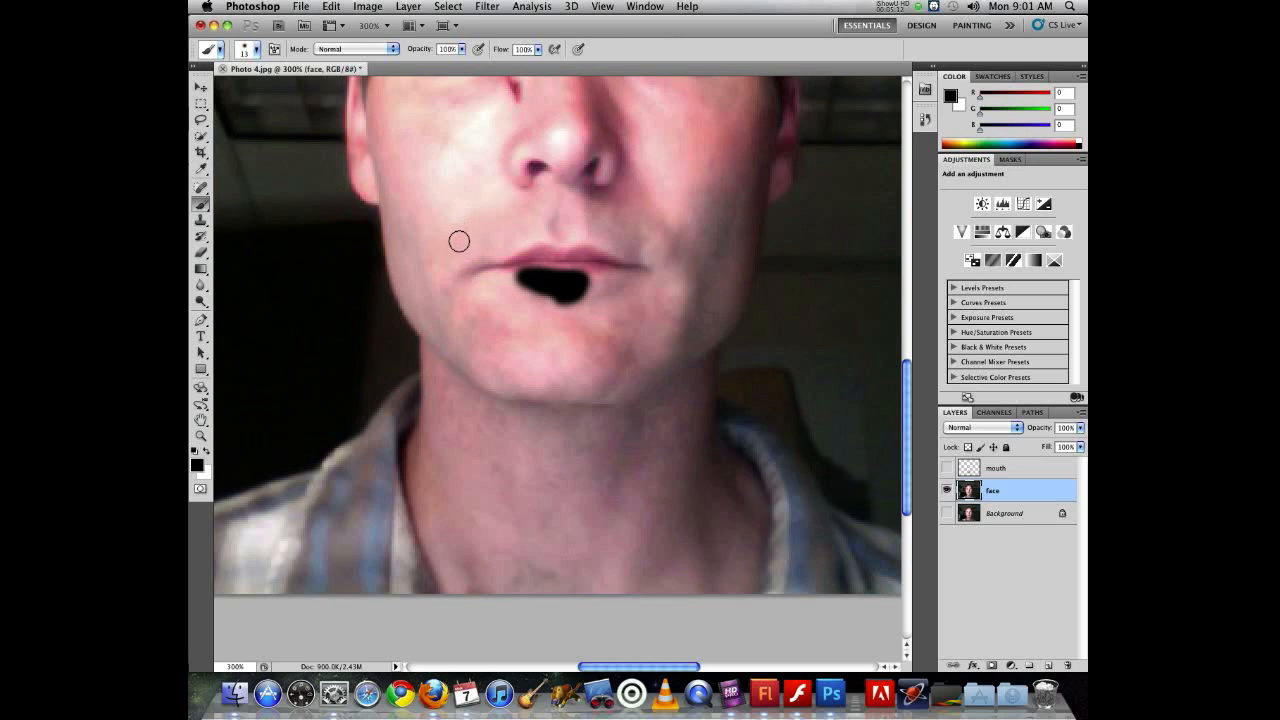
key("cmd+z")
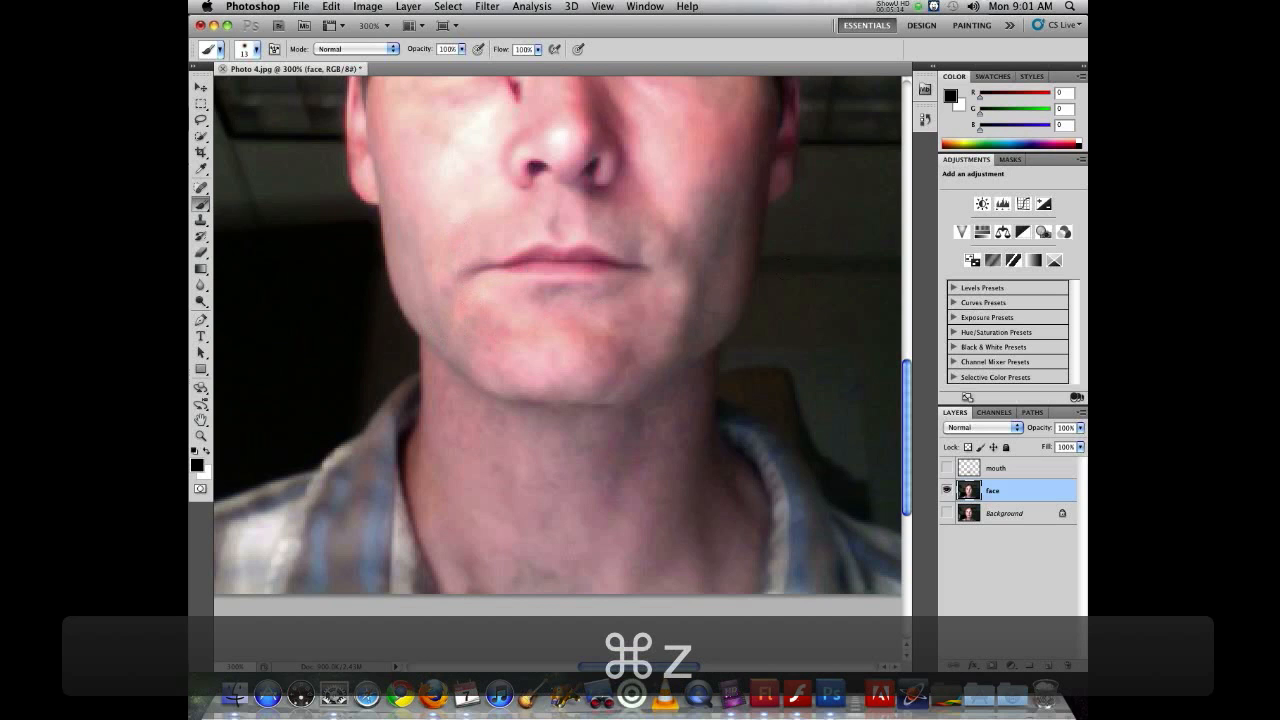
Sample a dark red foreground colour from inside the nostril with the Eyedropper.
left_click(200, 169)
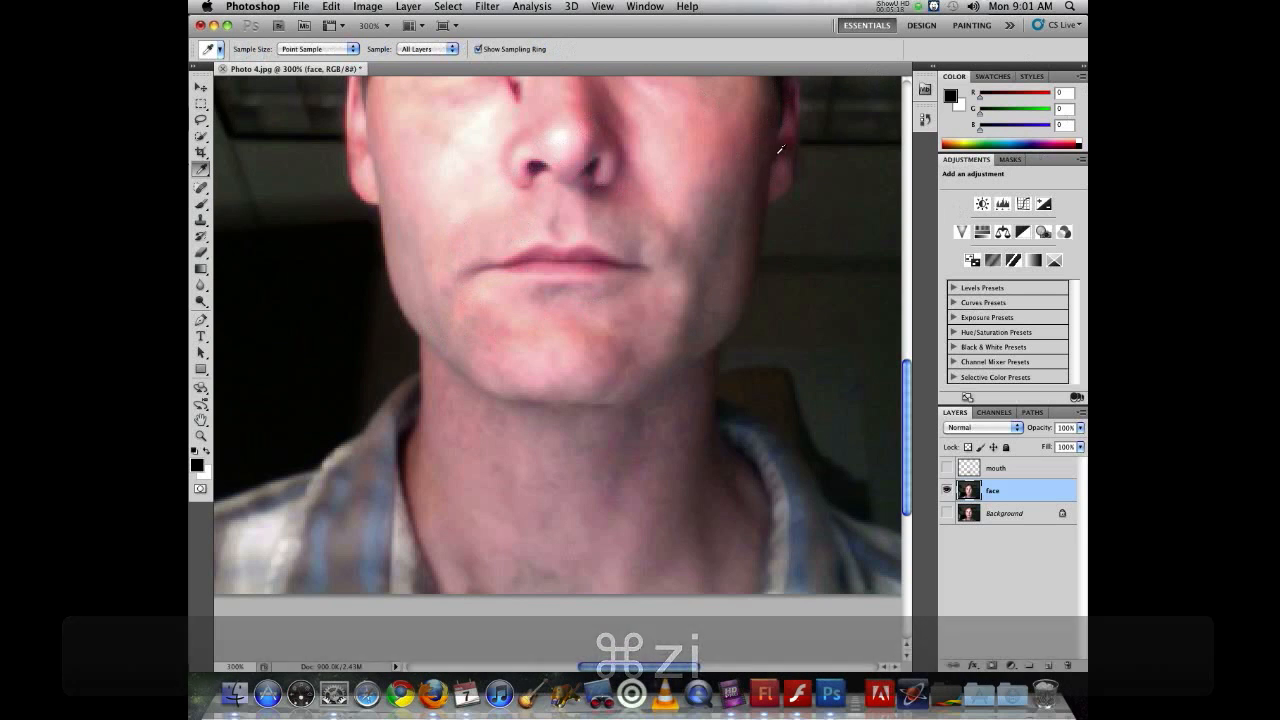
left_click(600, 175)
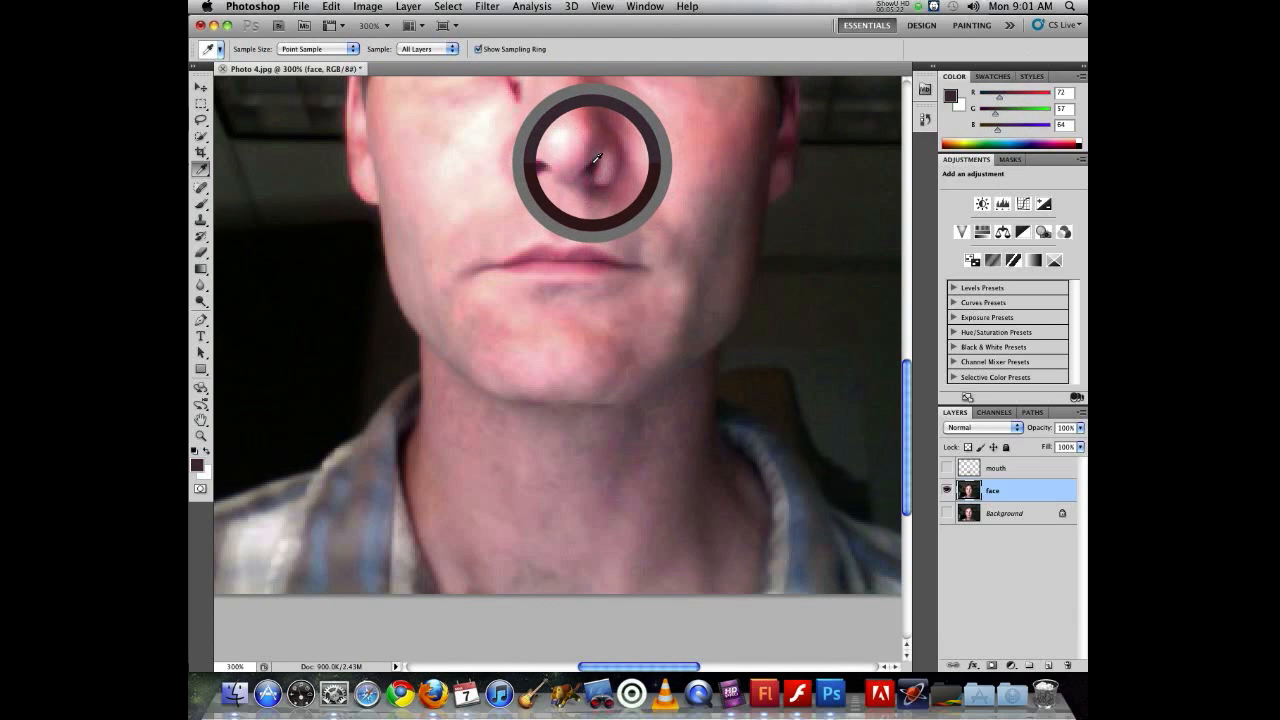
left_click(595, 160)
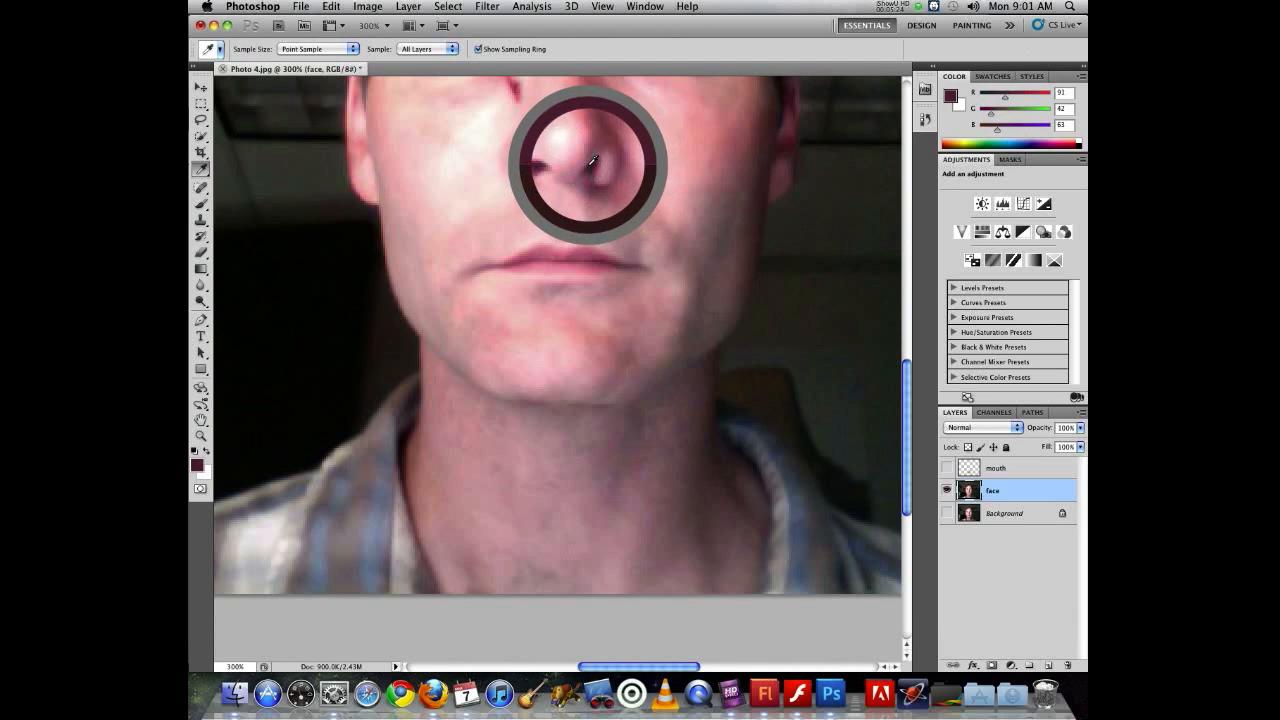
left_click(590, 162)
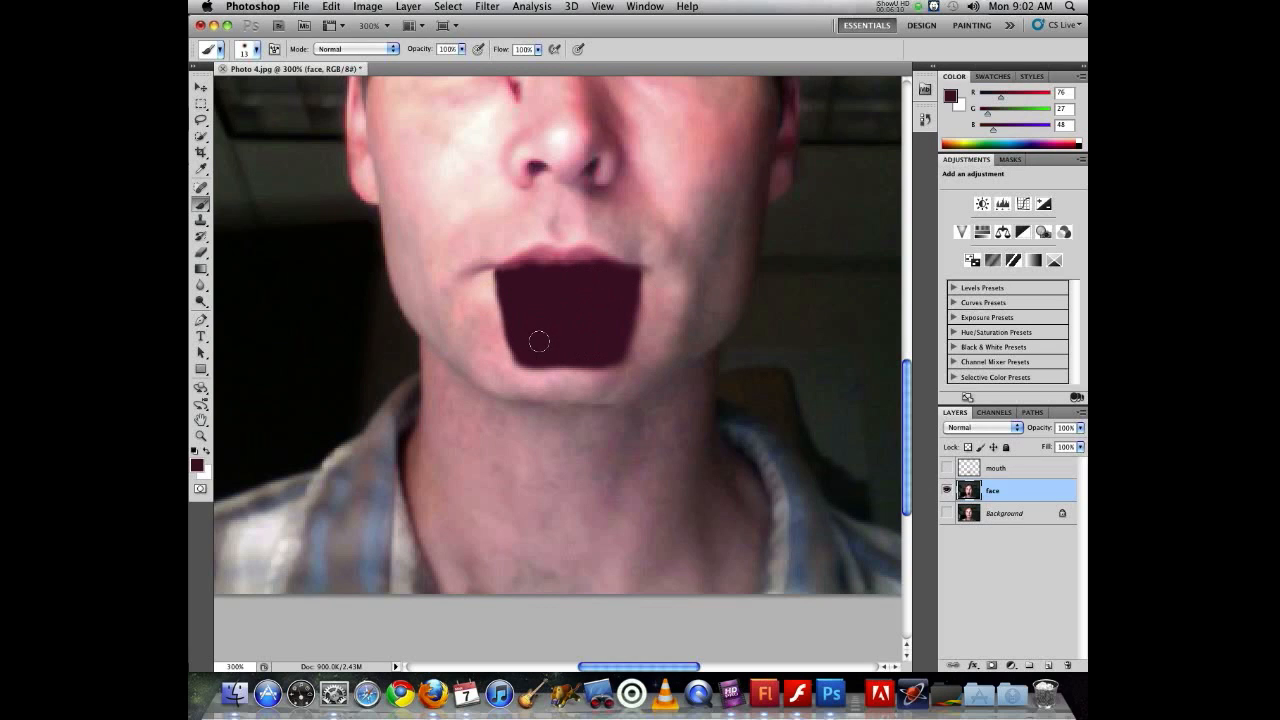
mouse_move(531, 345)
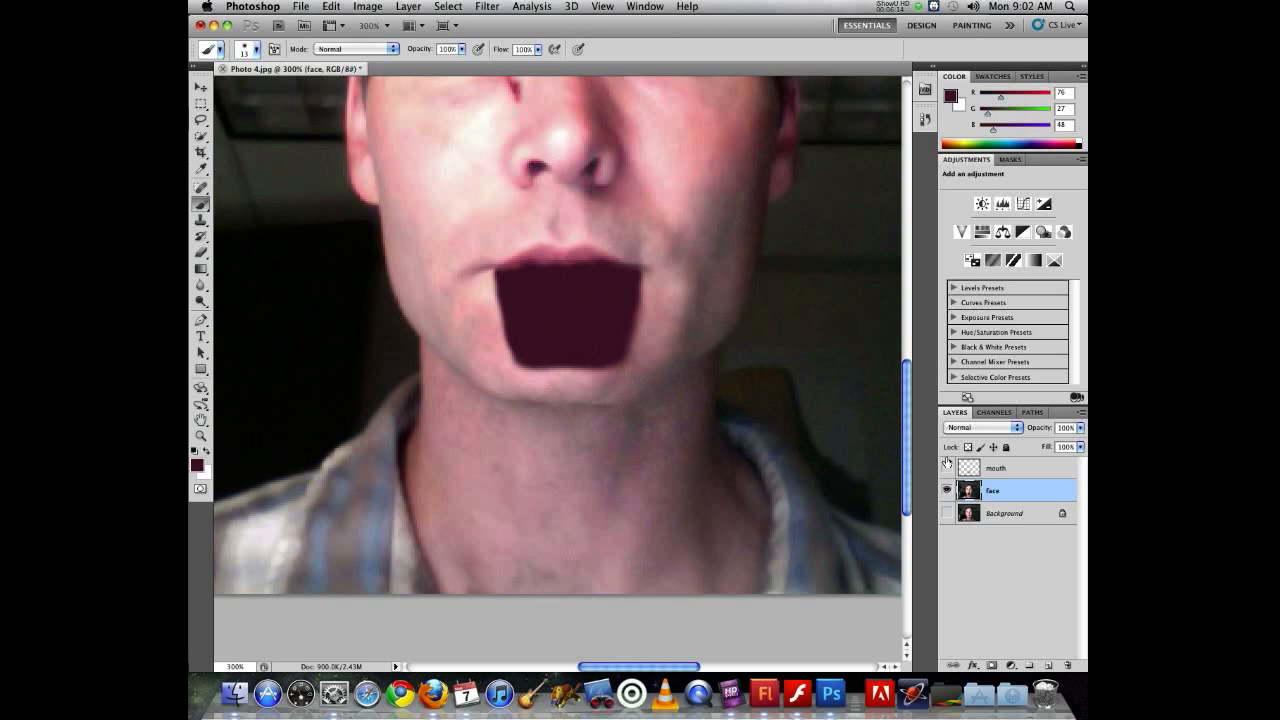
Make the 'mouth' layer visible again and select the Move tool, undoing one step.
left_click(947, 468)
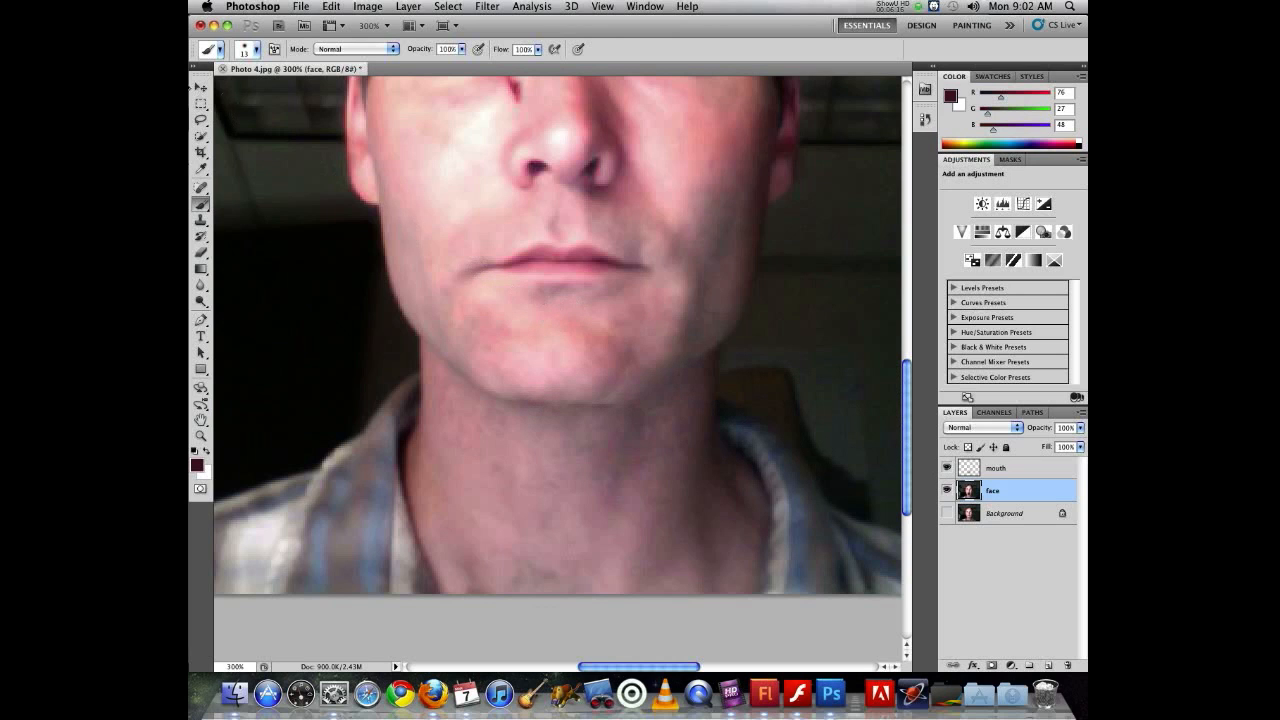
left_click(200, 88)
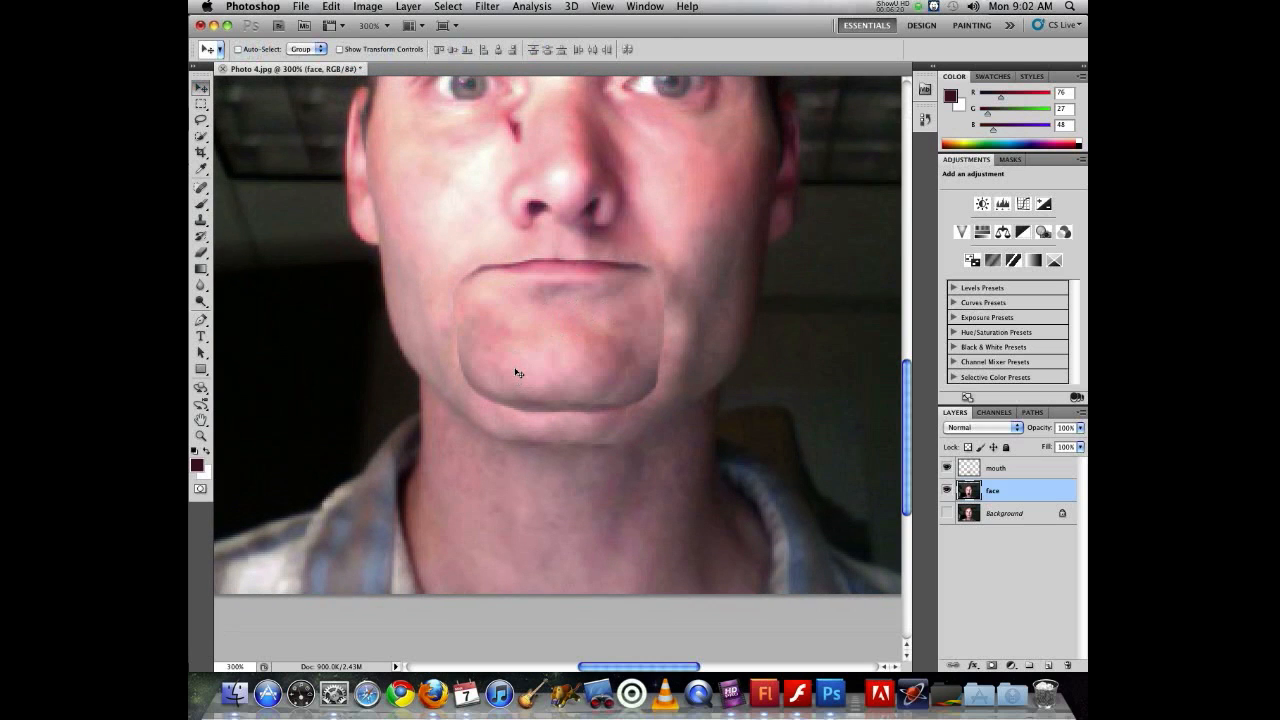
key("cmd+z")
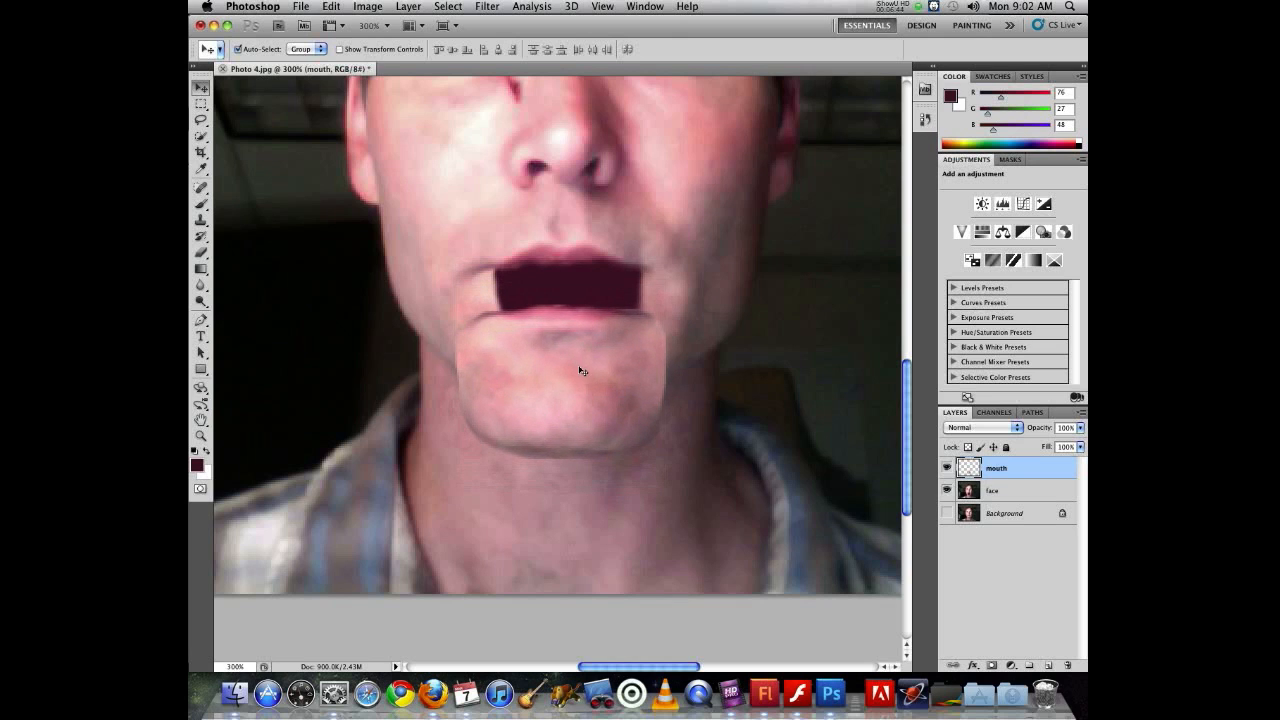
Undo the chin piece move on the mouth layer.
key("cmd+z")
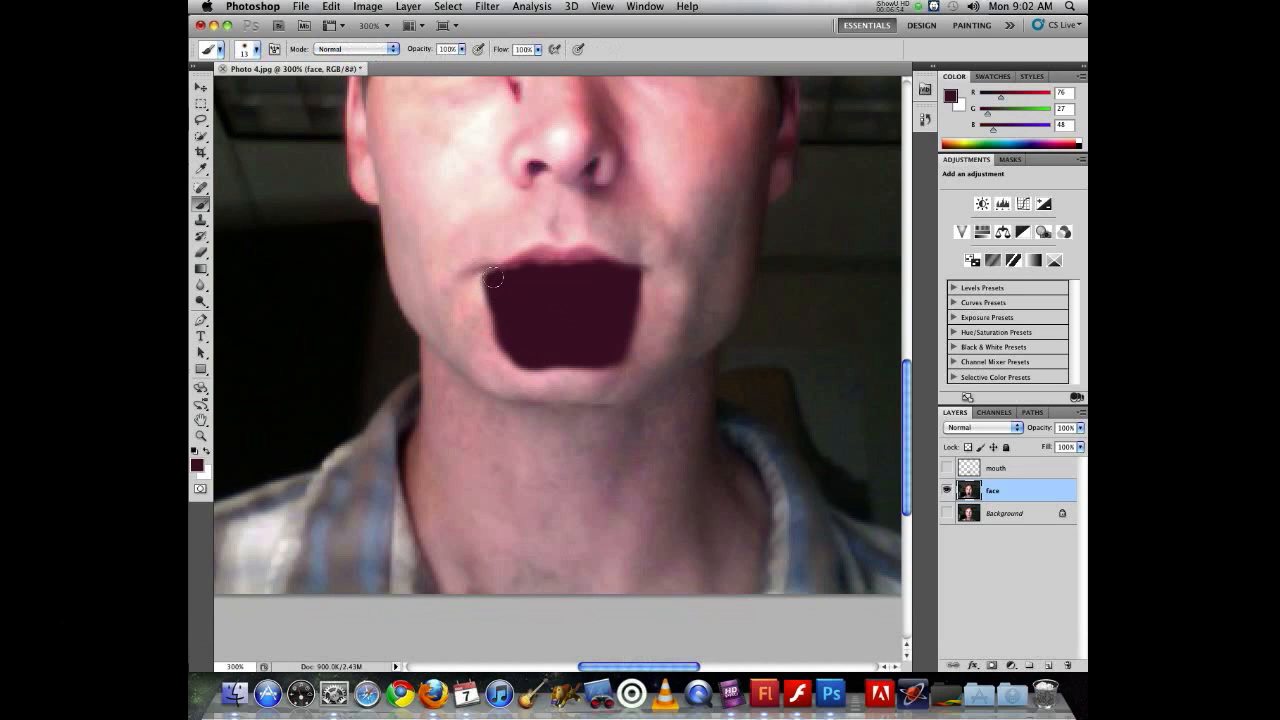
mouse_move(585, 302)
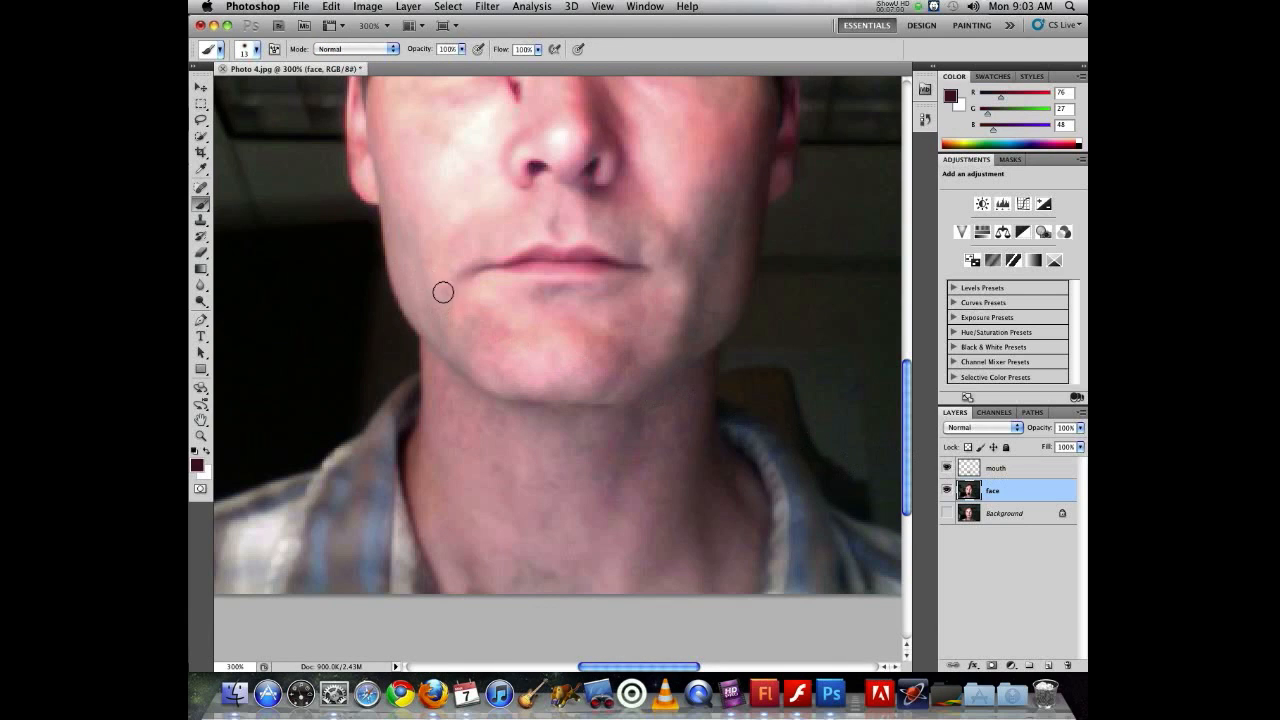
Undo the mouth layer drags to restore the chin, then fit the portrait on screen.
left_click(200, 88)
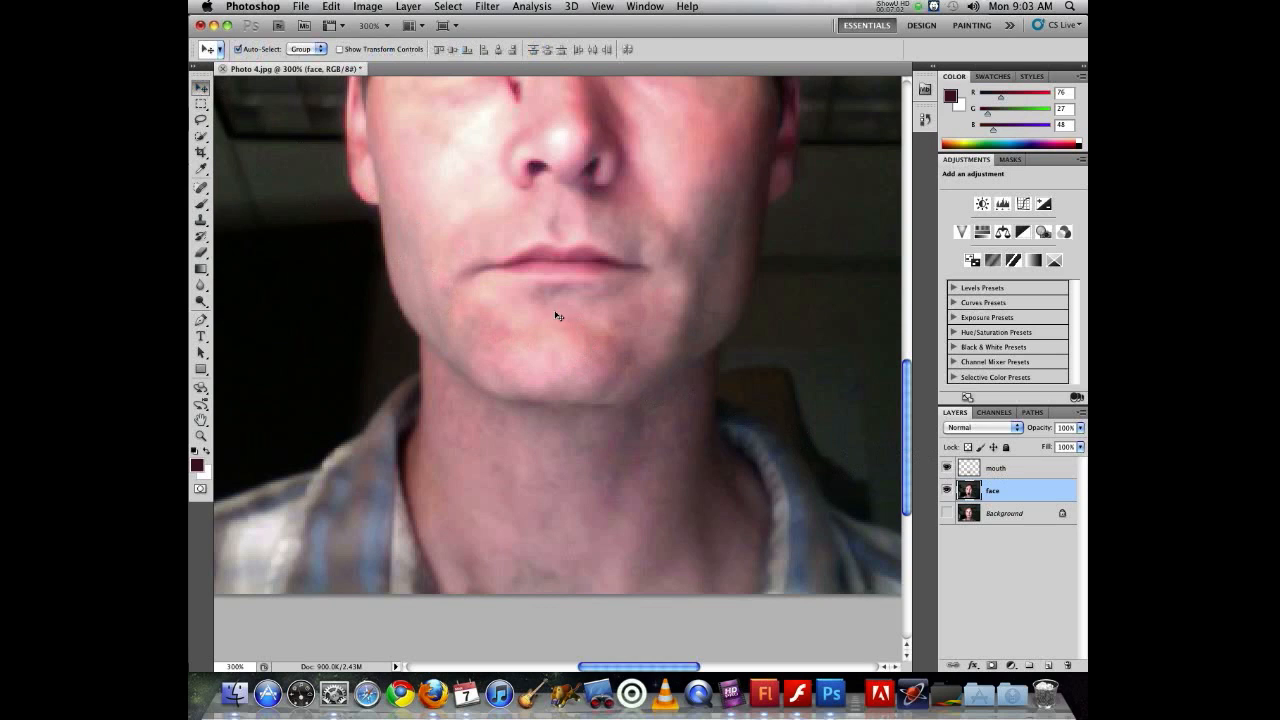
mouse_move(567, 363)
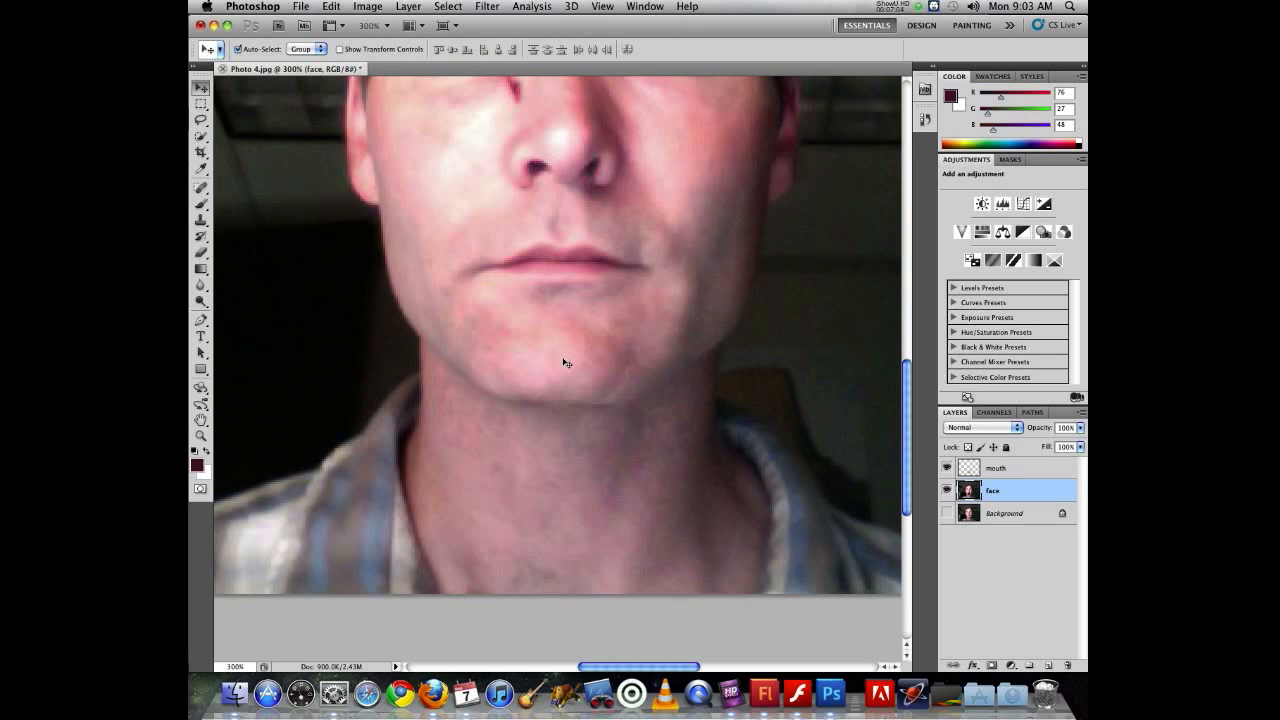
mouse_move(560, 362)
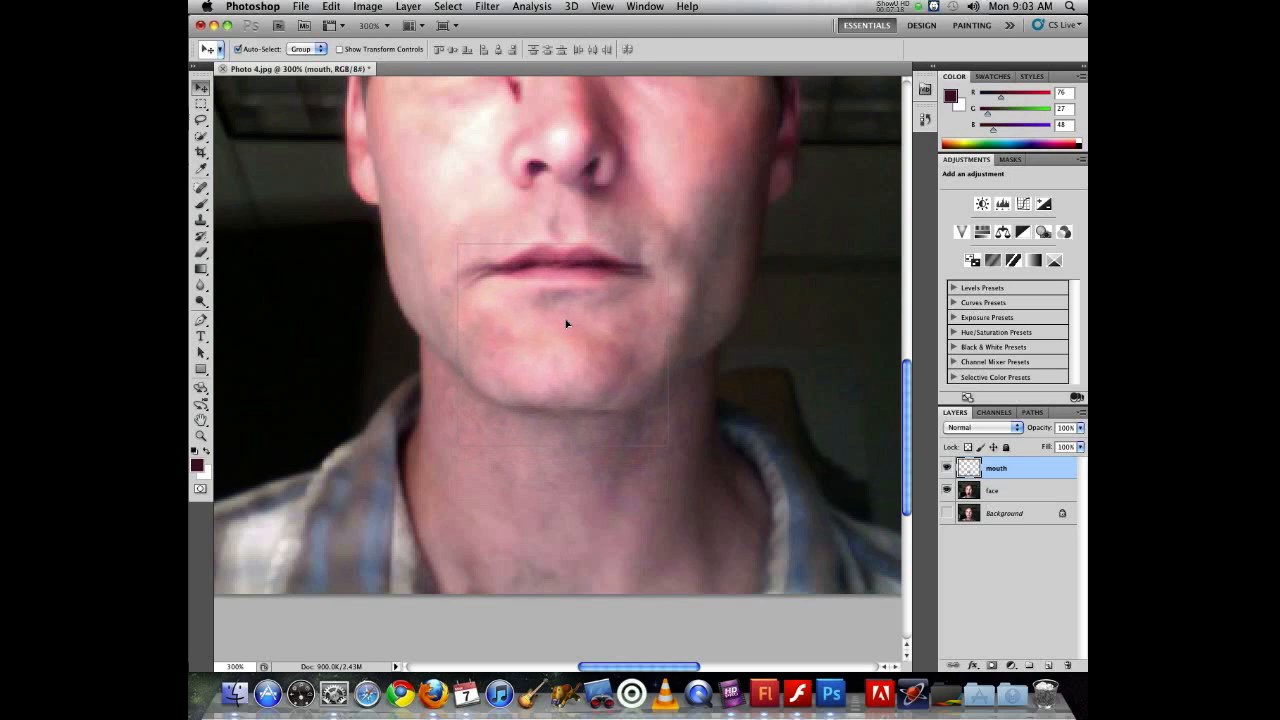
key("cmd+z")
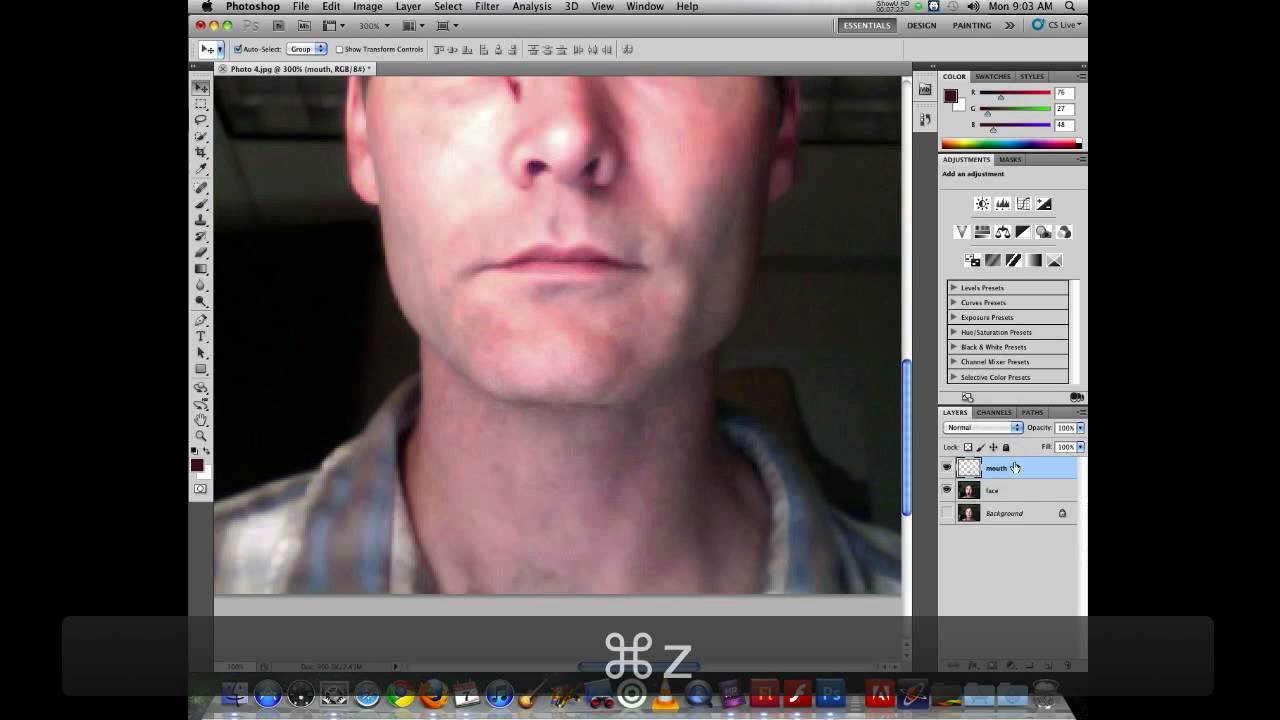
key("cmd+z")
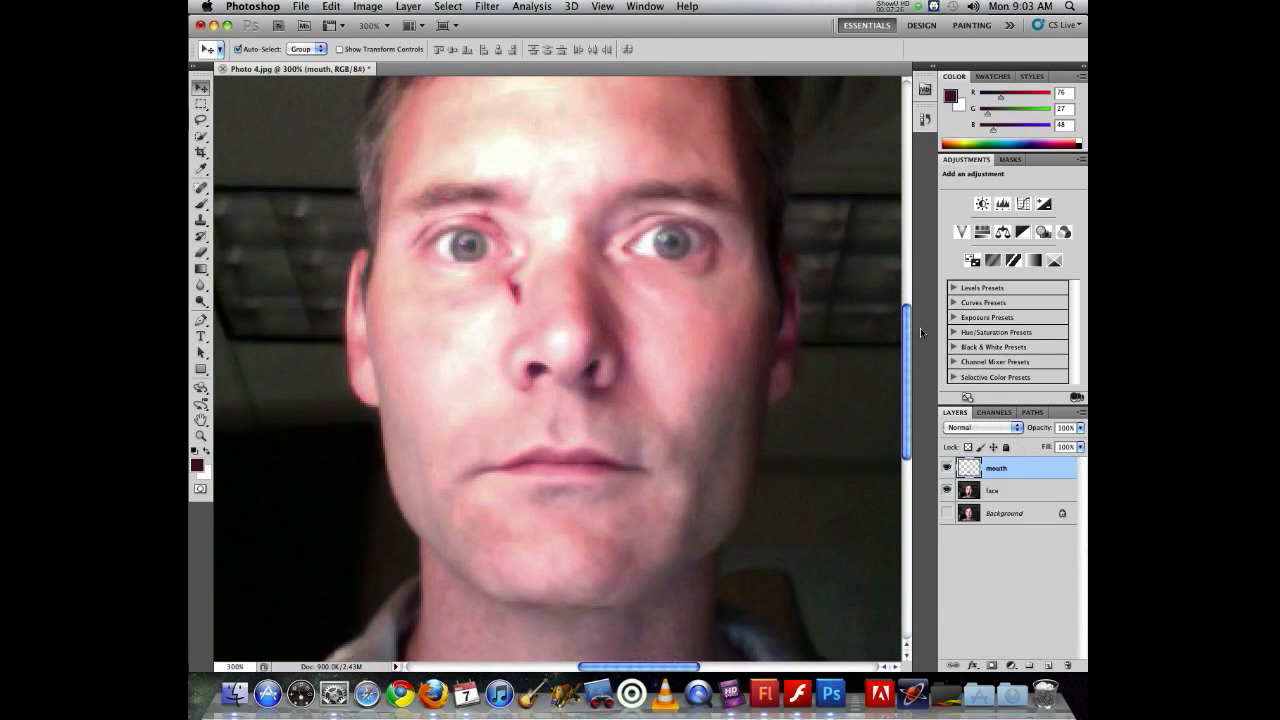
key("cmd+0")
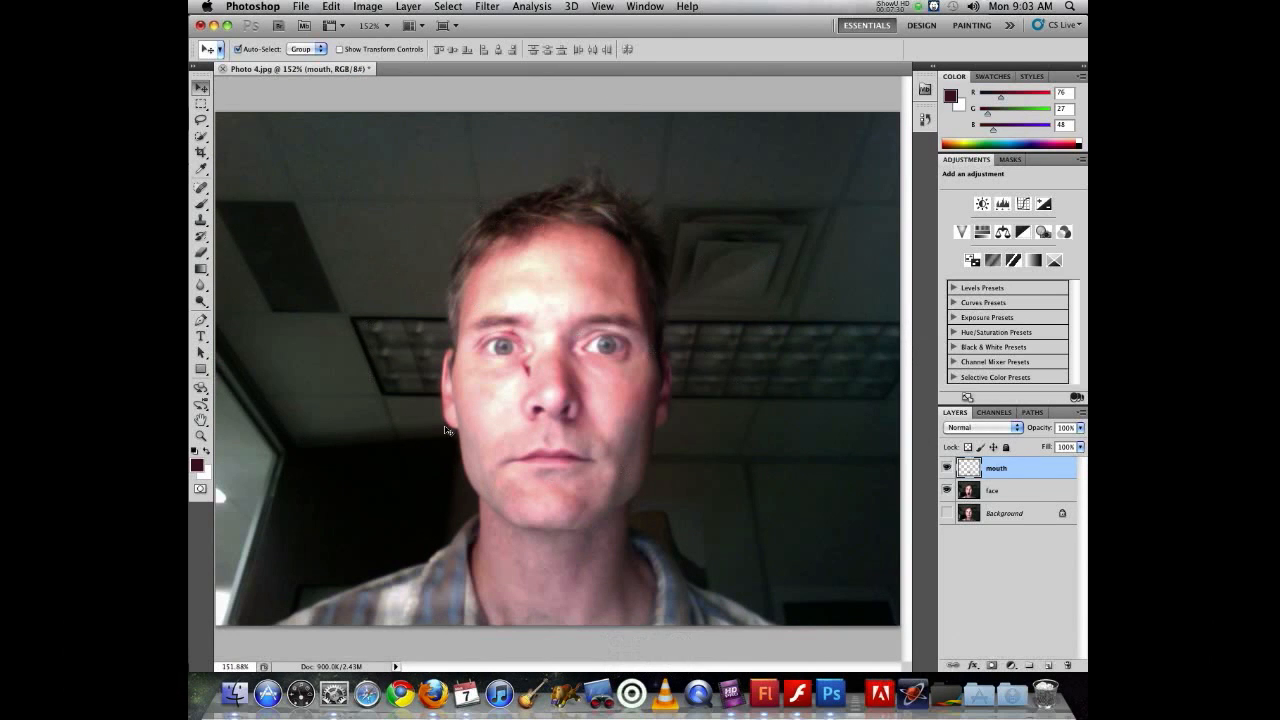
mouse_move(927, 456)
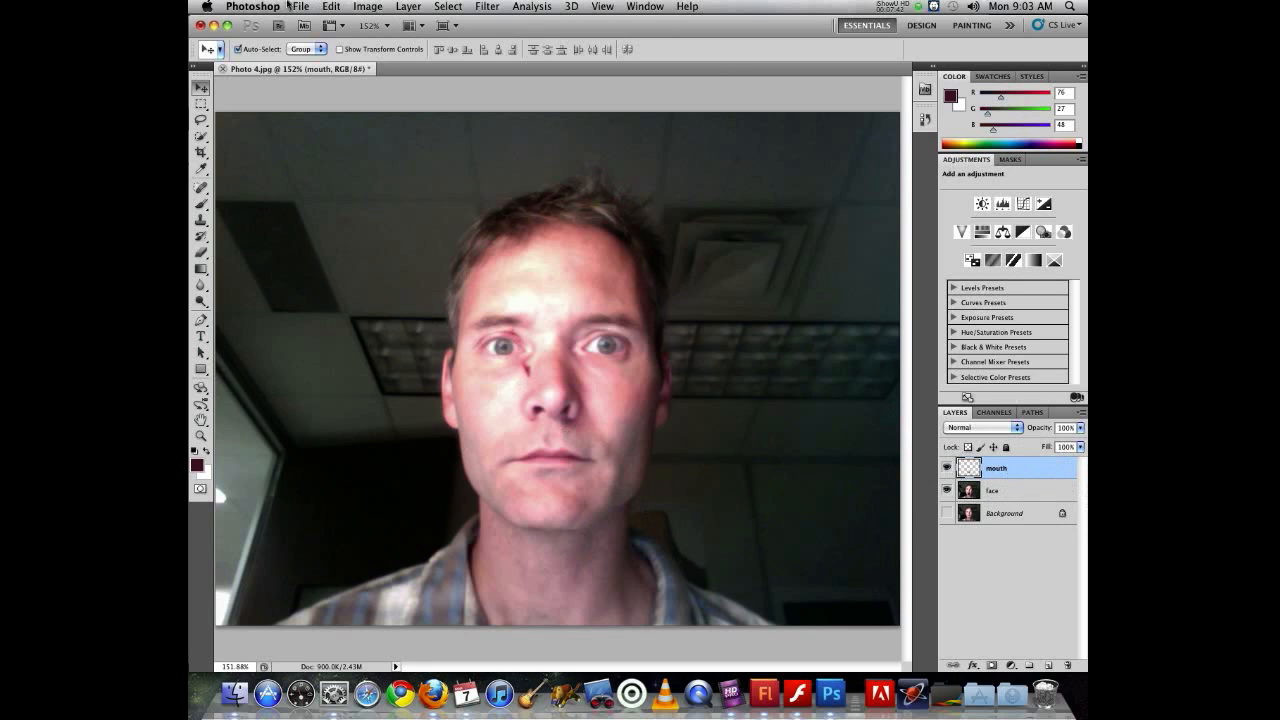
Save the layered document as 'face.psd' via Save As.
left_click(300, 6)
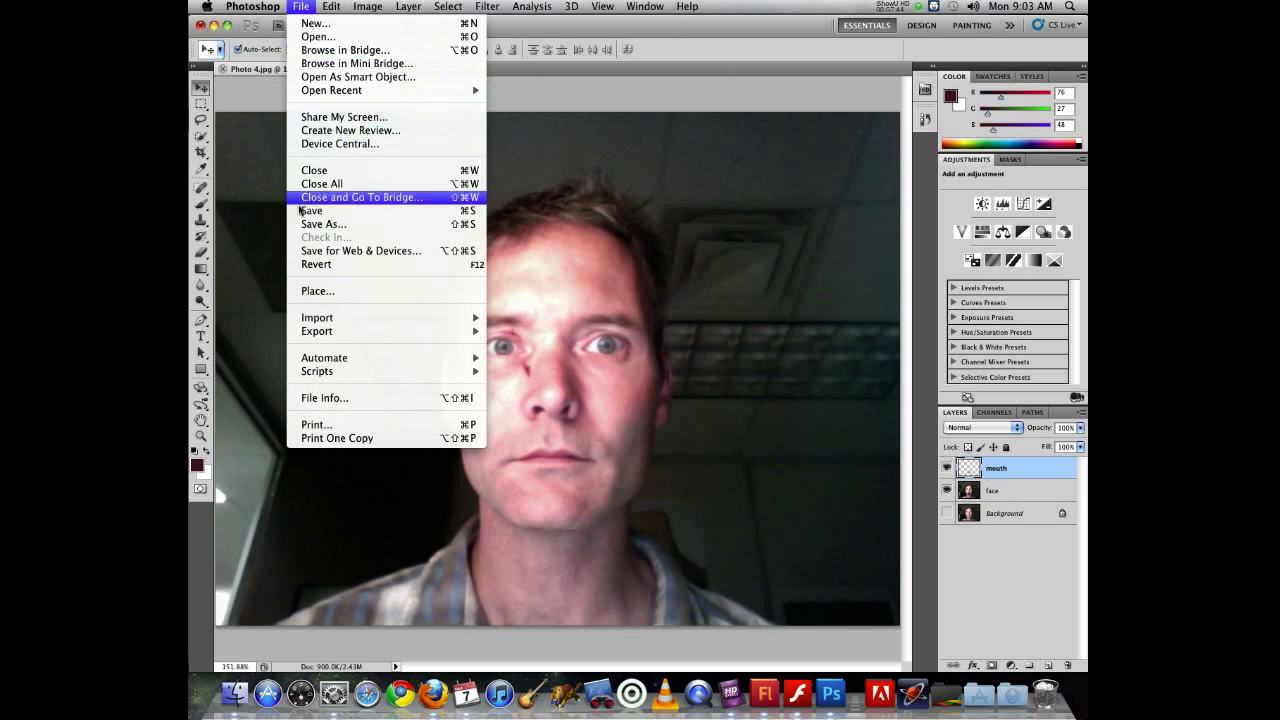
left_click(323, 224)
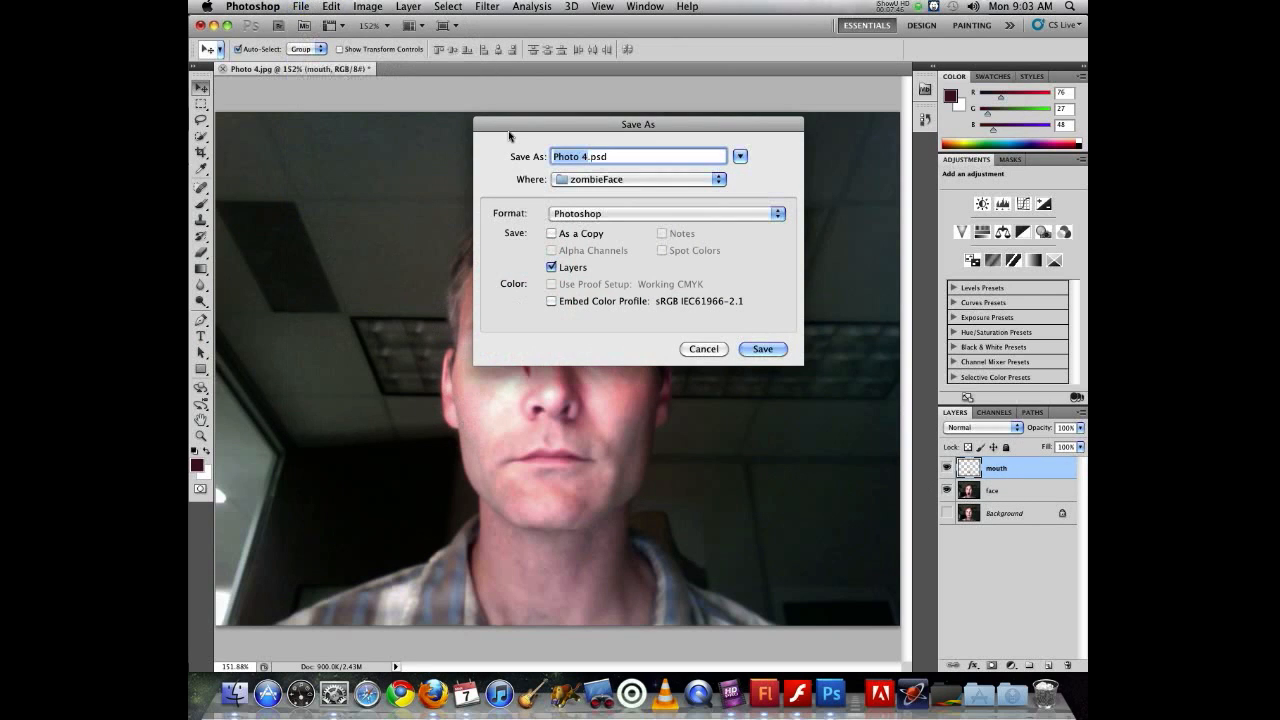
type("face.psd")
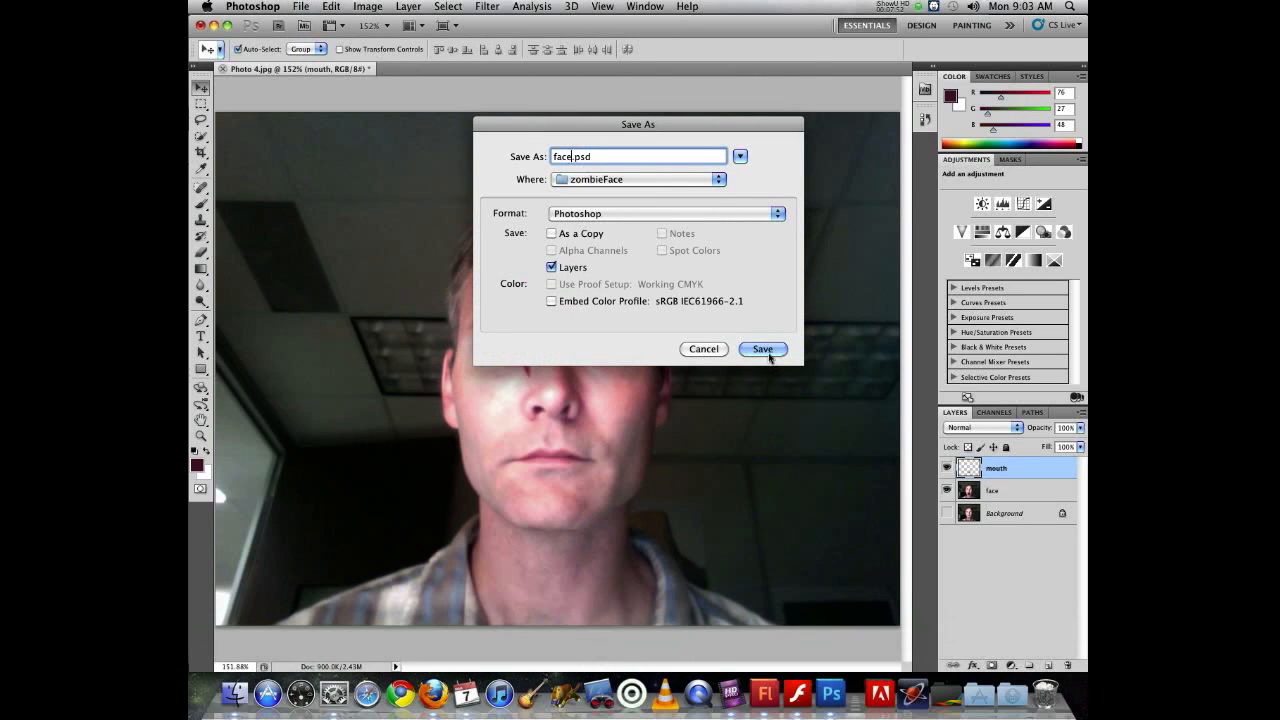
left_click(762, 349)
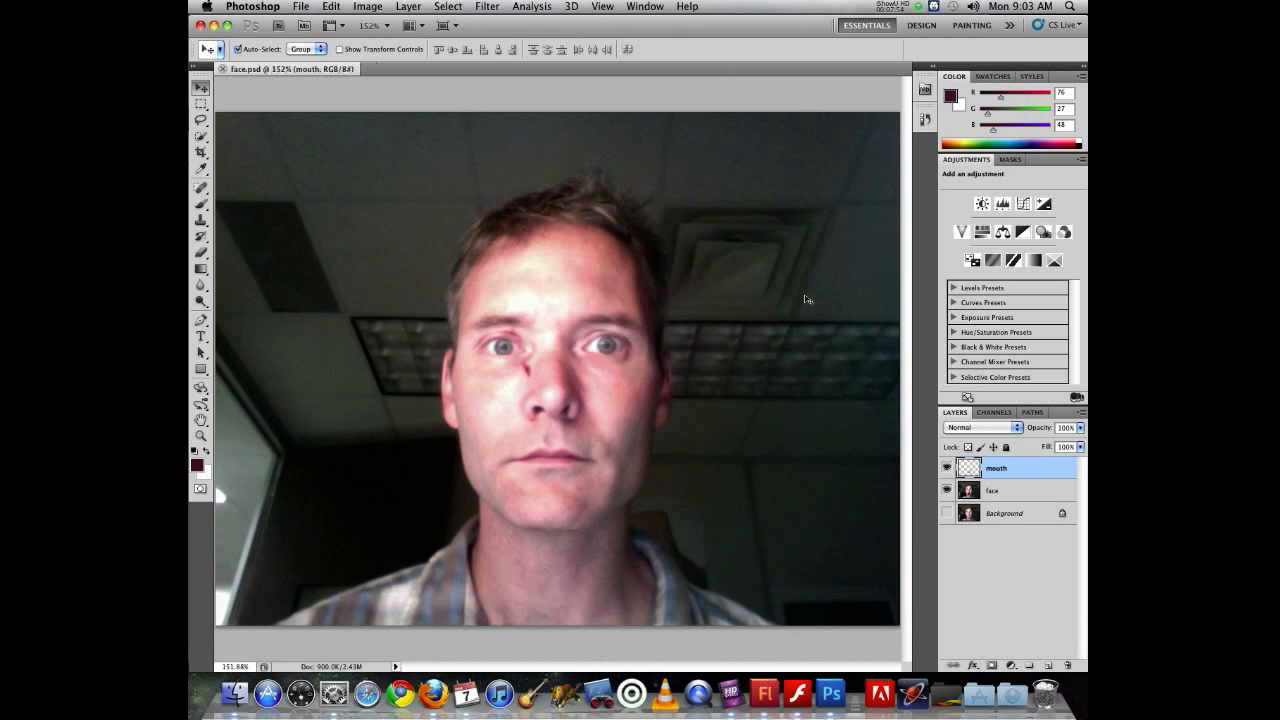